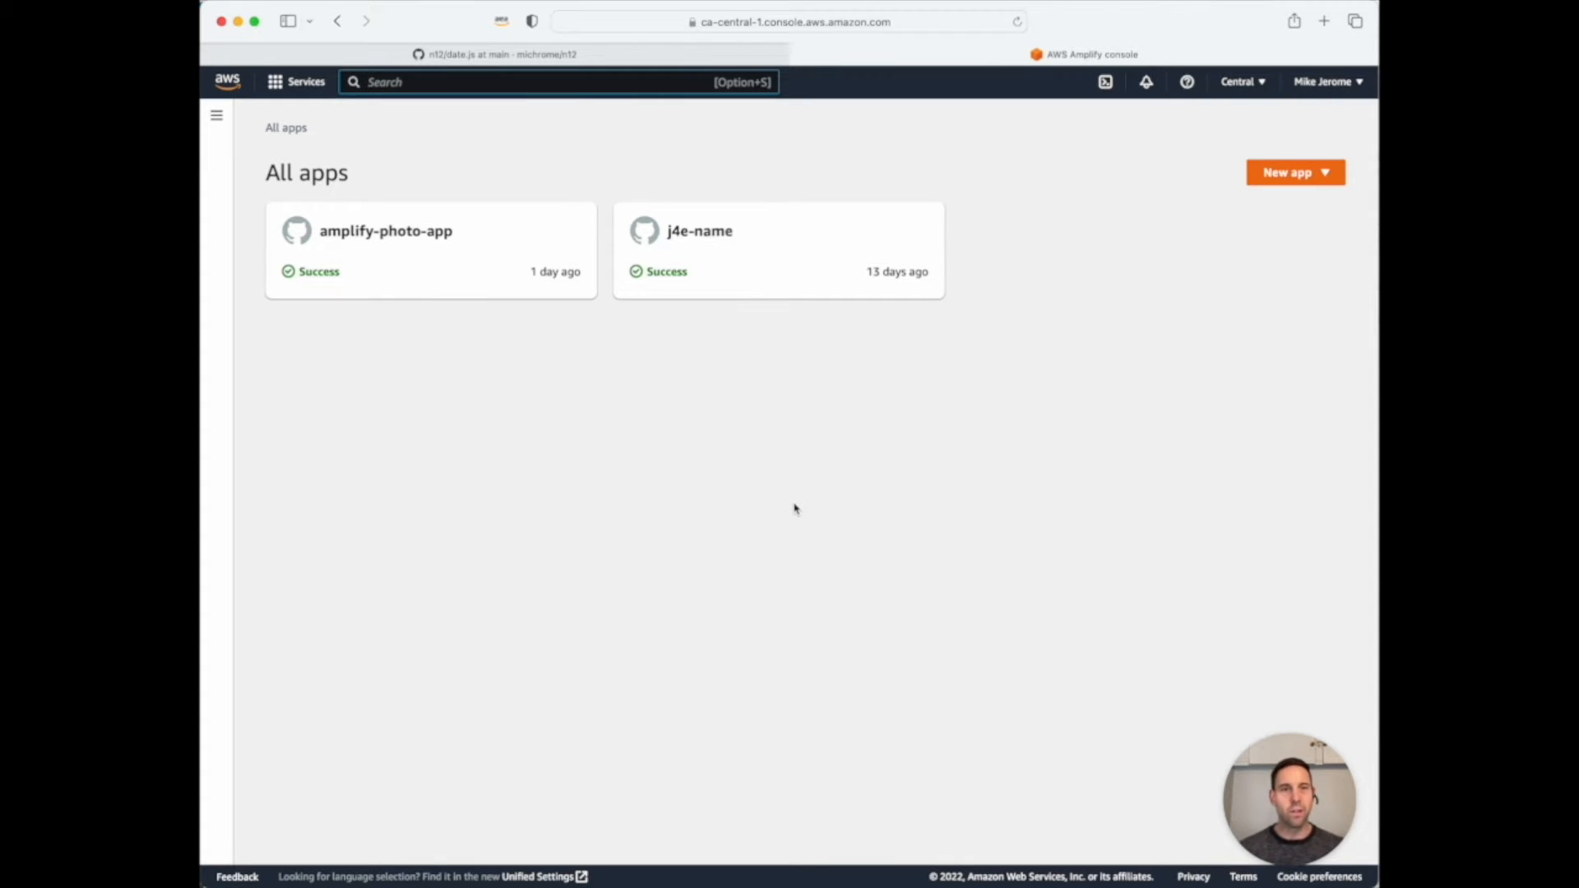
mouse_move(225, 20)
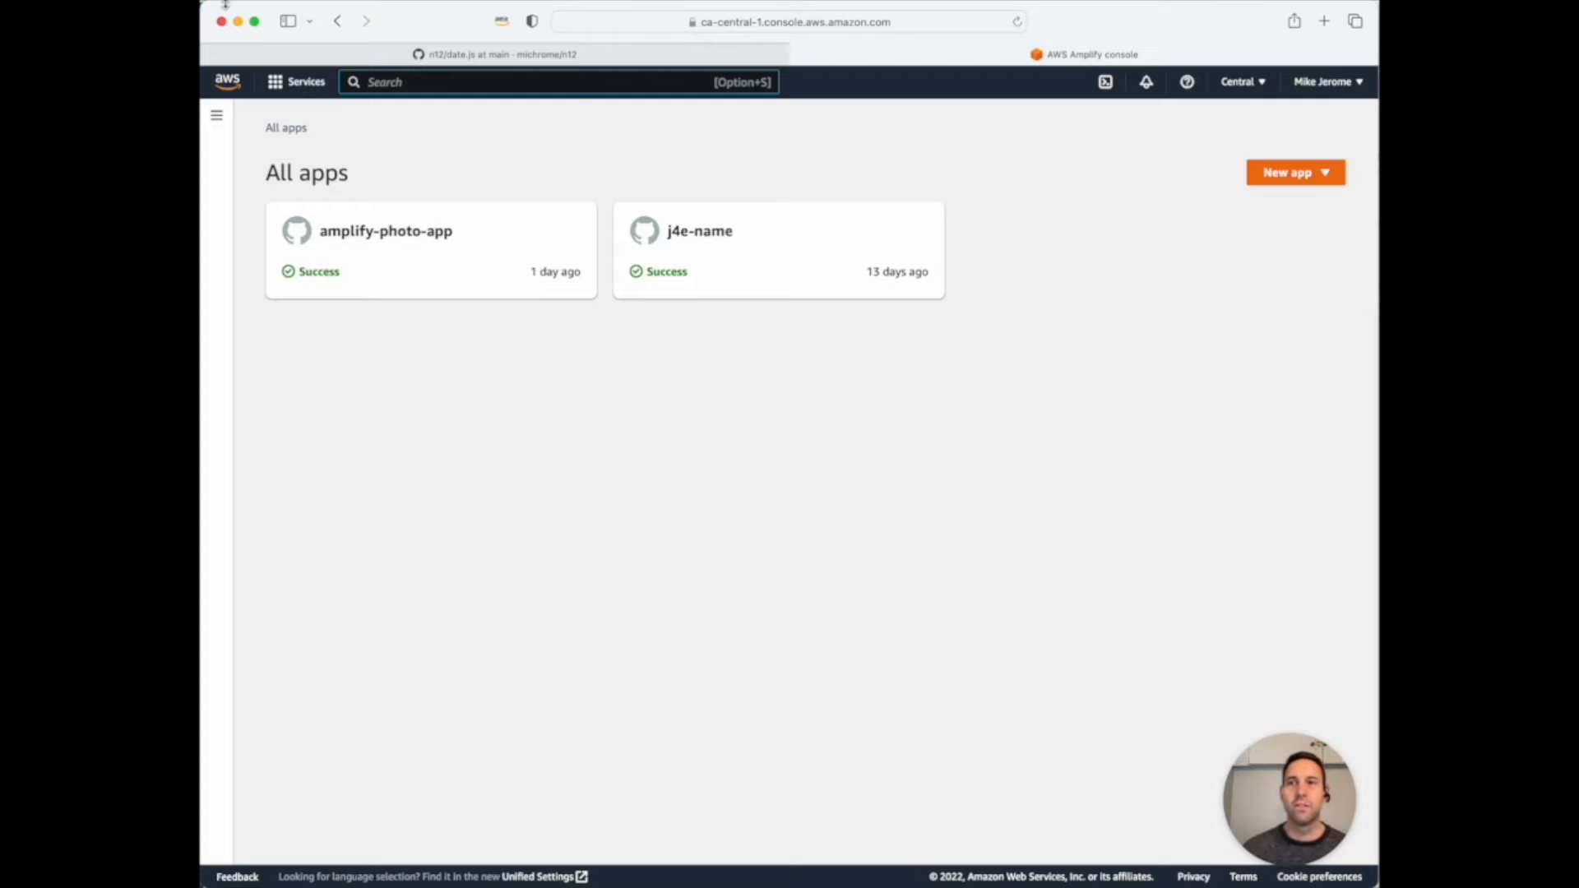
Reveal the New app choices, Host web app and Build an app, on the All apps page.
left_click(296, 82)
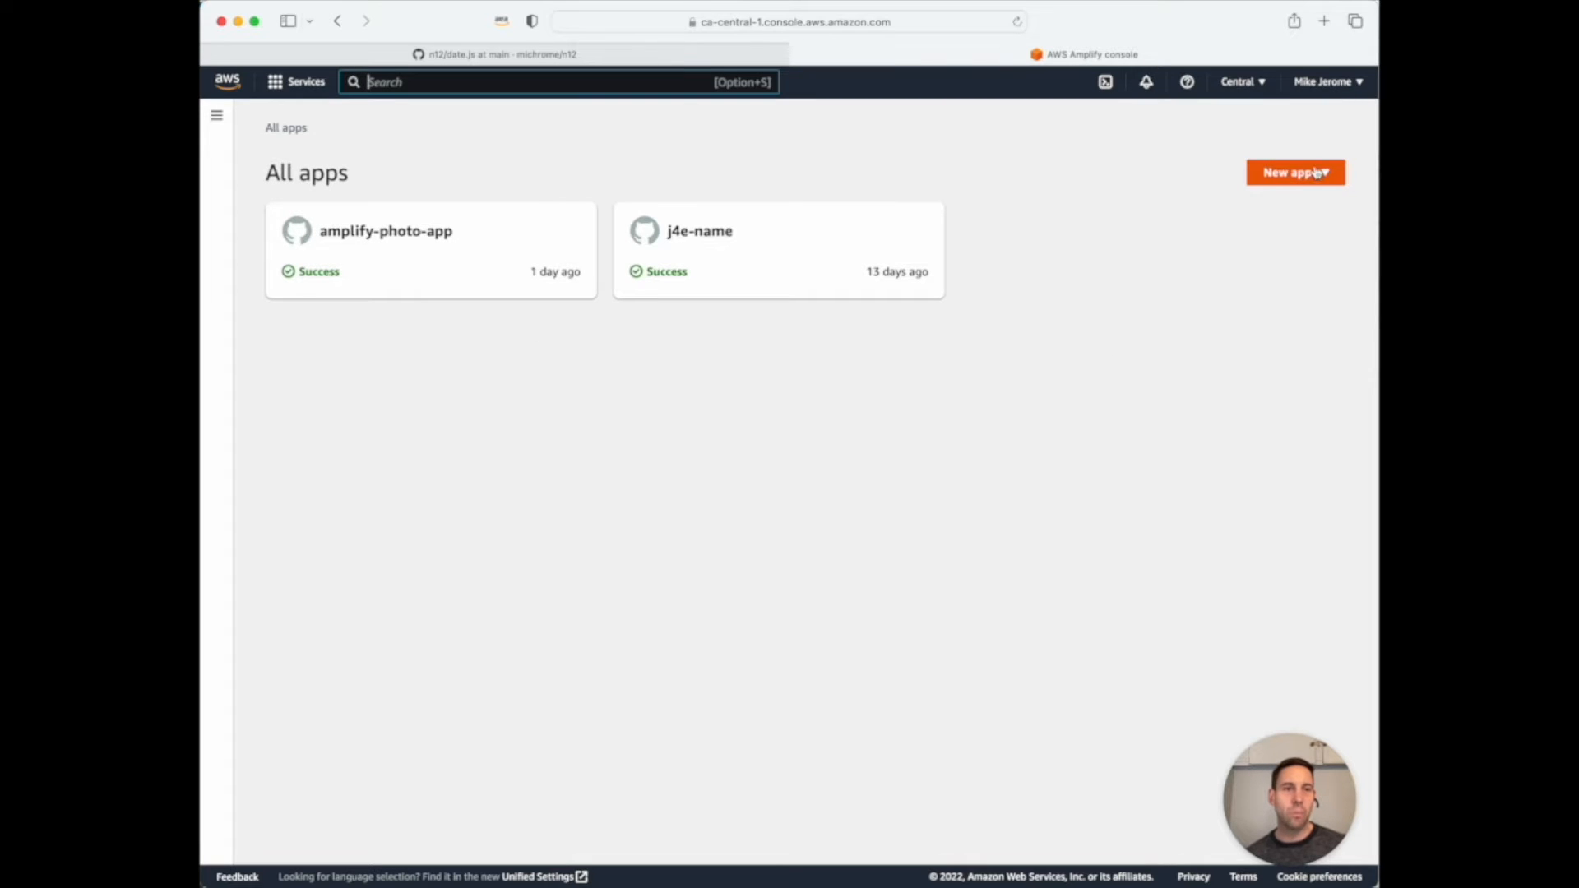
left_click(1294, 171)
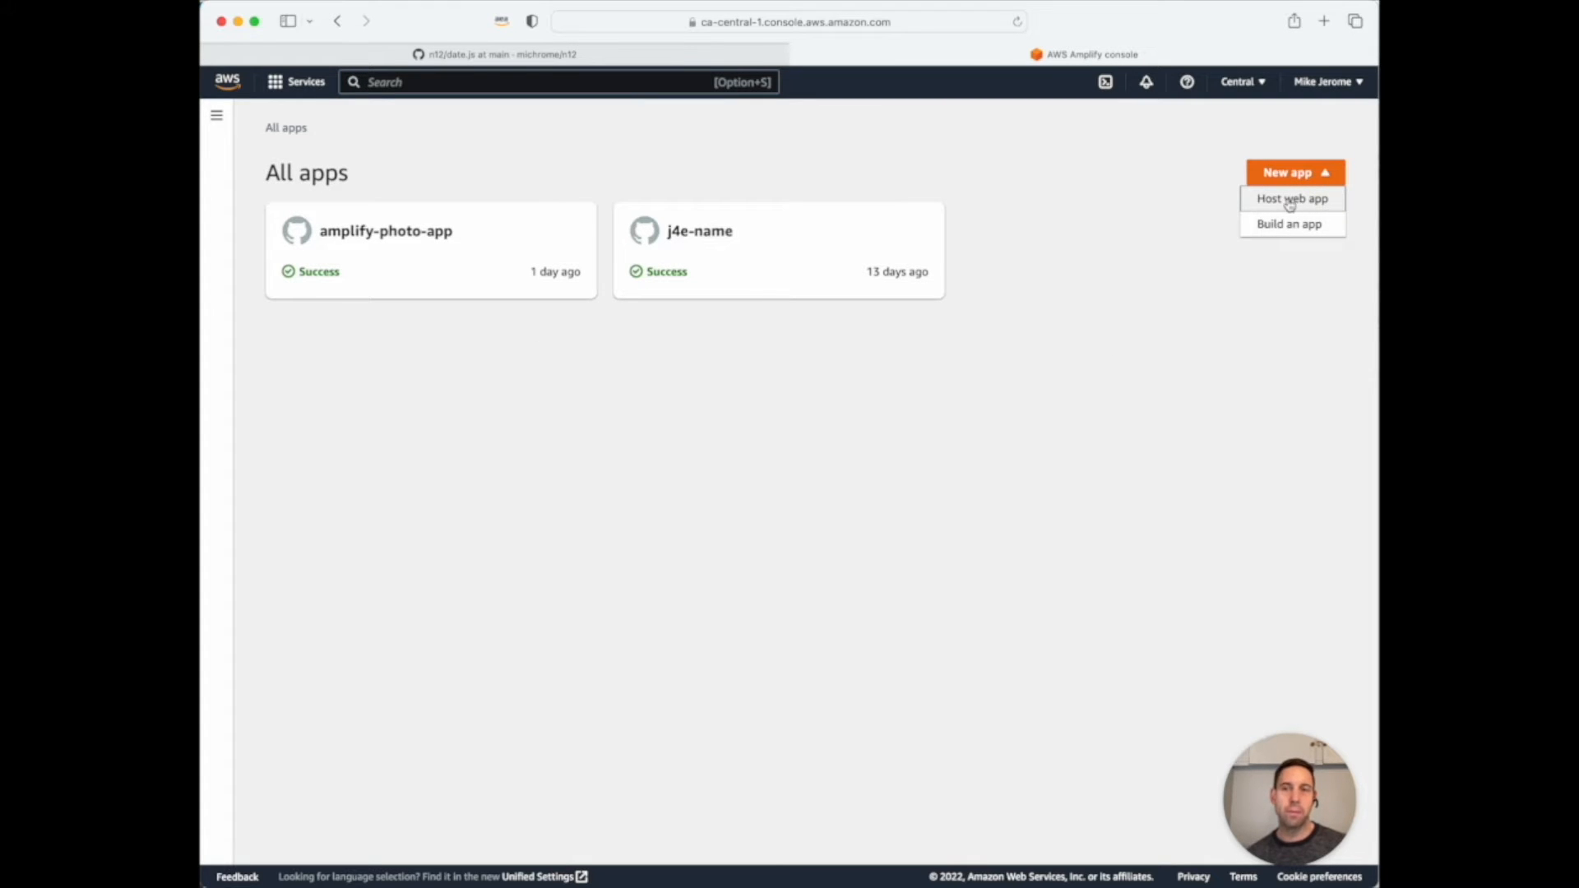
Start hosting a web app from GitHub, authorize, and list recently updated repositories.
left_click(1293, 198)
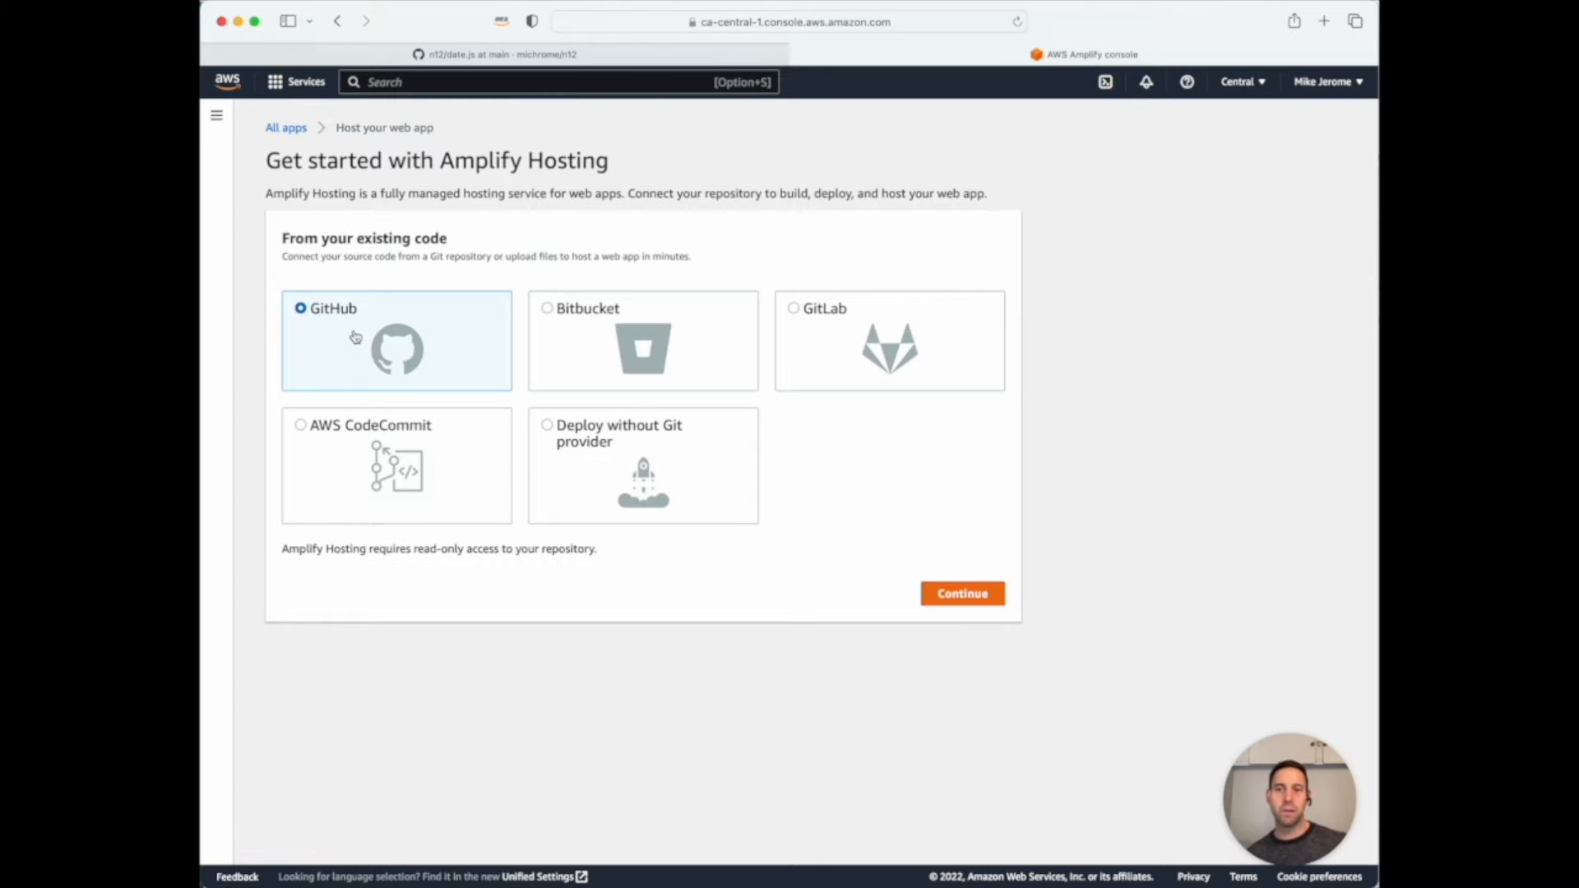
left_click(960, 594)
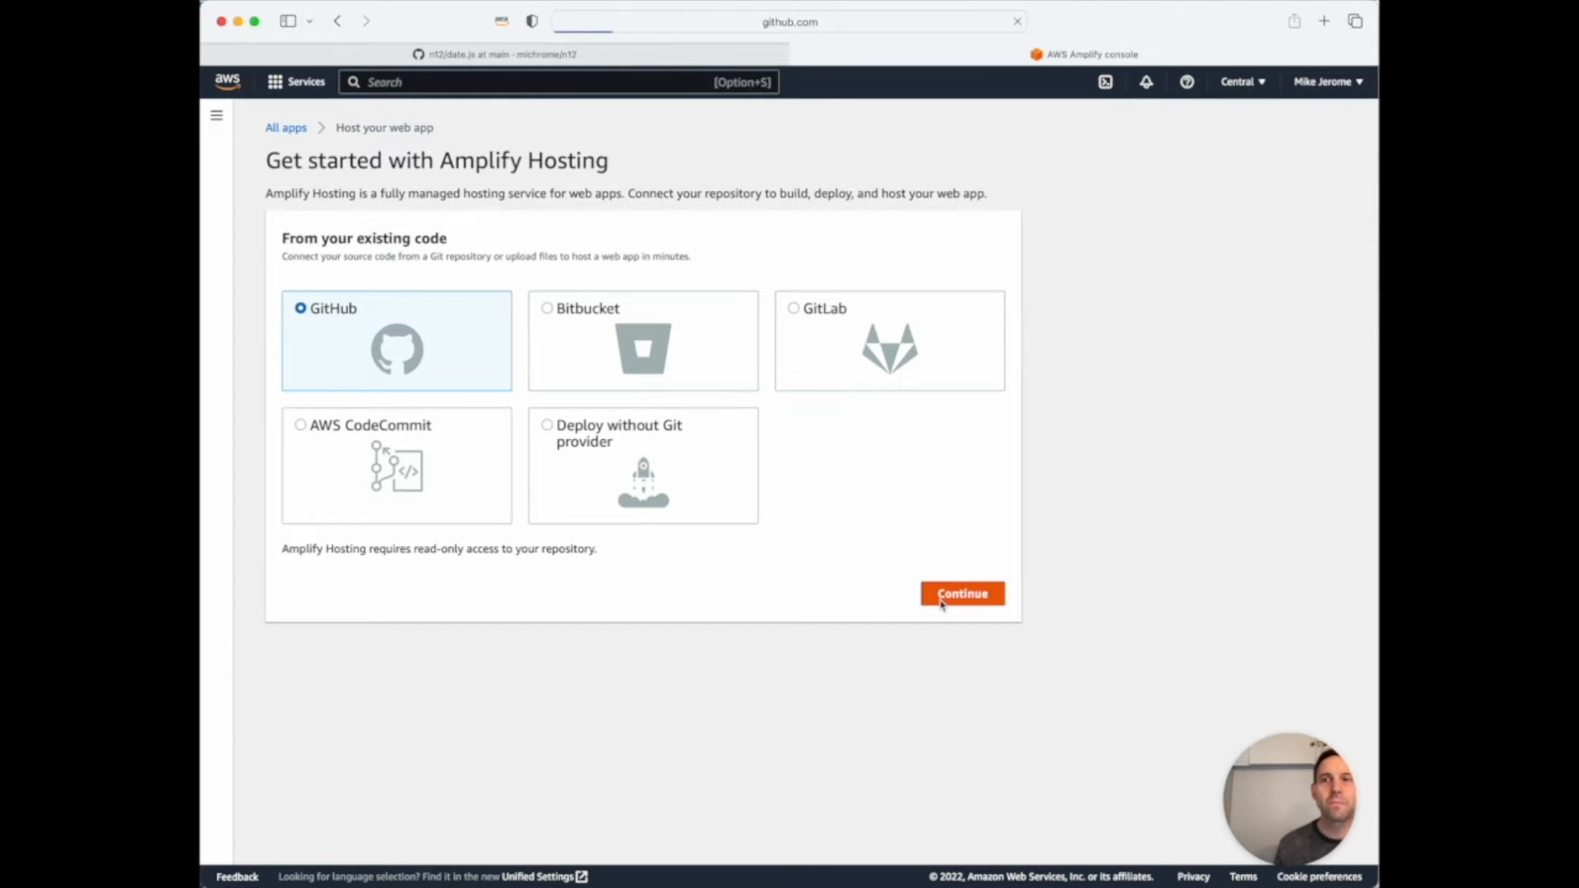
left_click(959, 594)
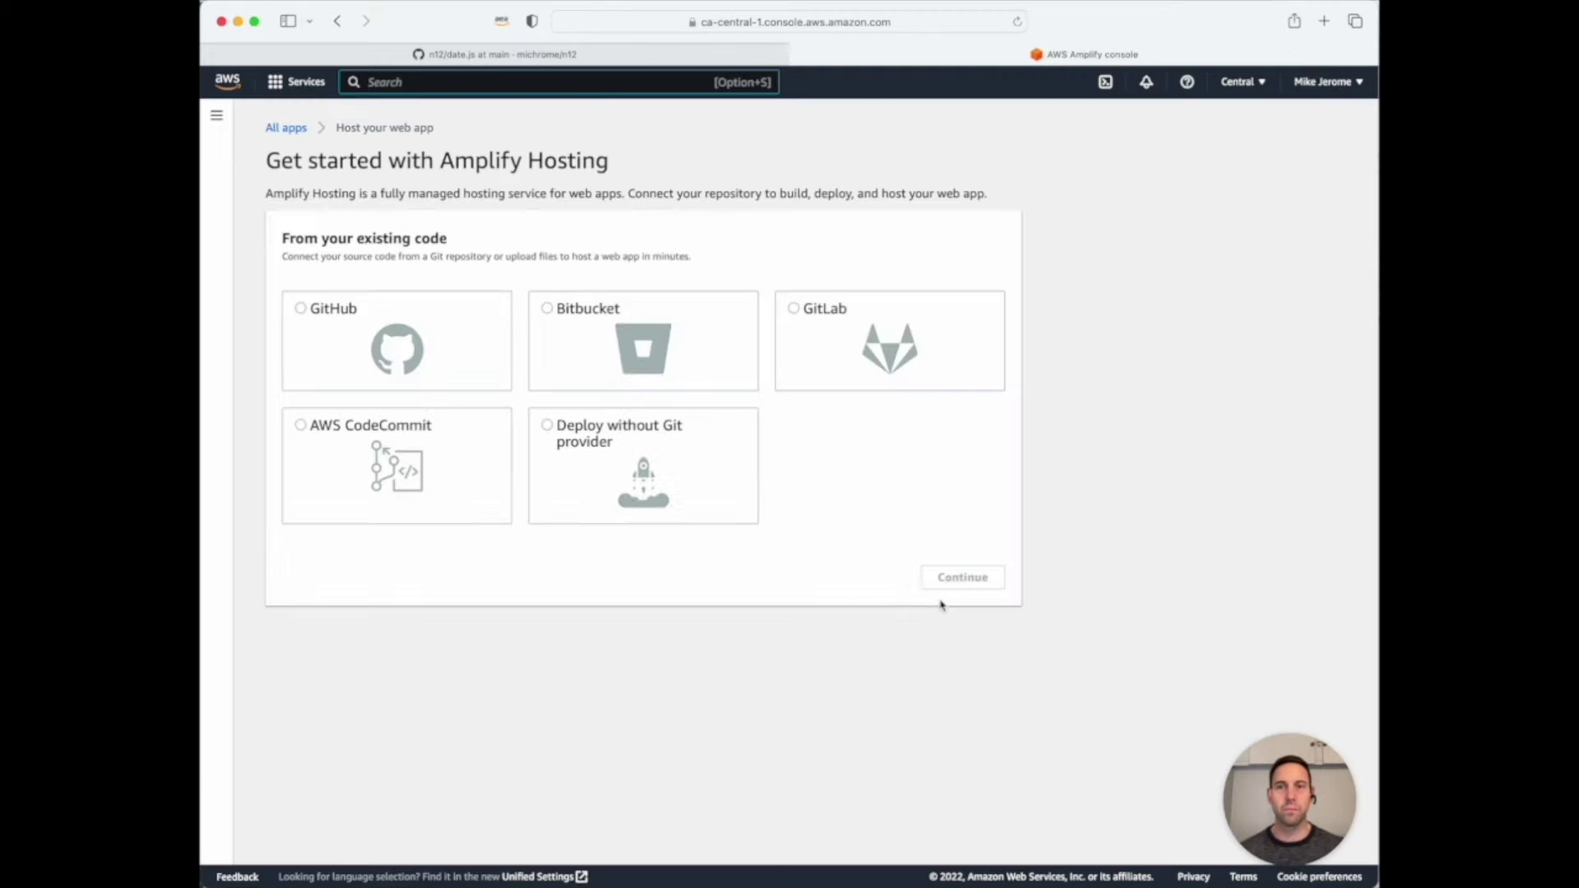
left_click(961, 577)
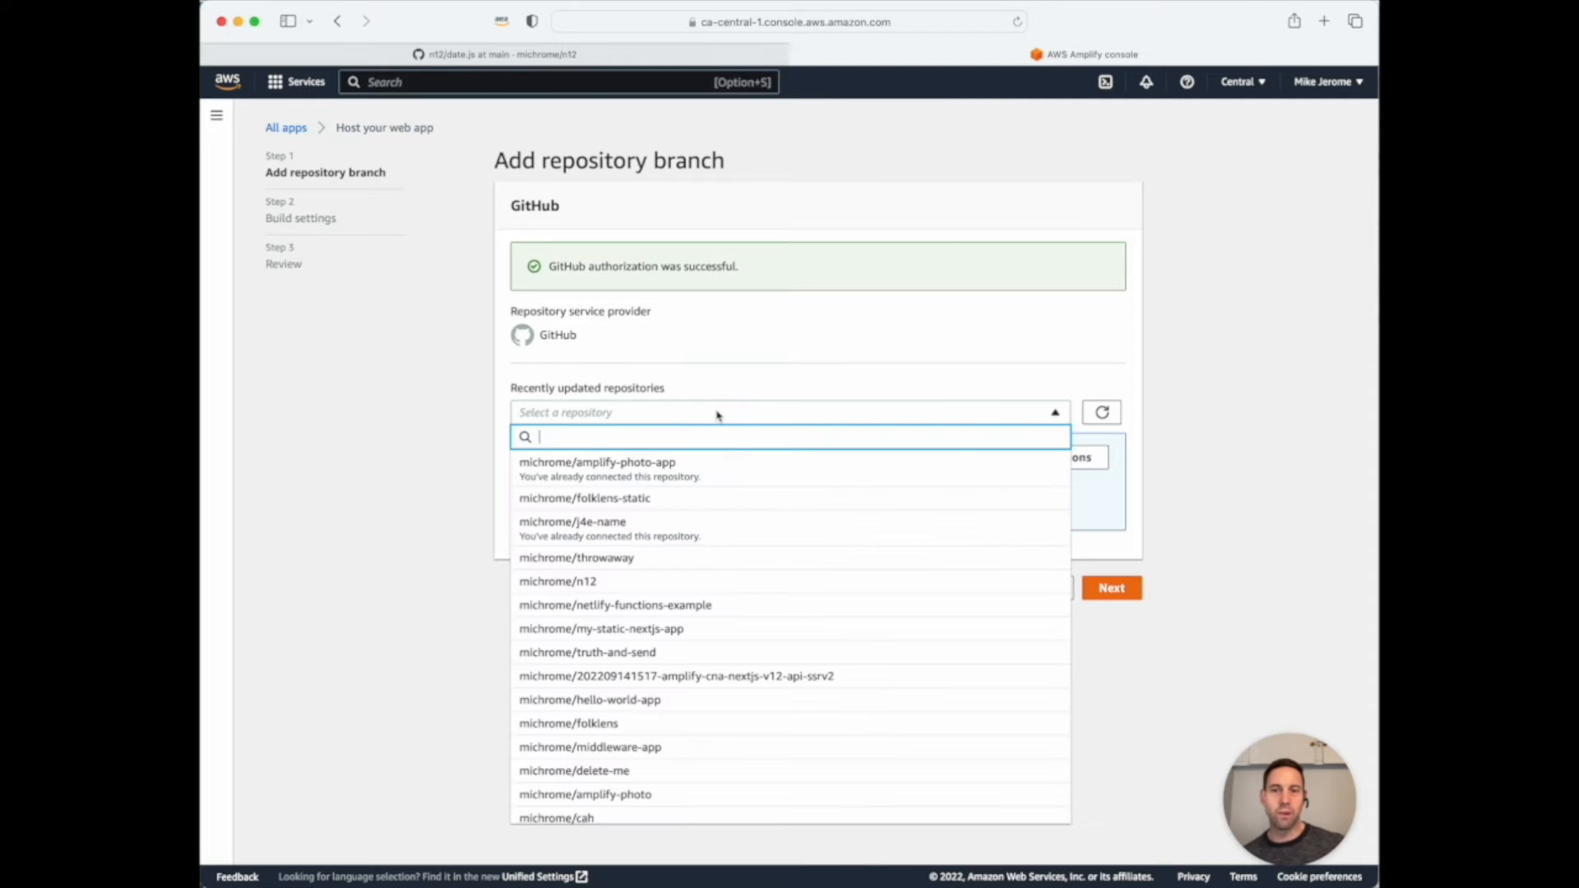
Choose the n12 repository and its main branch as the app source.
left_click(557, 581)
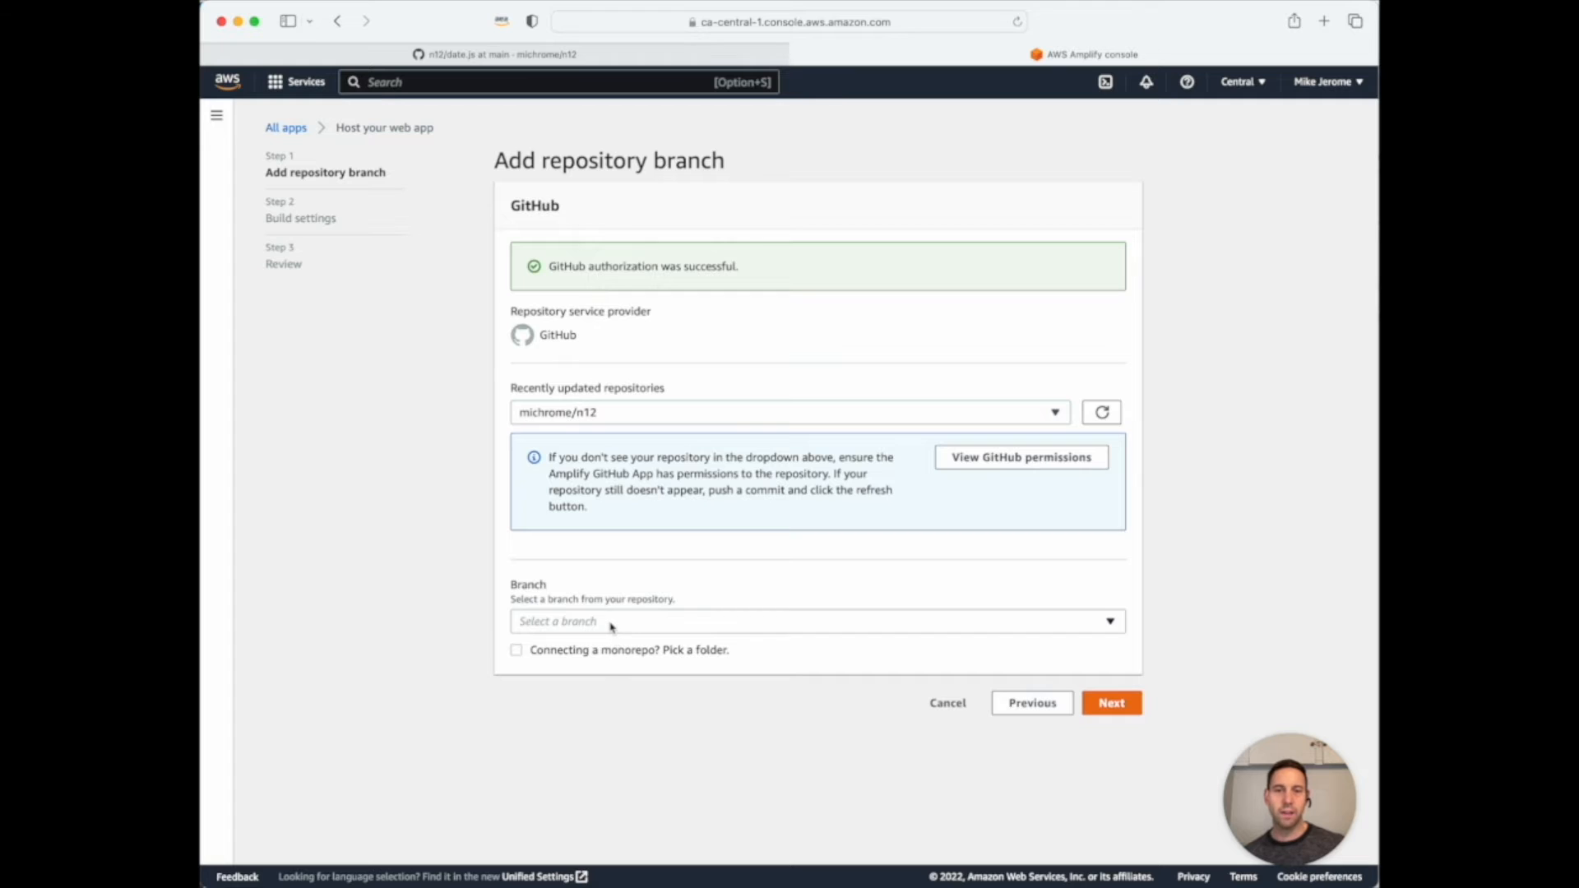
left_click(815, 620)
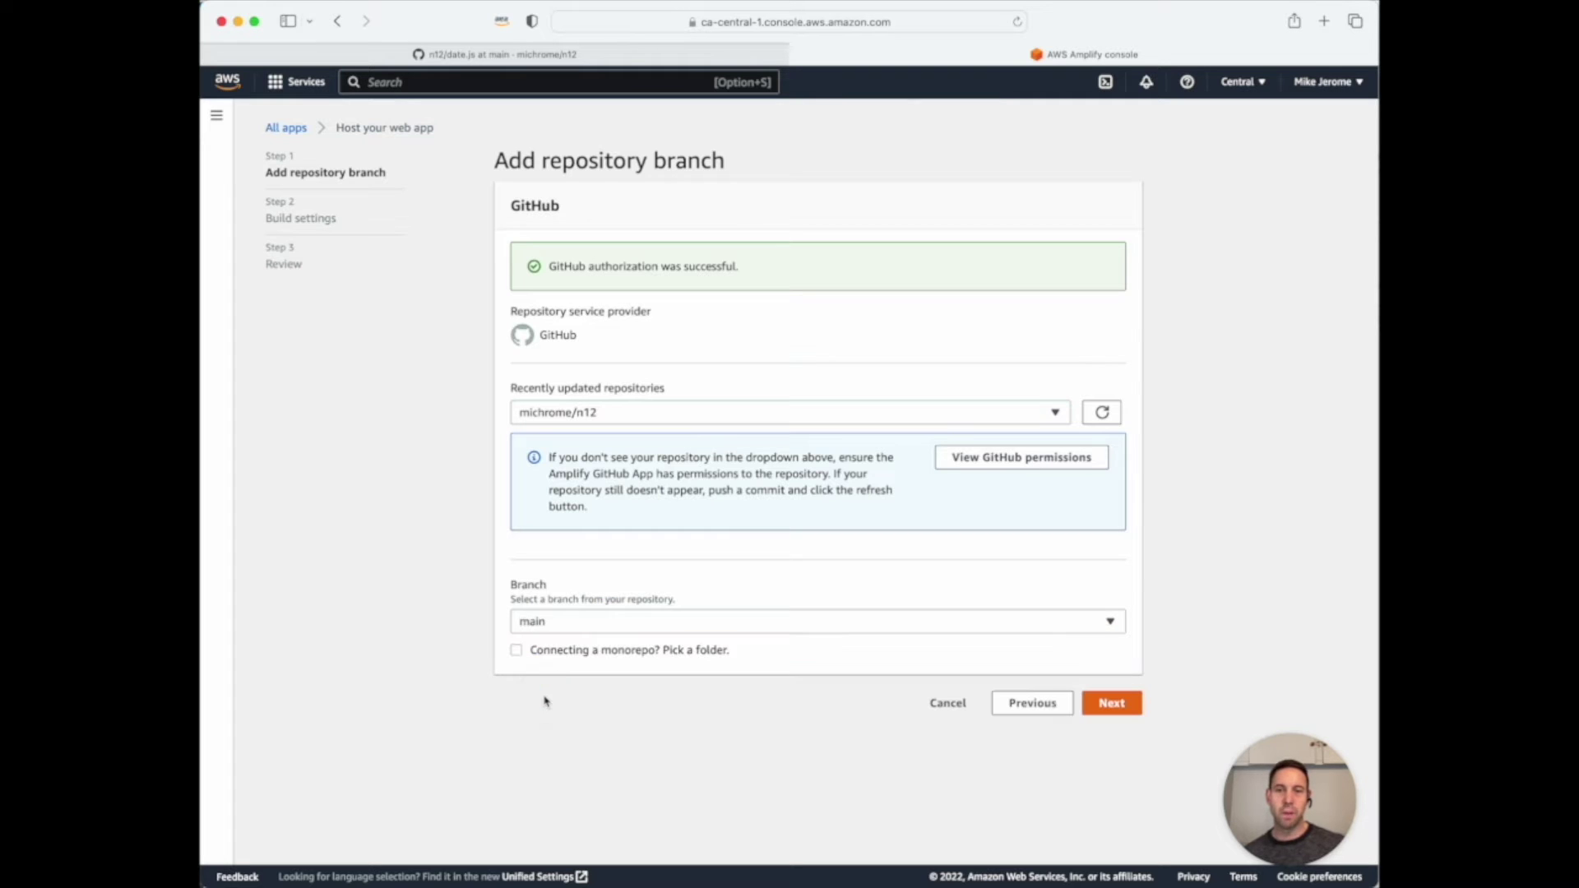
mouse_move(1121, 765)
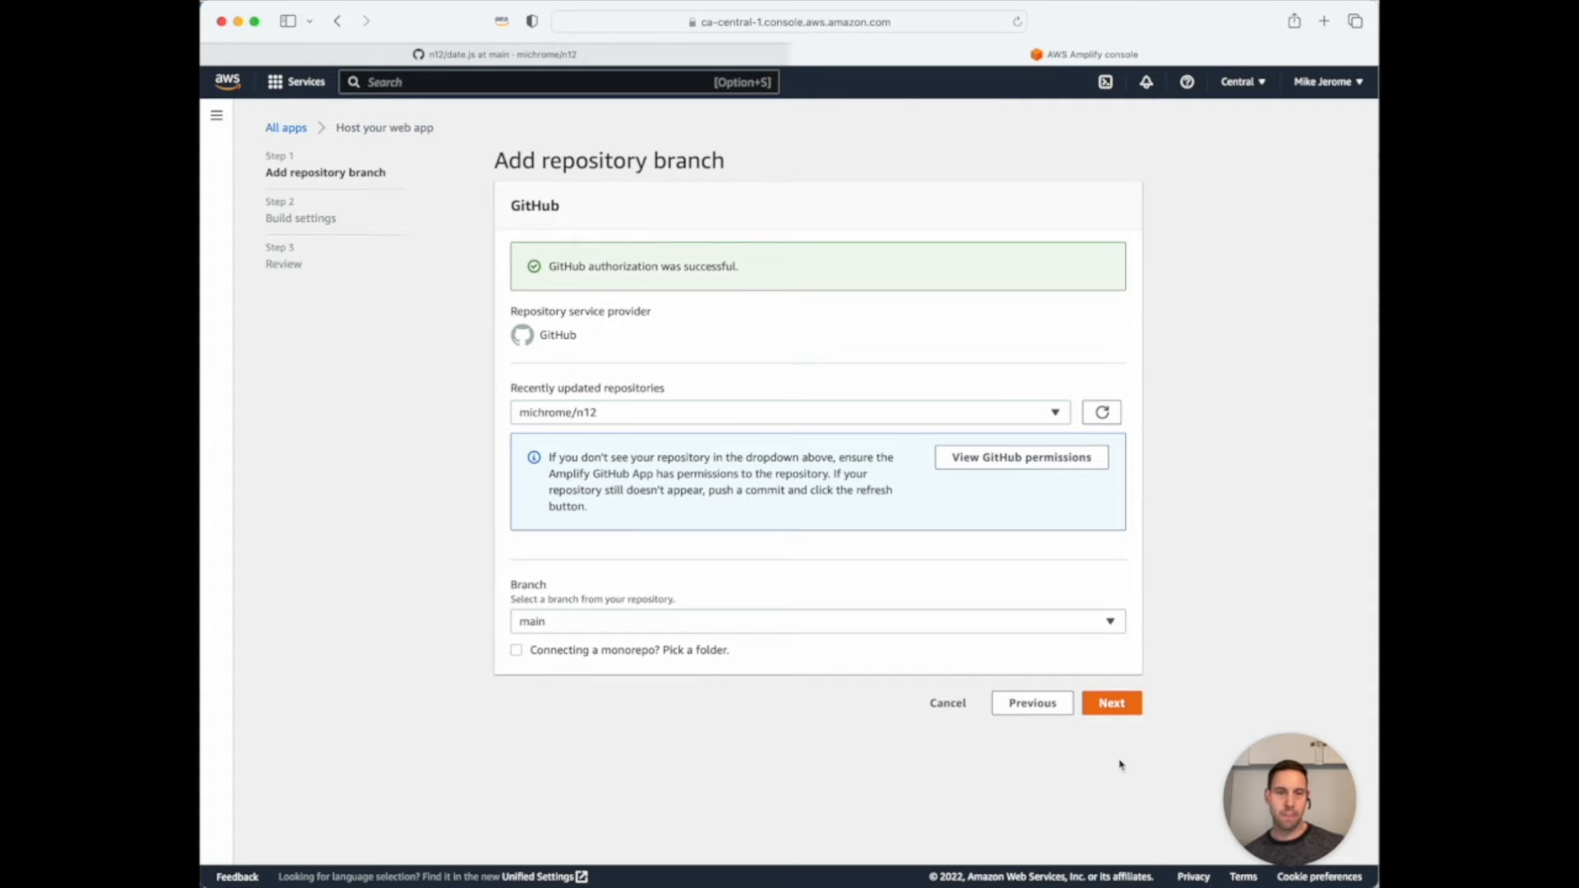
Reach Build settings for n12, keeping the auto-detected build spec and a new service role.
left_click(1110, 702)
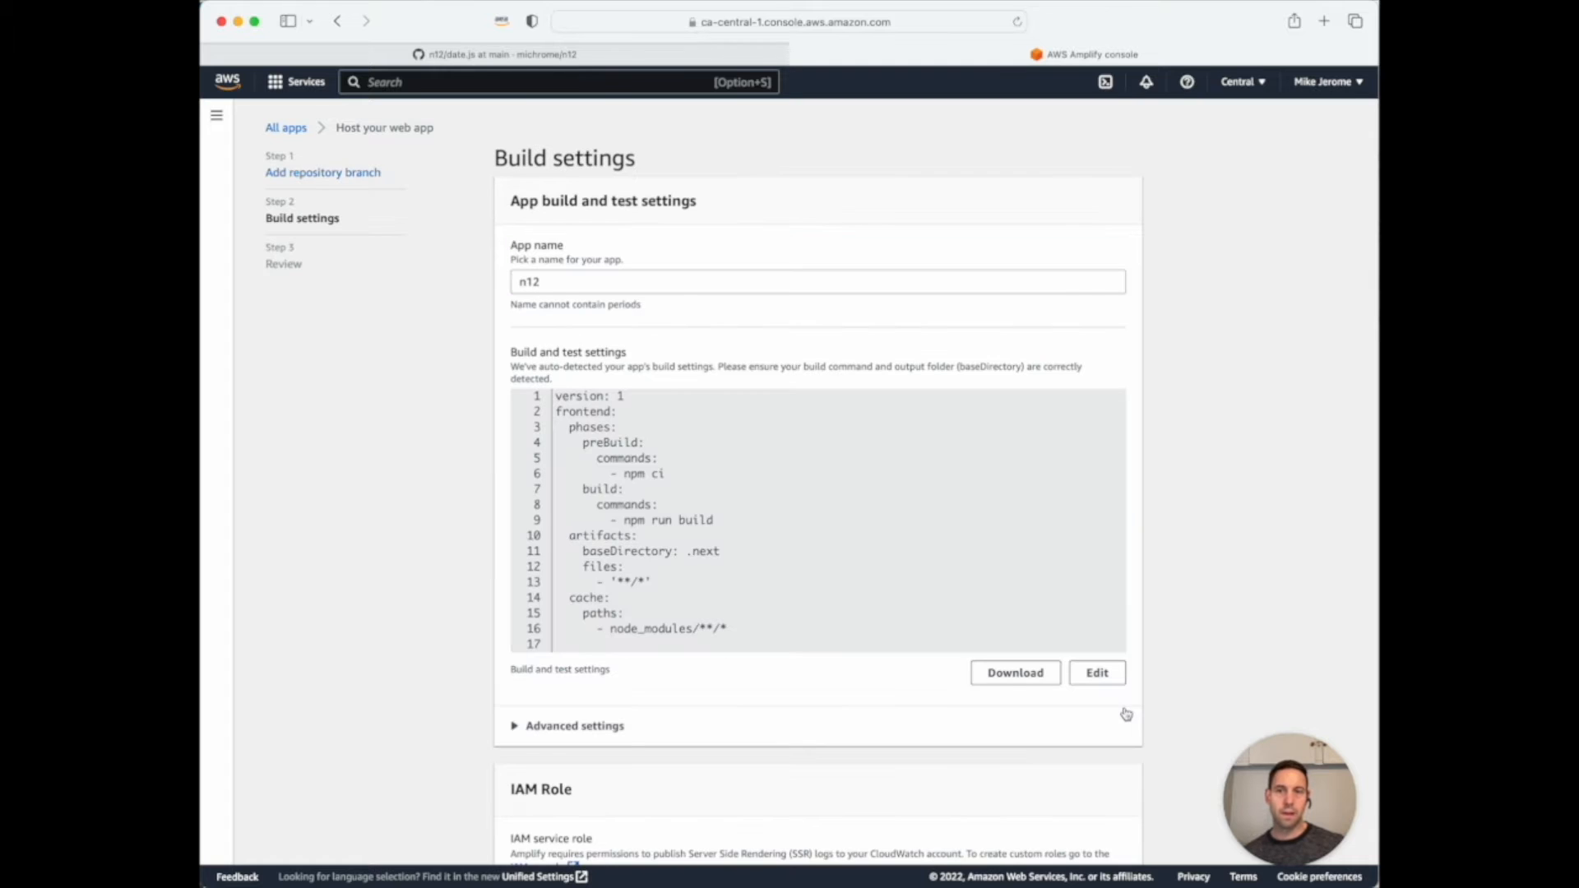
mouse_move(1127, 717)
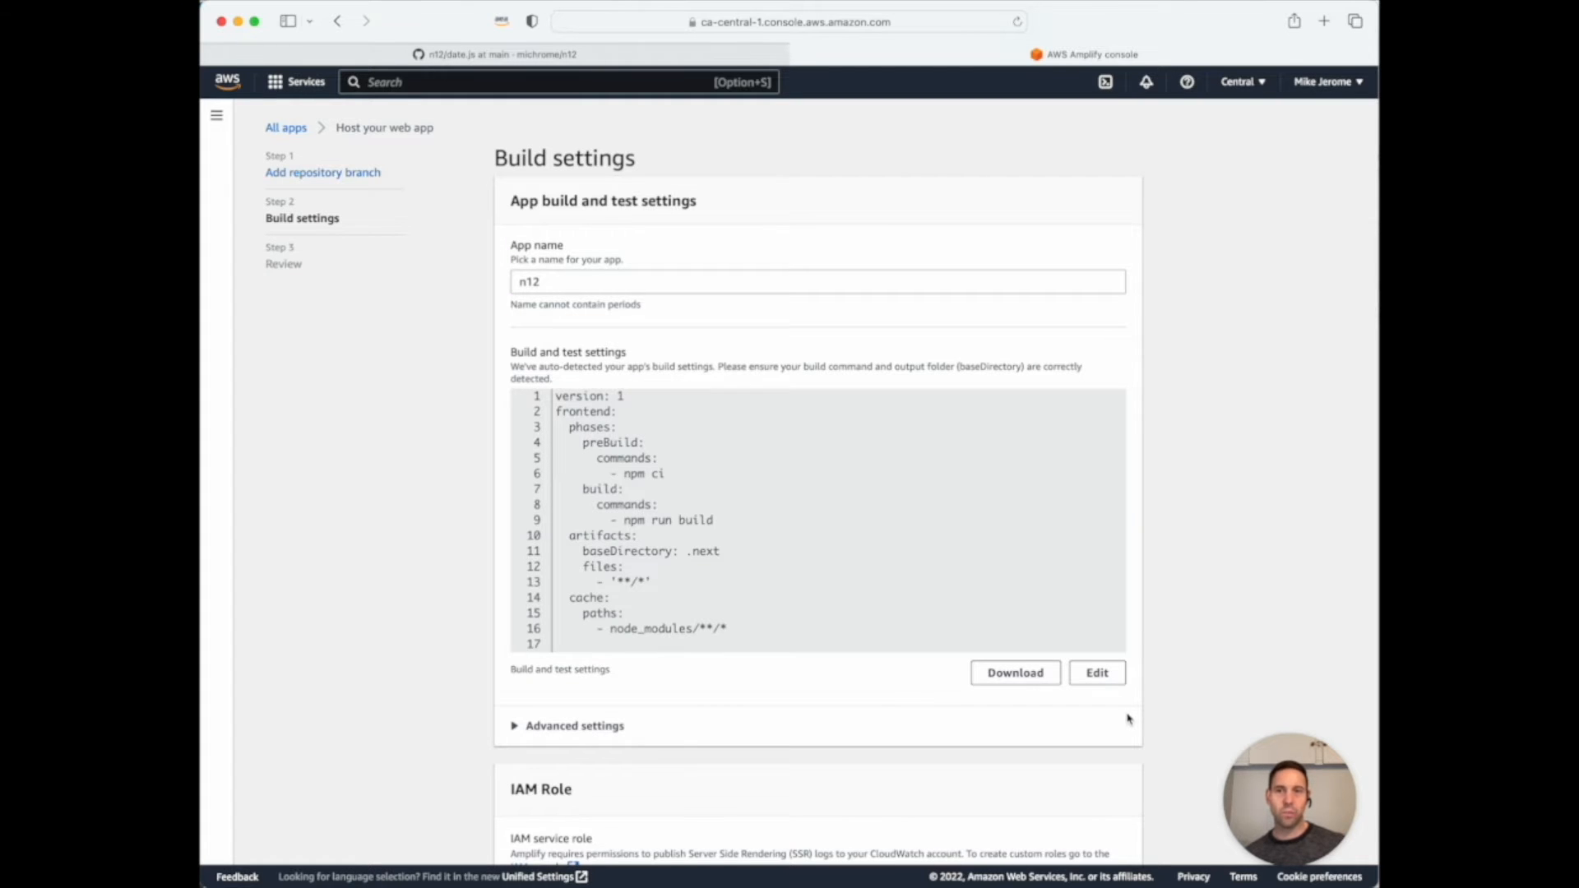
mouse_move(801, 492)
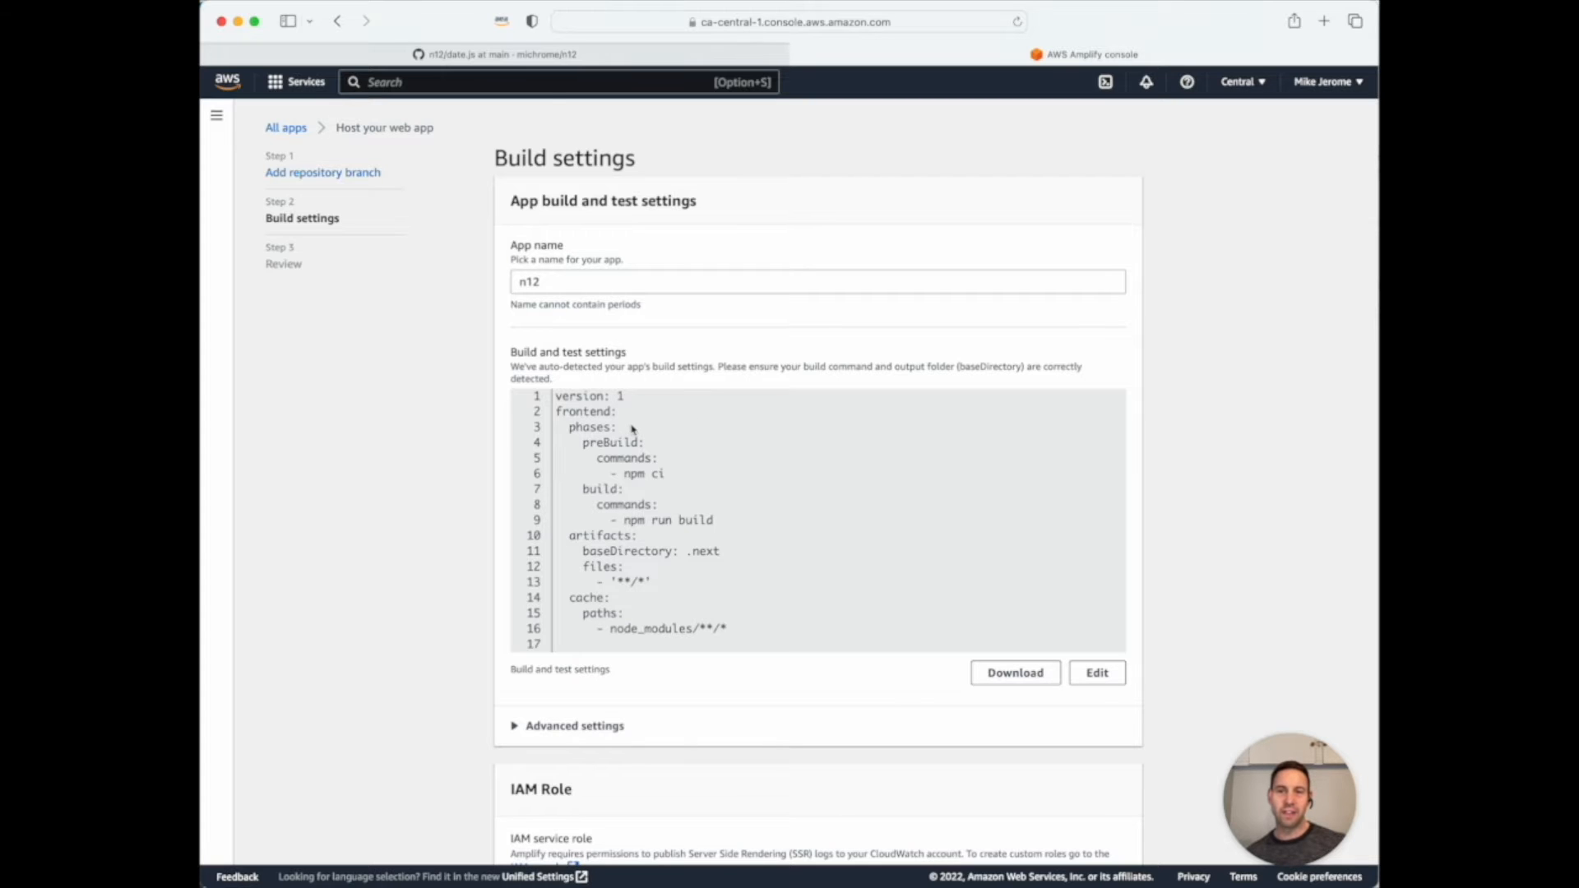
mouse_move(621, 461)
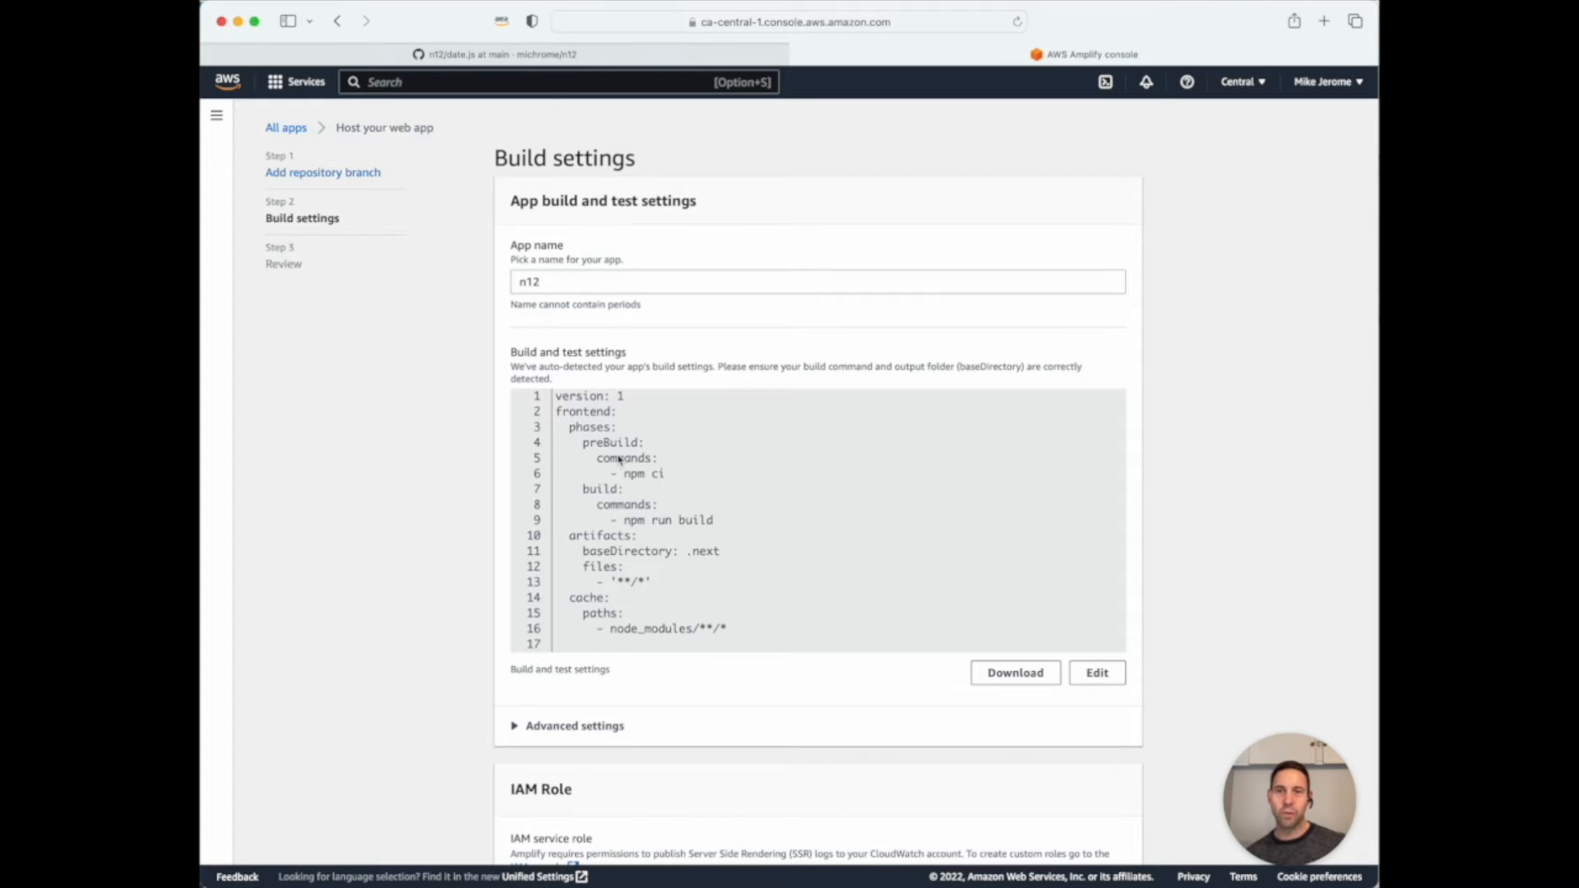
mouse_move(708, 565)
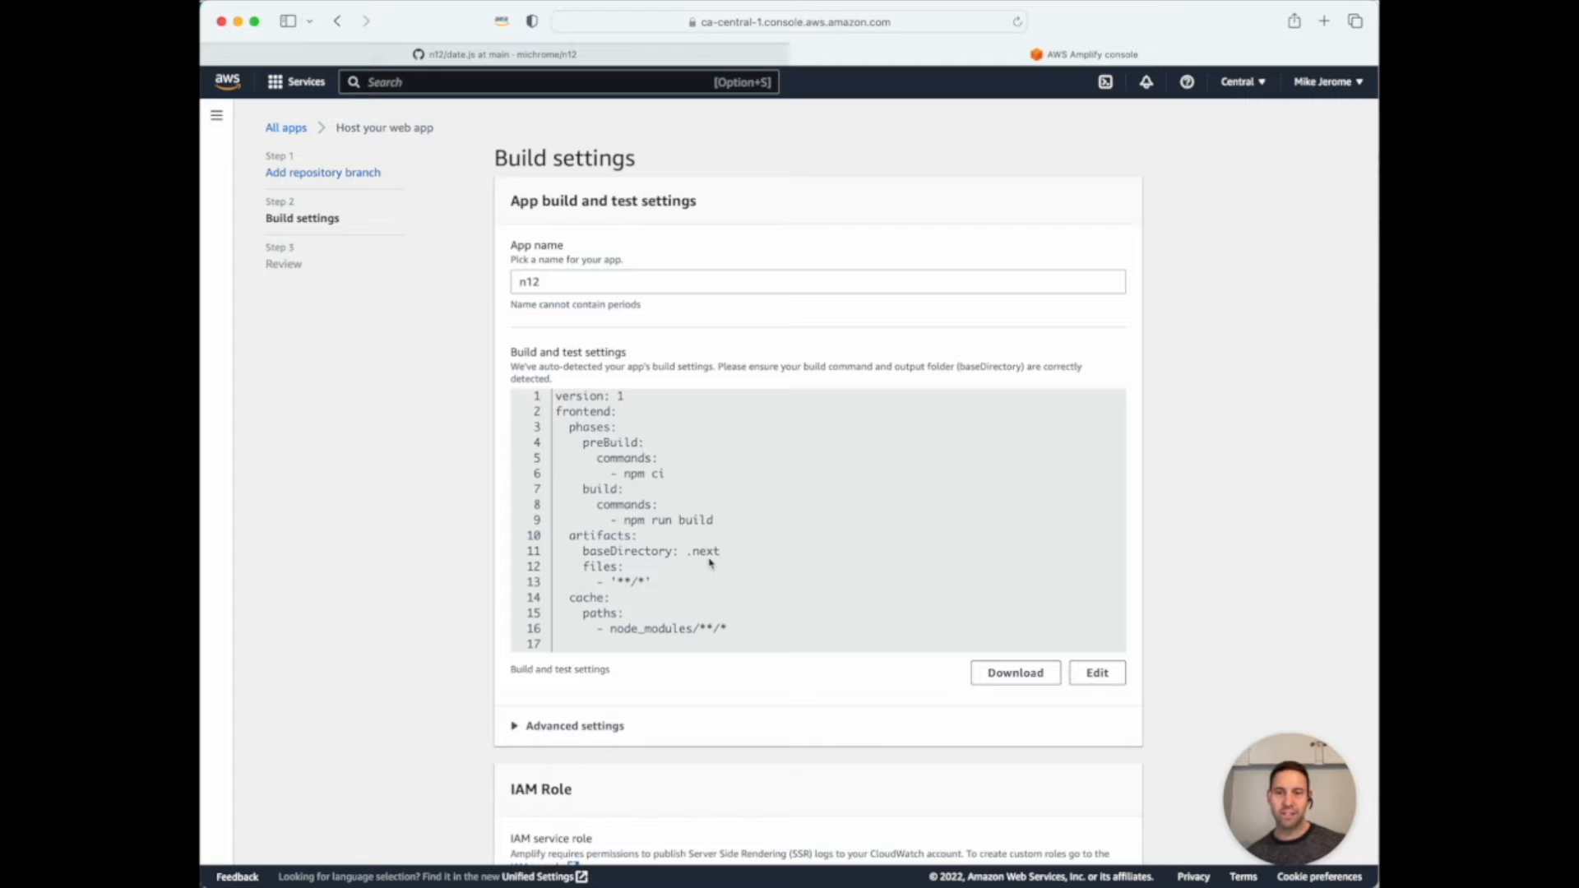
scroll("down", 3)
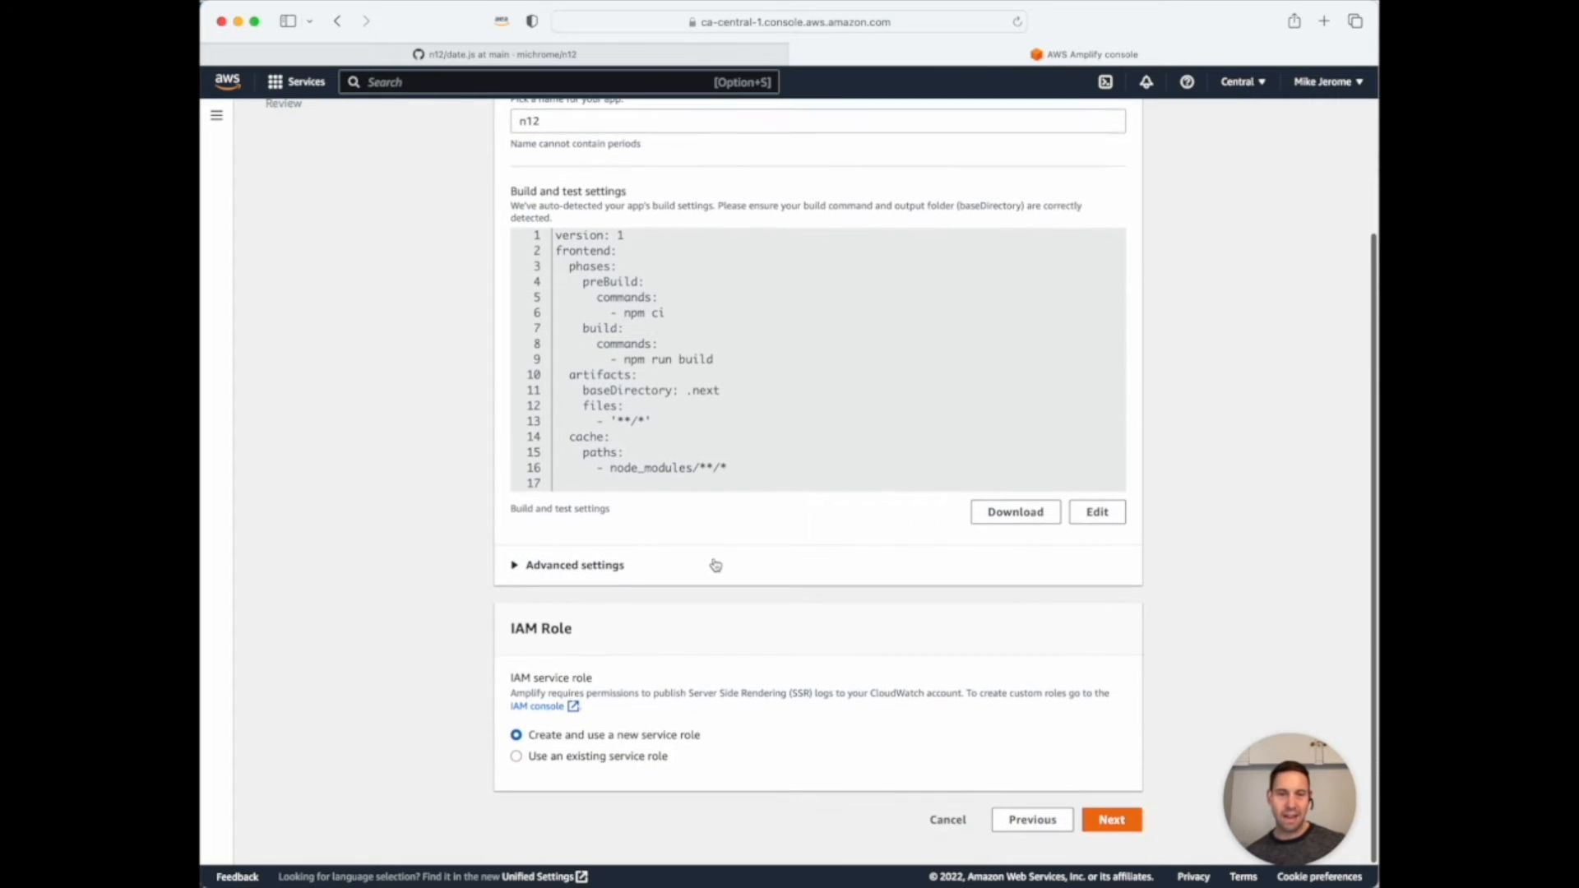
mouse_move(541, 783)
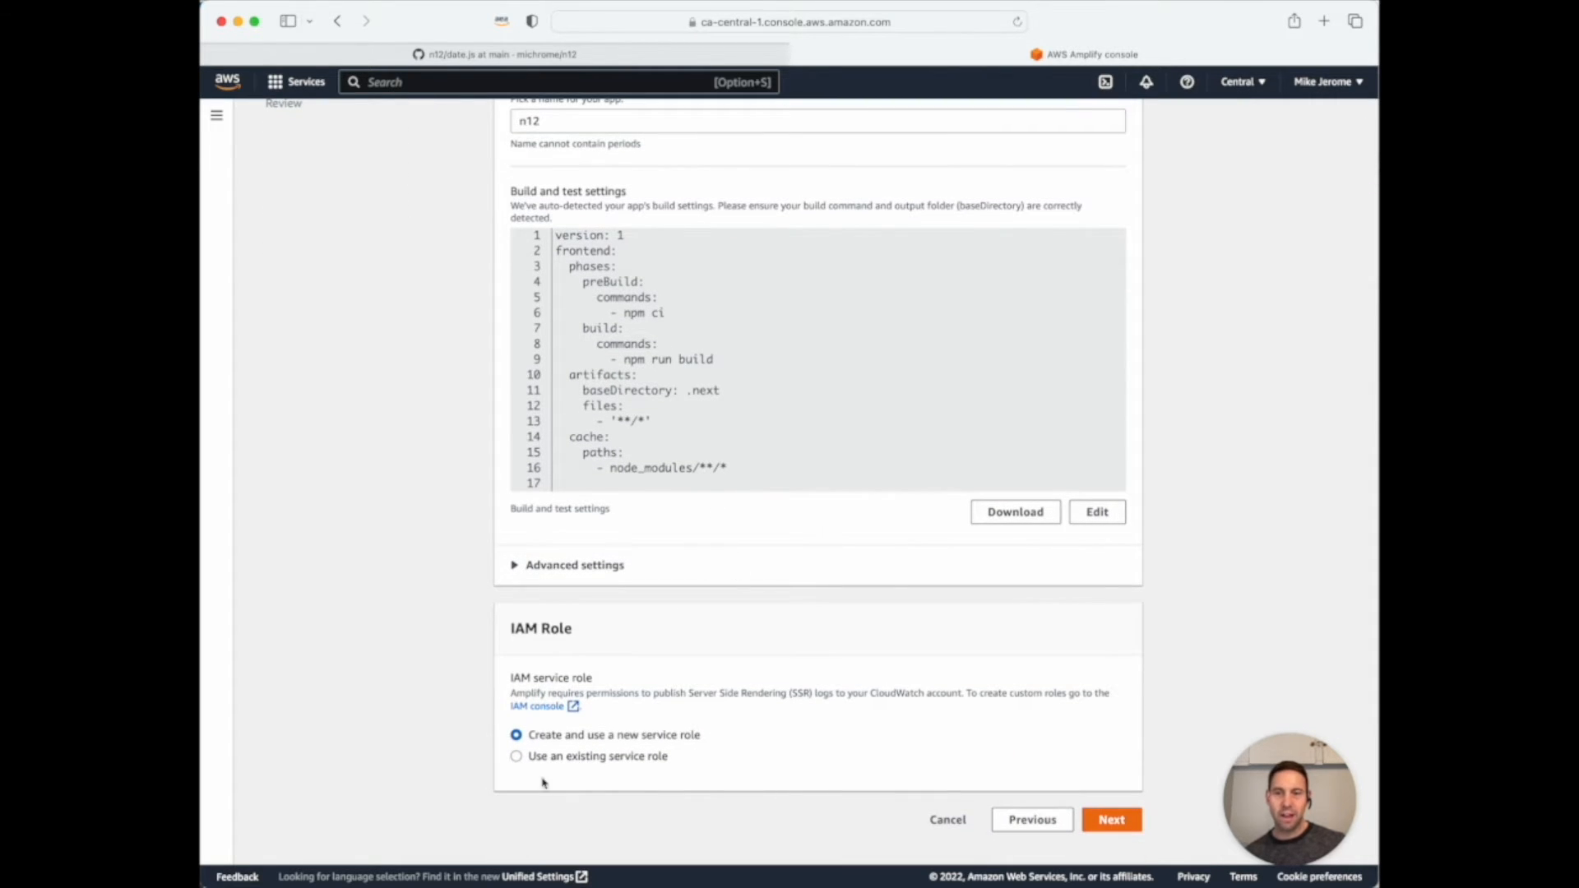
mouse_move(593, 745)
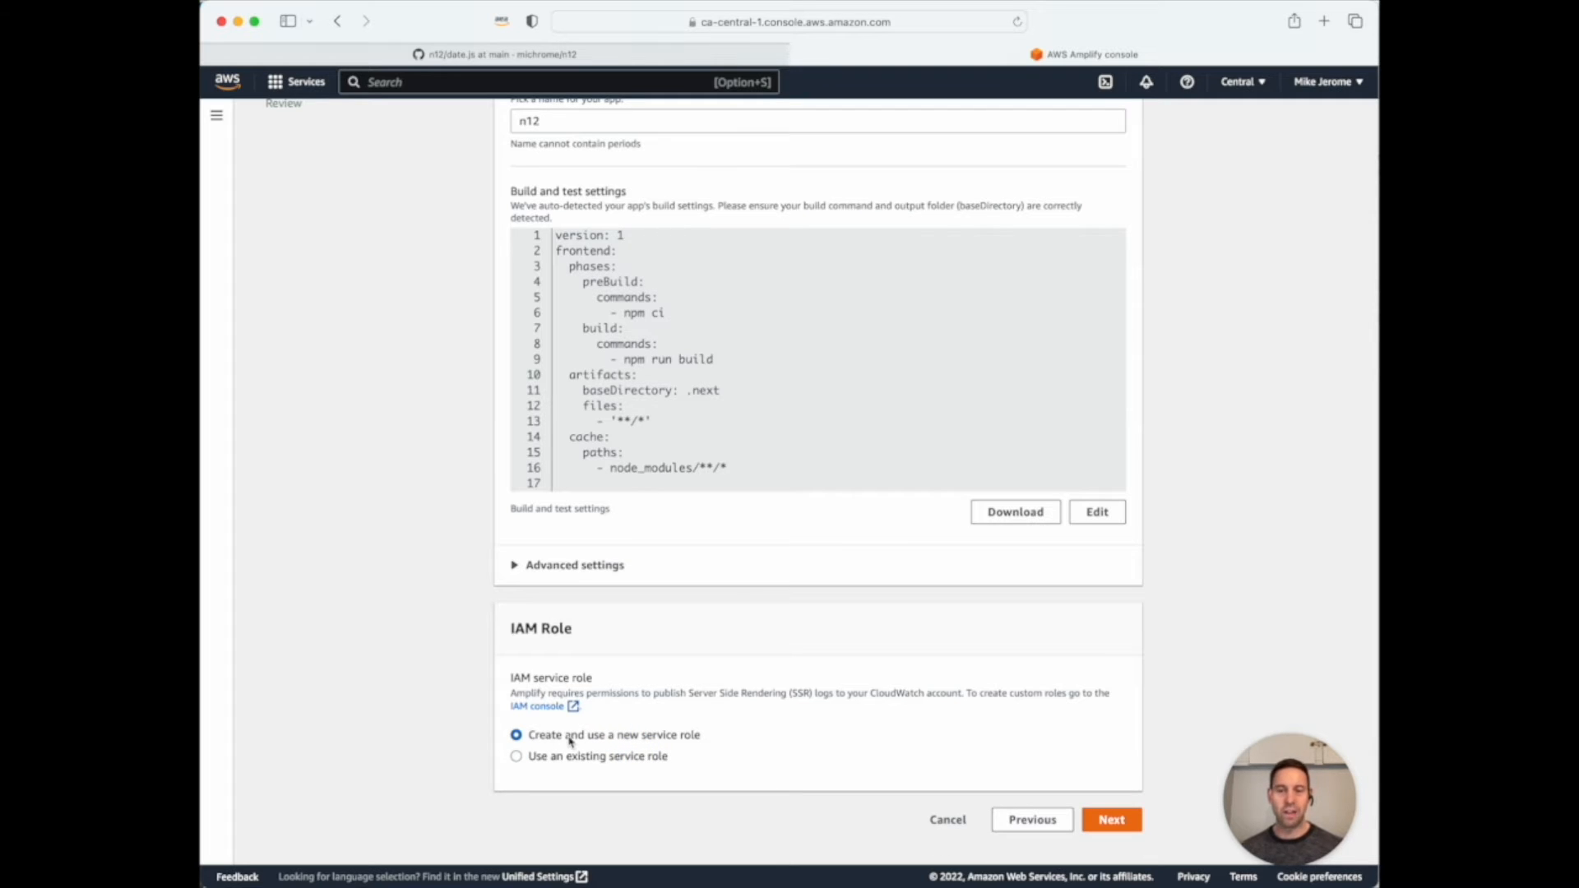
mouse_move(1003, 836)
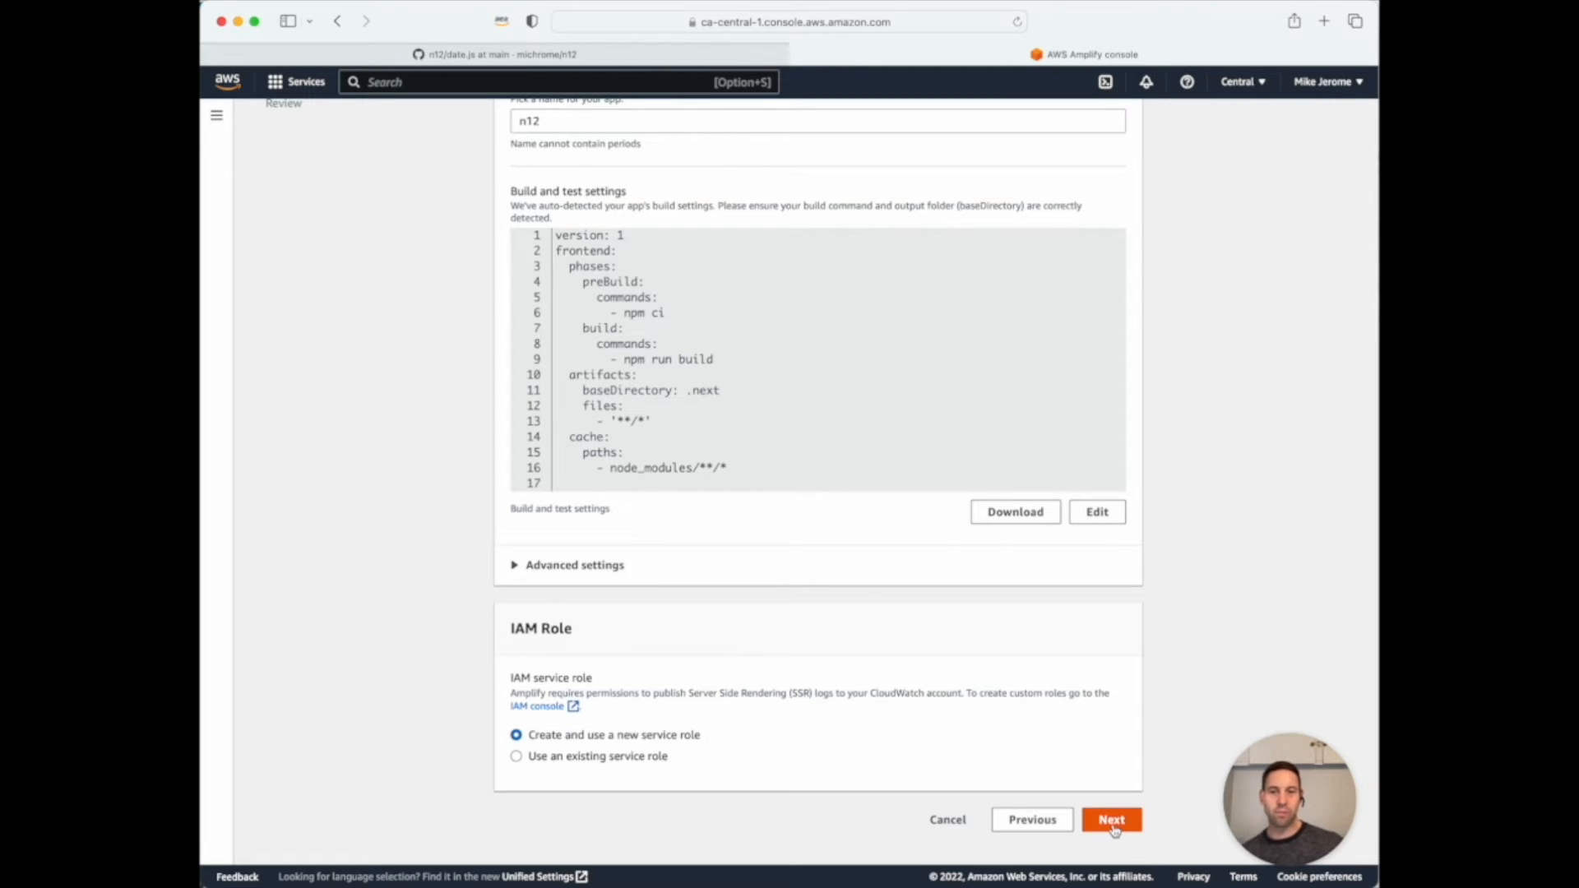
Review the n12 setup, then save and deploy it.
left_click(1112, 820)
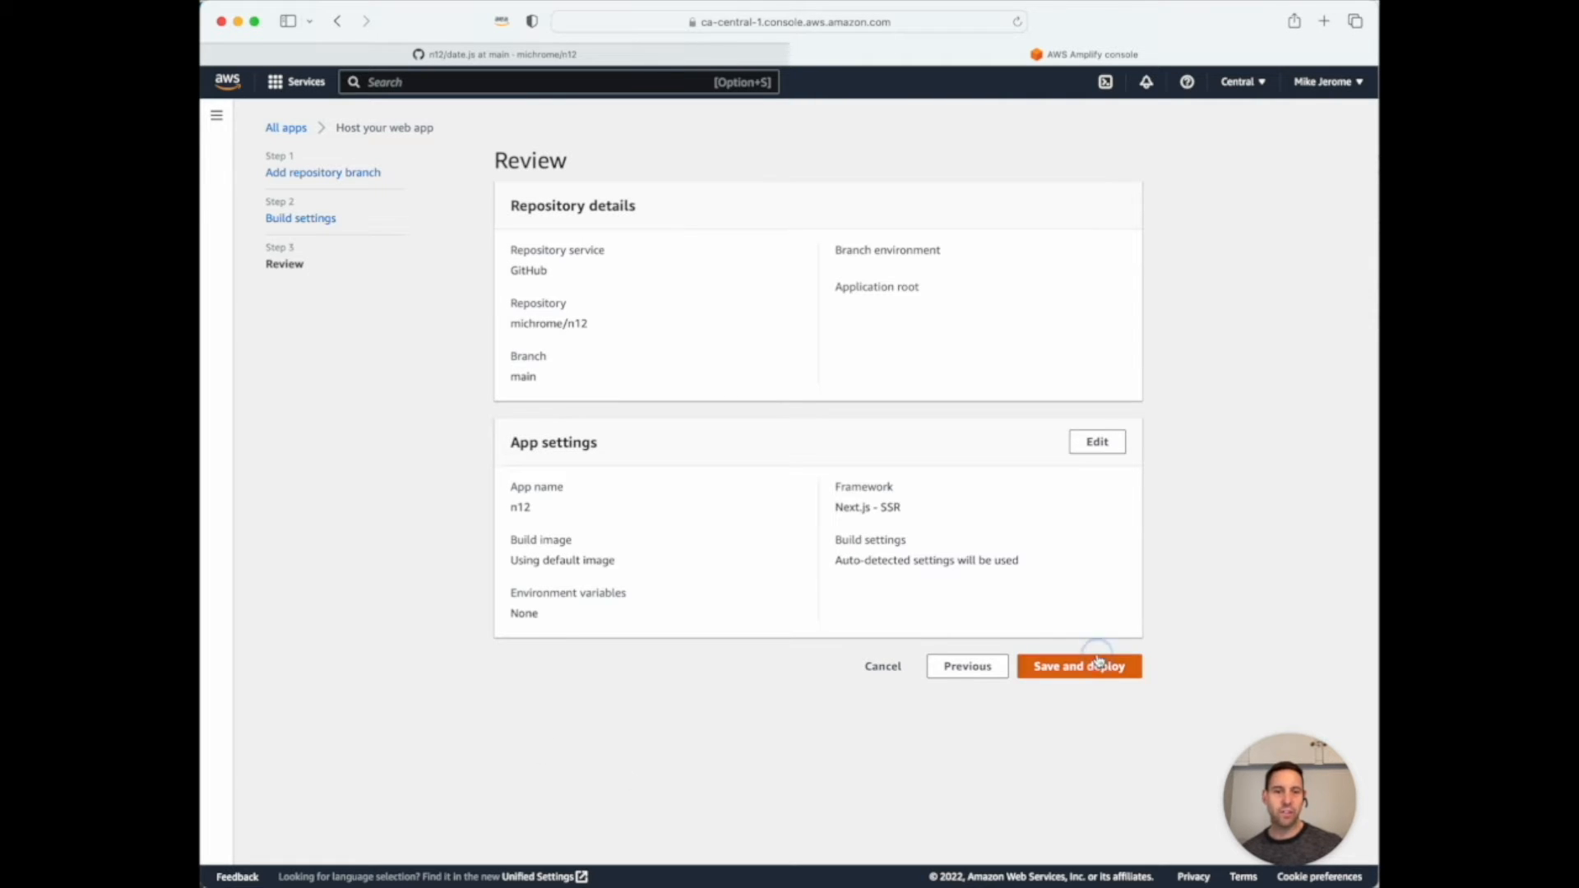
left_click(1079, 667)
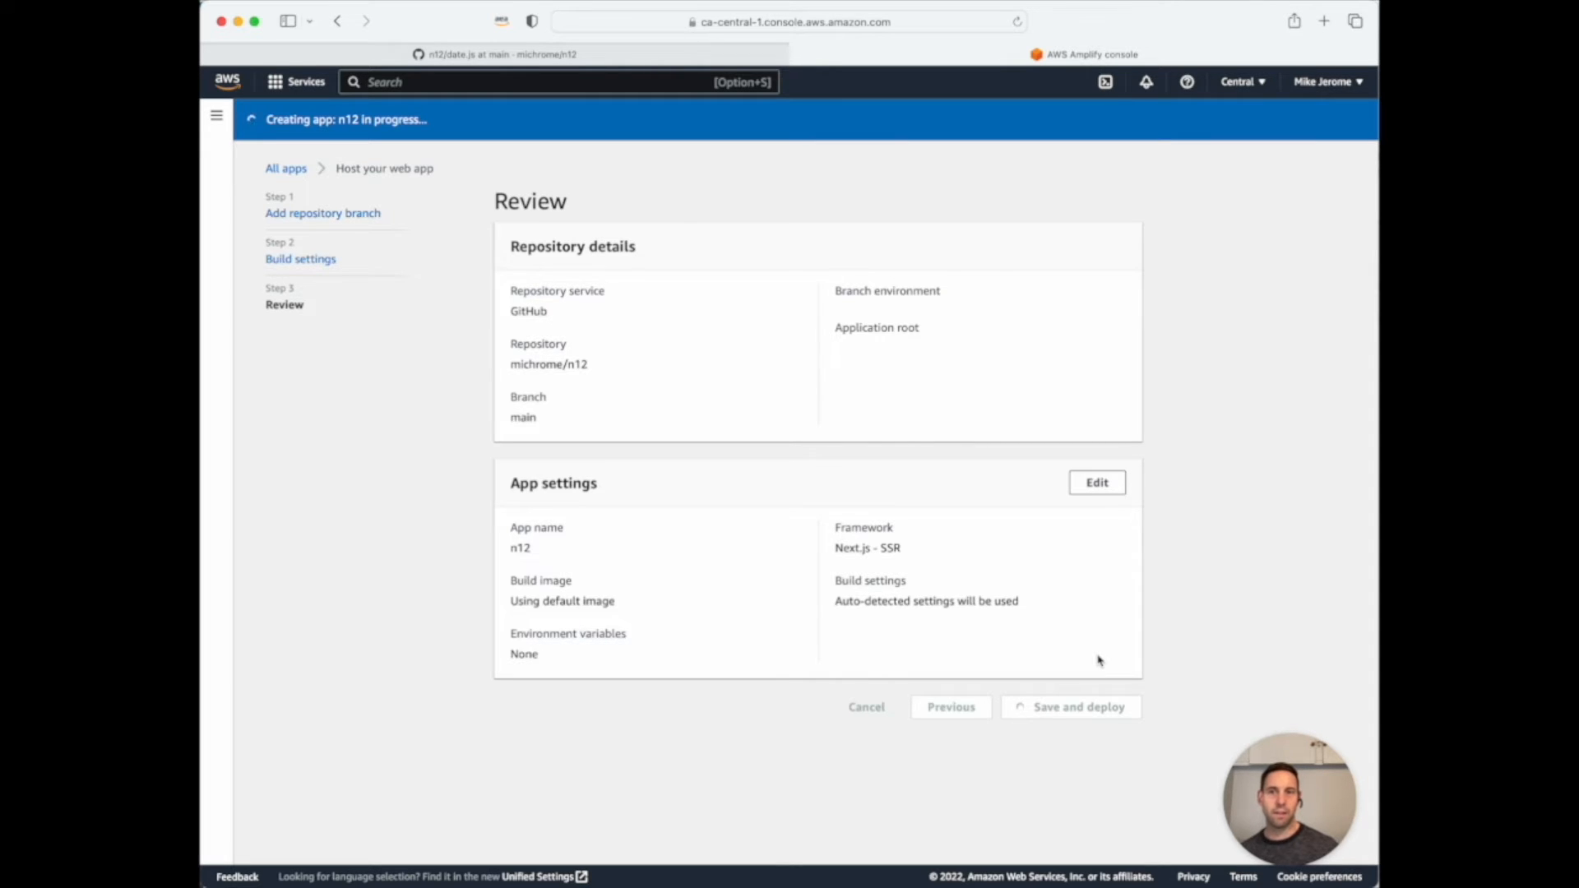
Dismiss the creation success notice while the main branch provisions, builds and deploys.
left_click(1079, 706)
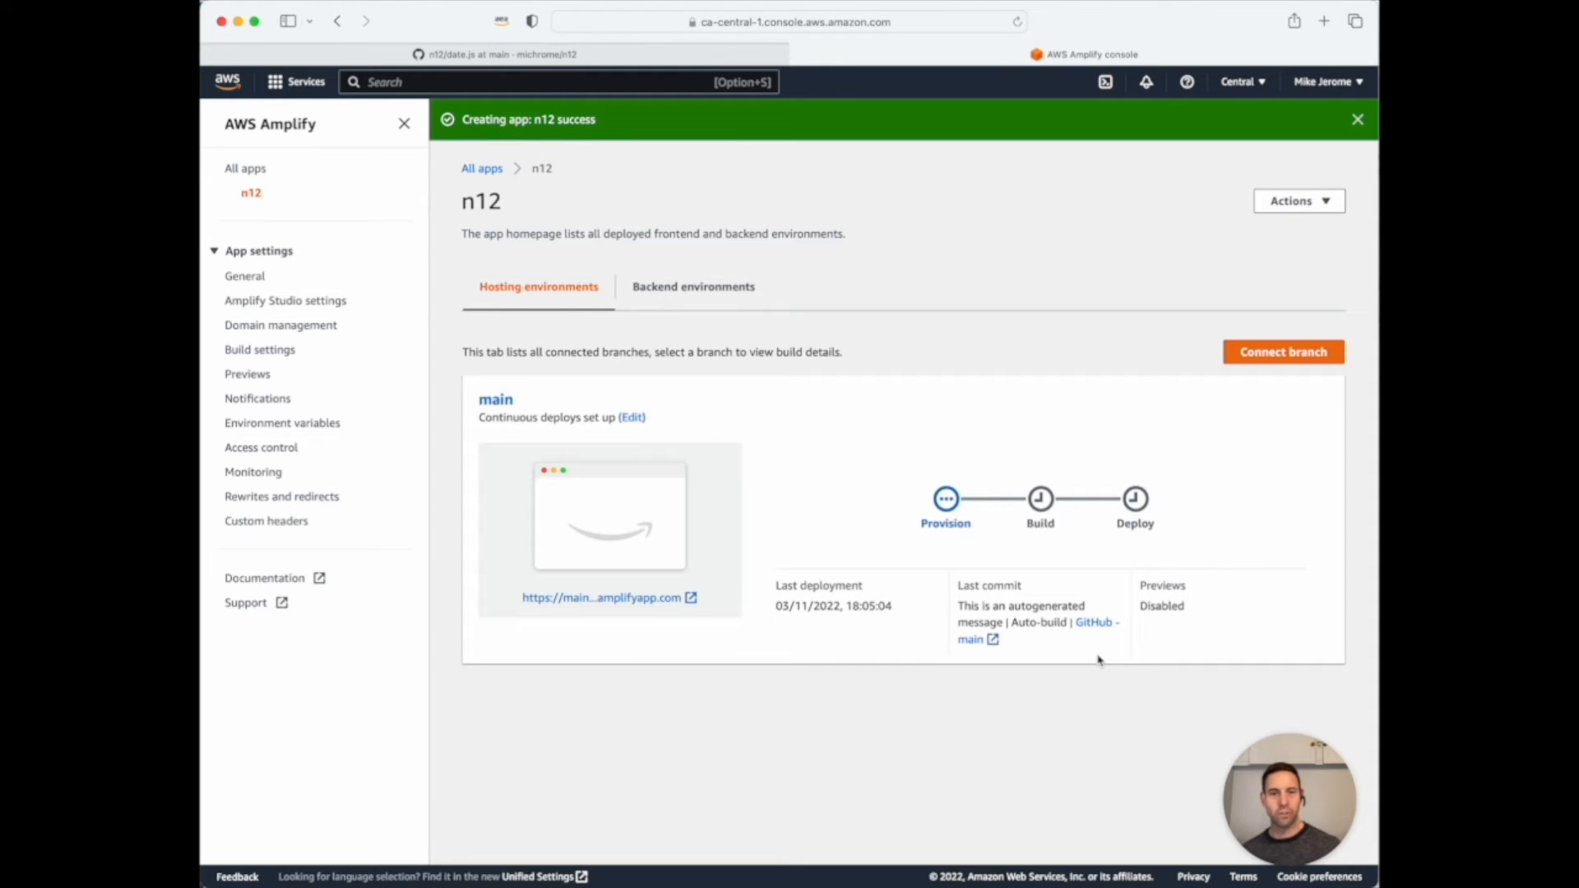
left_click(1358, 118)
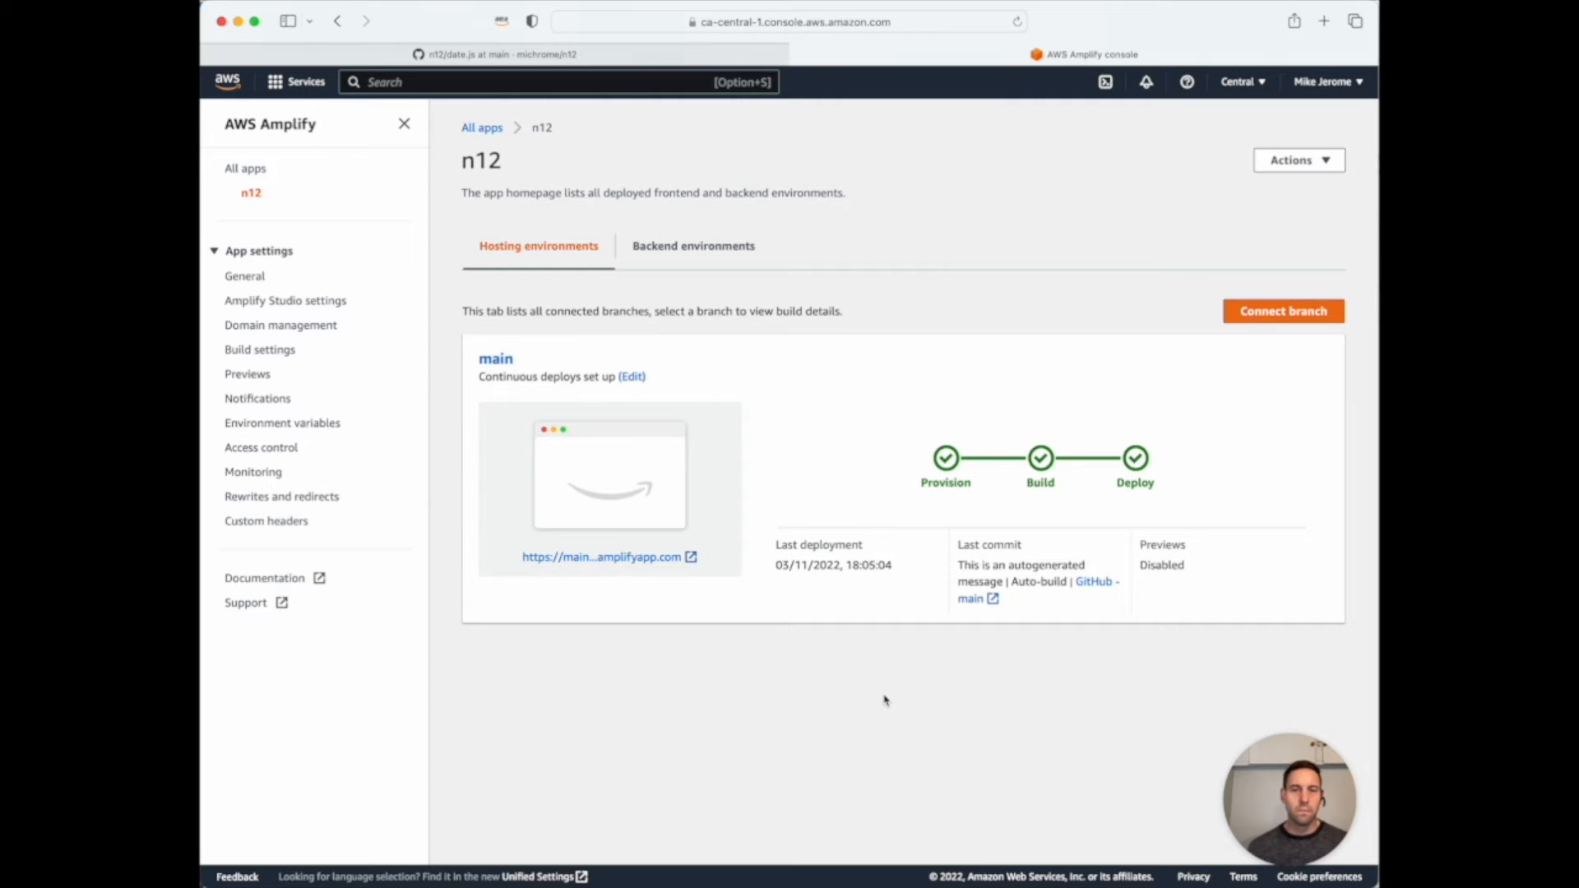
mouse_move(1041, 515)
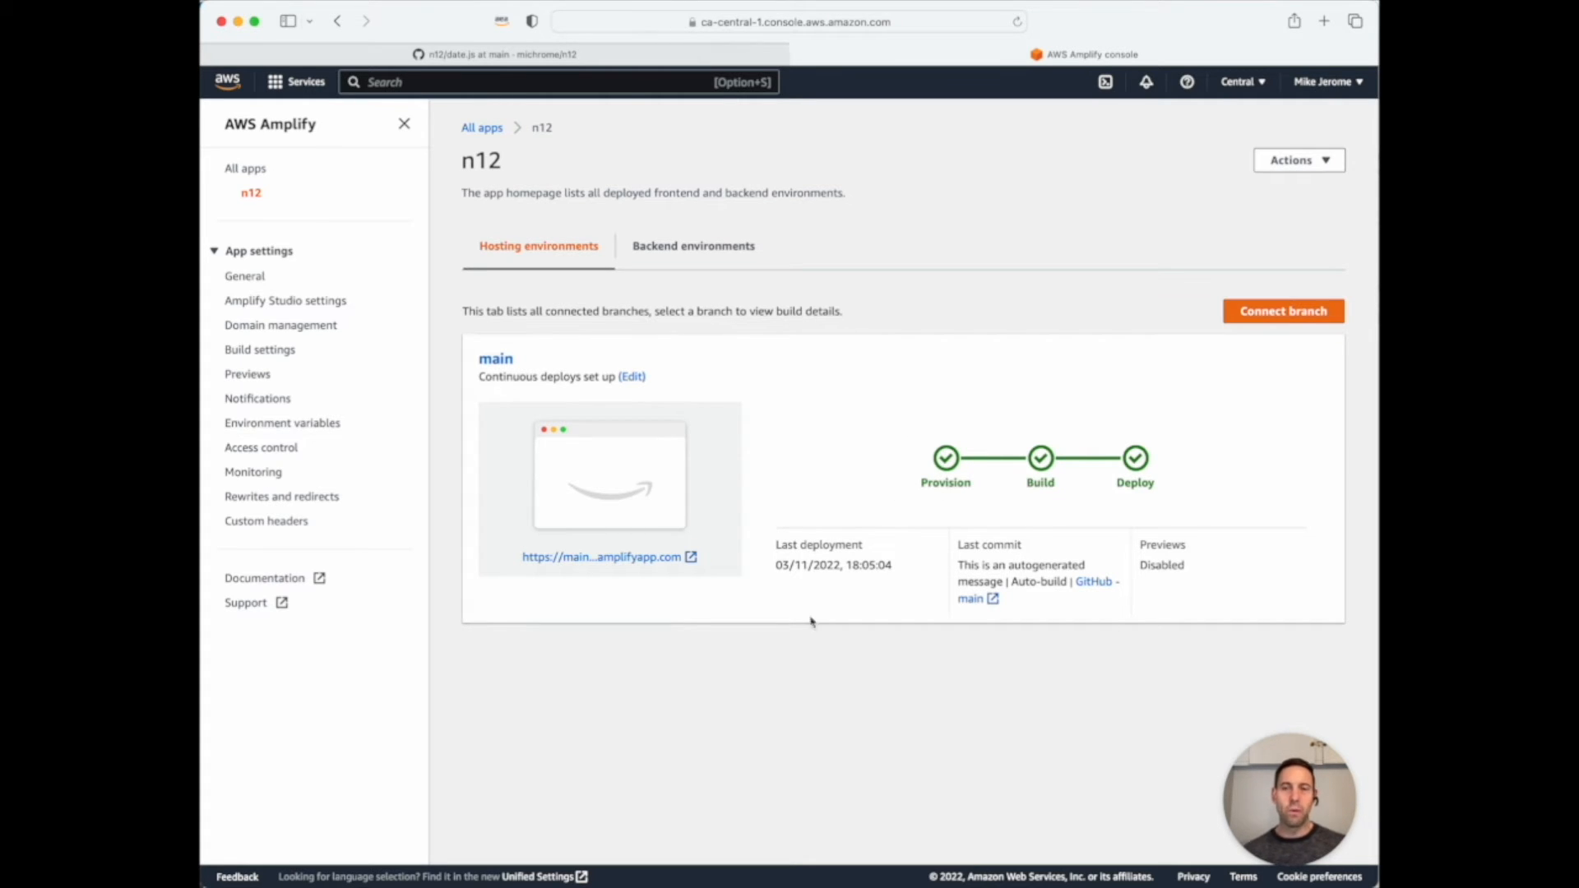
View Build 1 of the main branch and launch the live amplifyapp.com site.
left_click(495, 357)
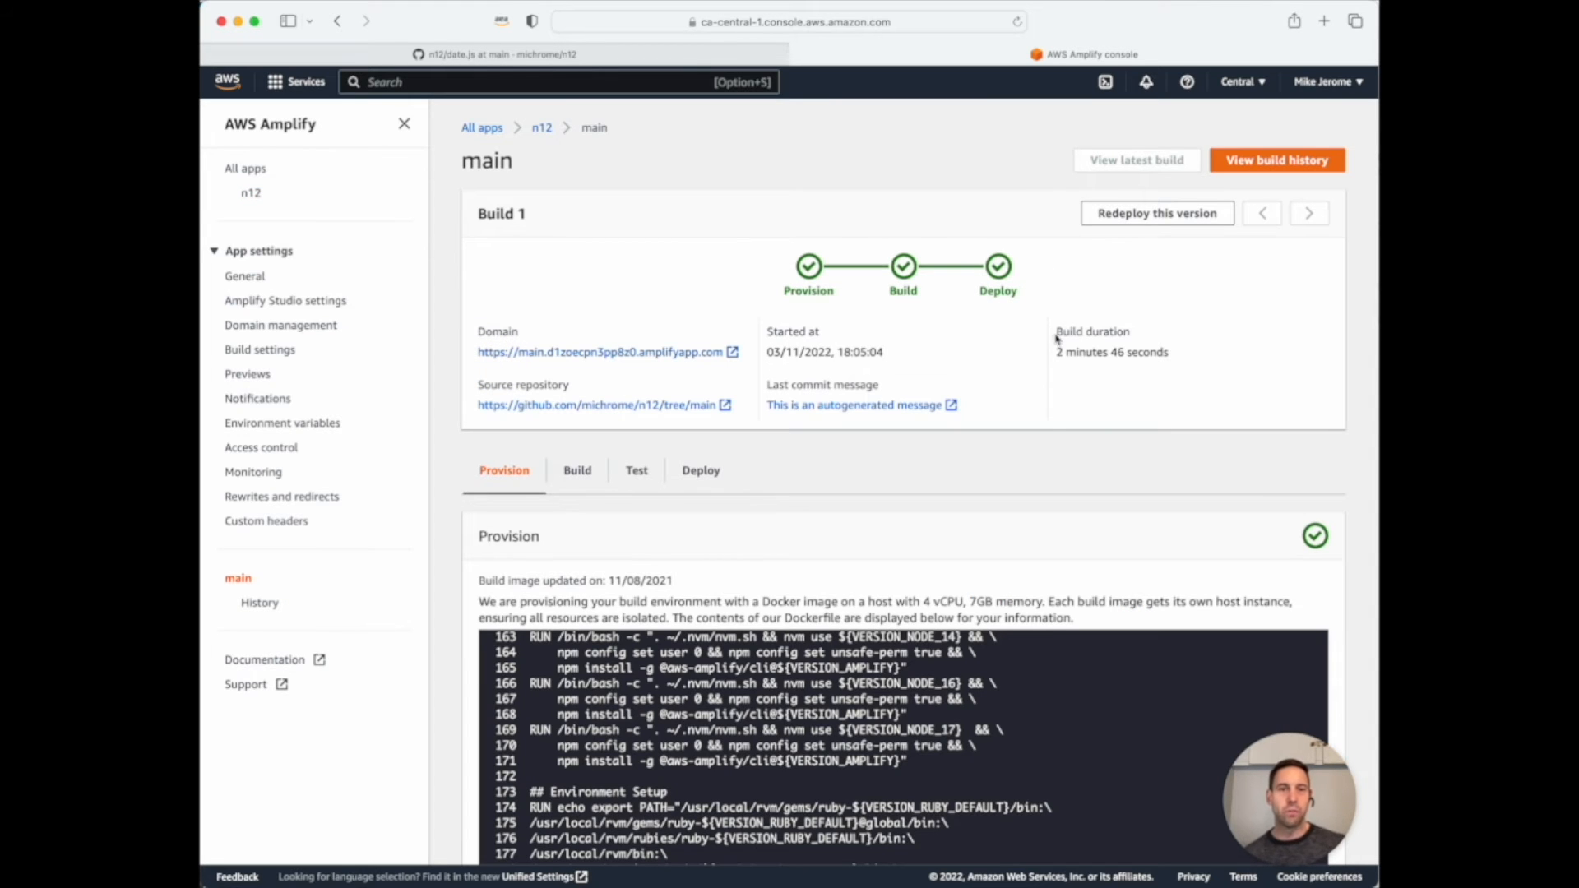
mouse_move(1178, 355)
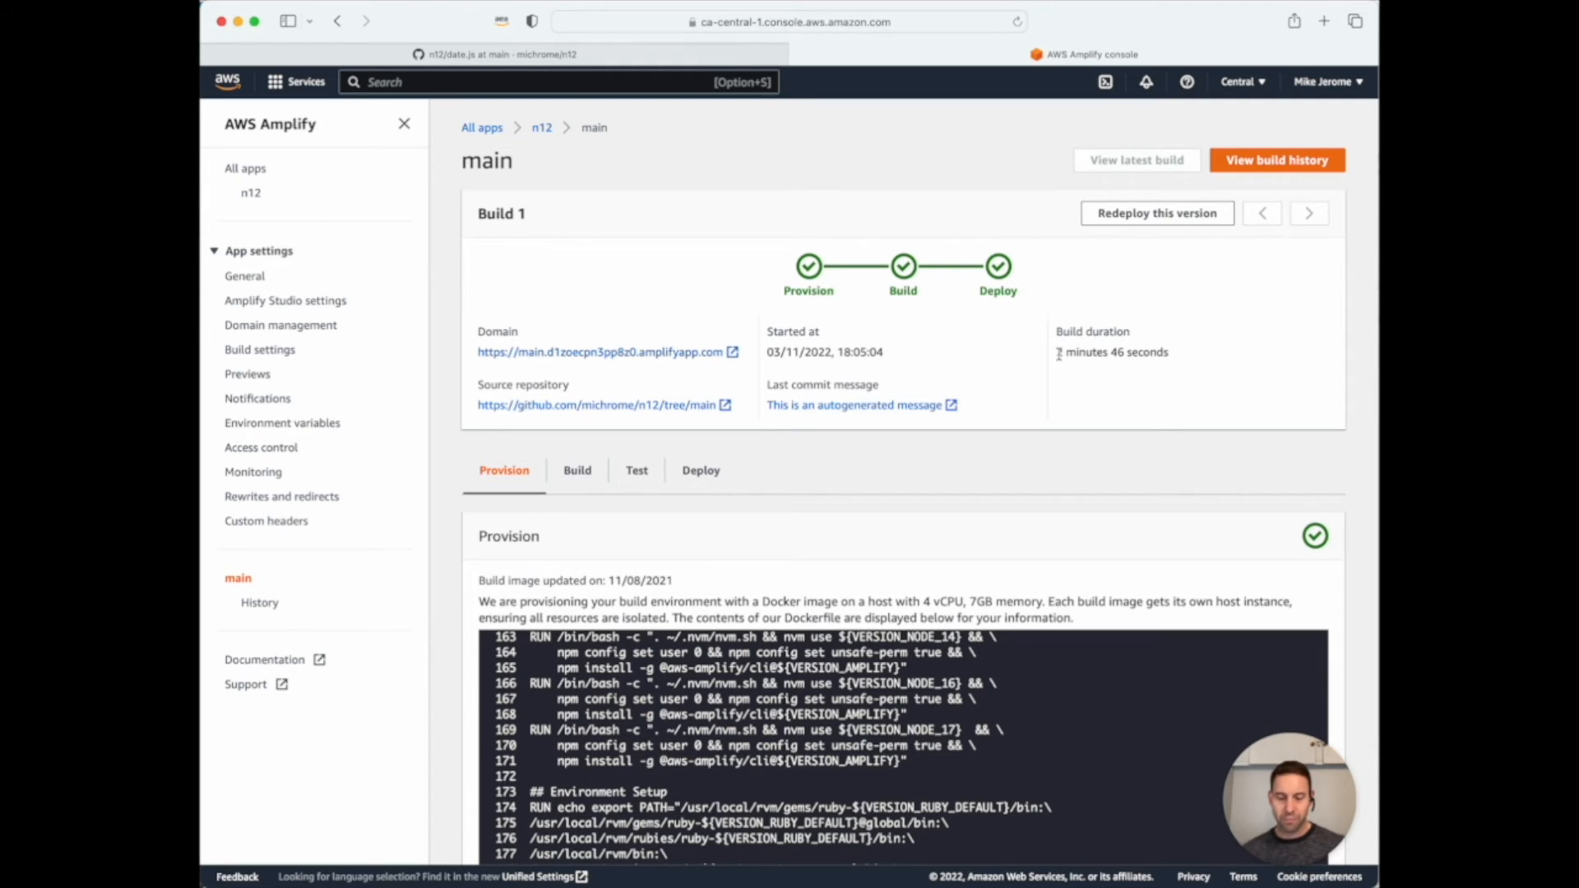
mouse_move(635, 388)
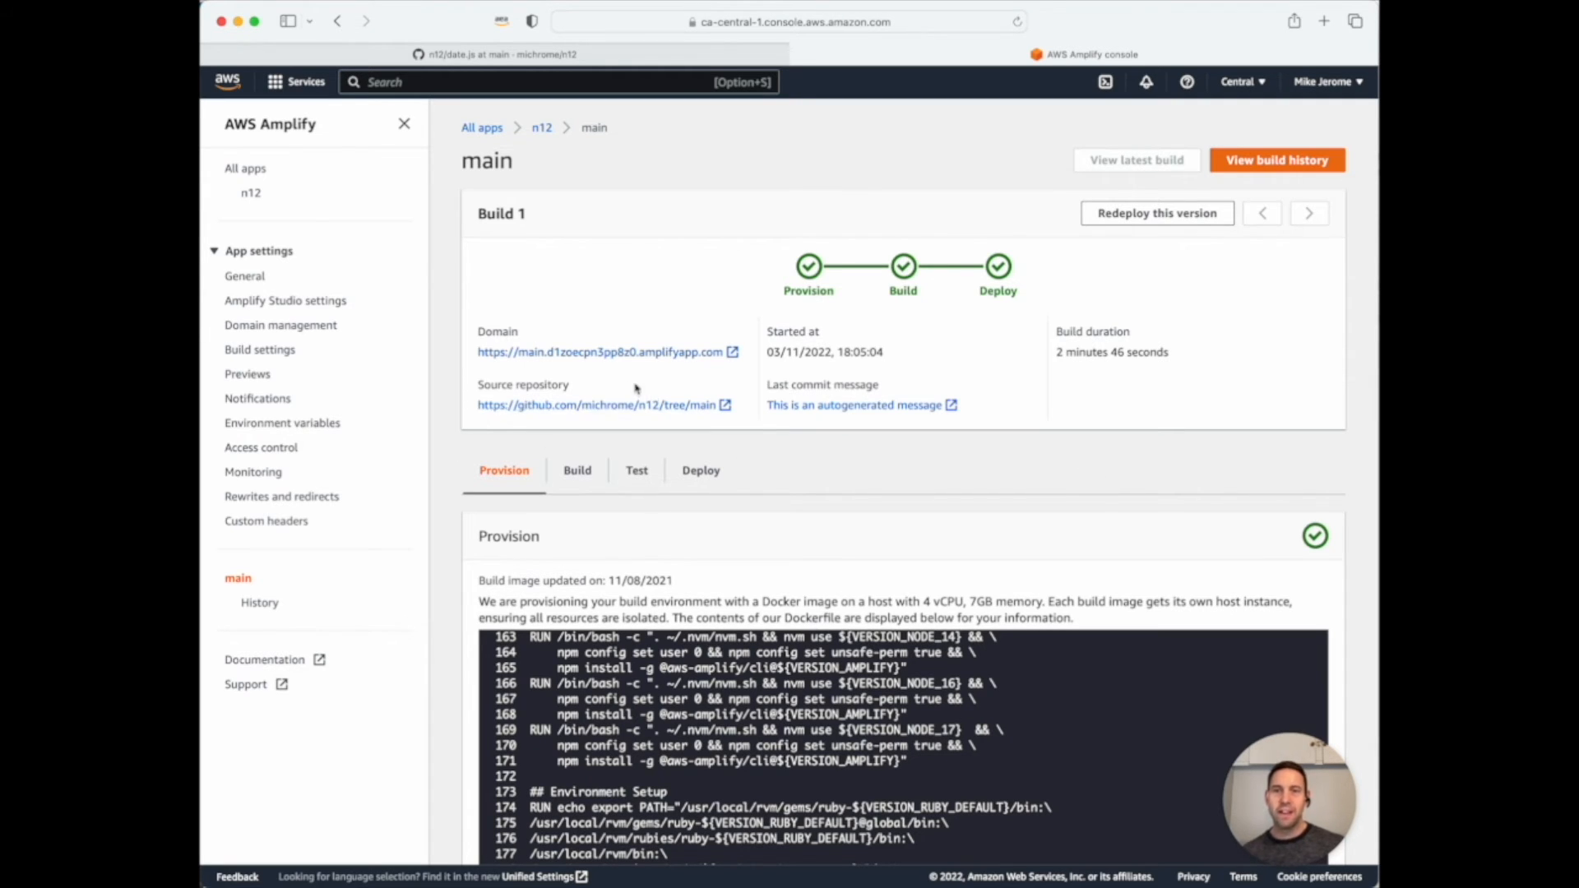
left_click(600, 352)
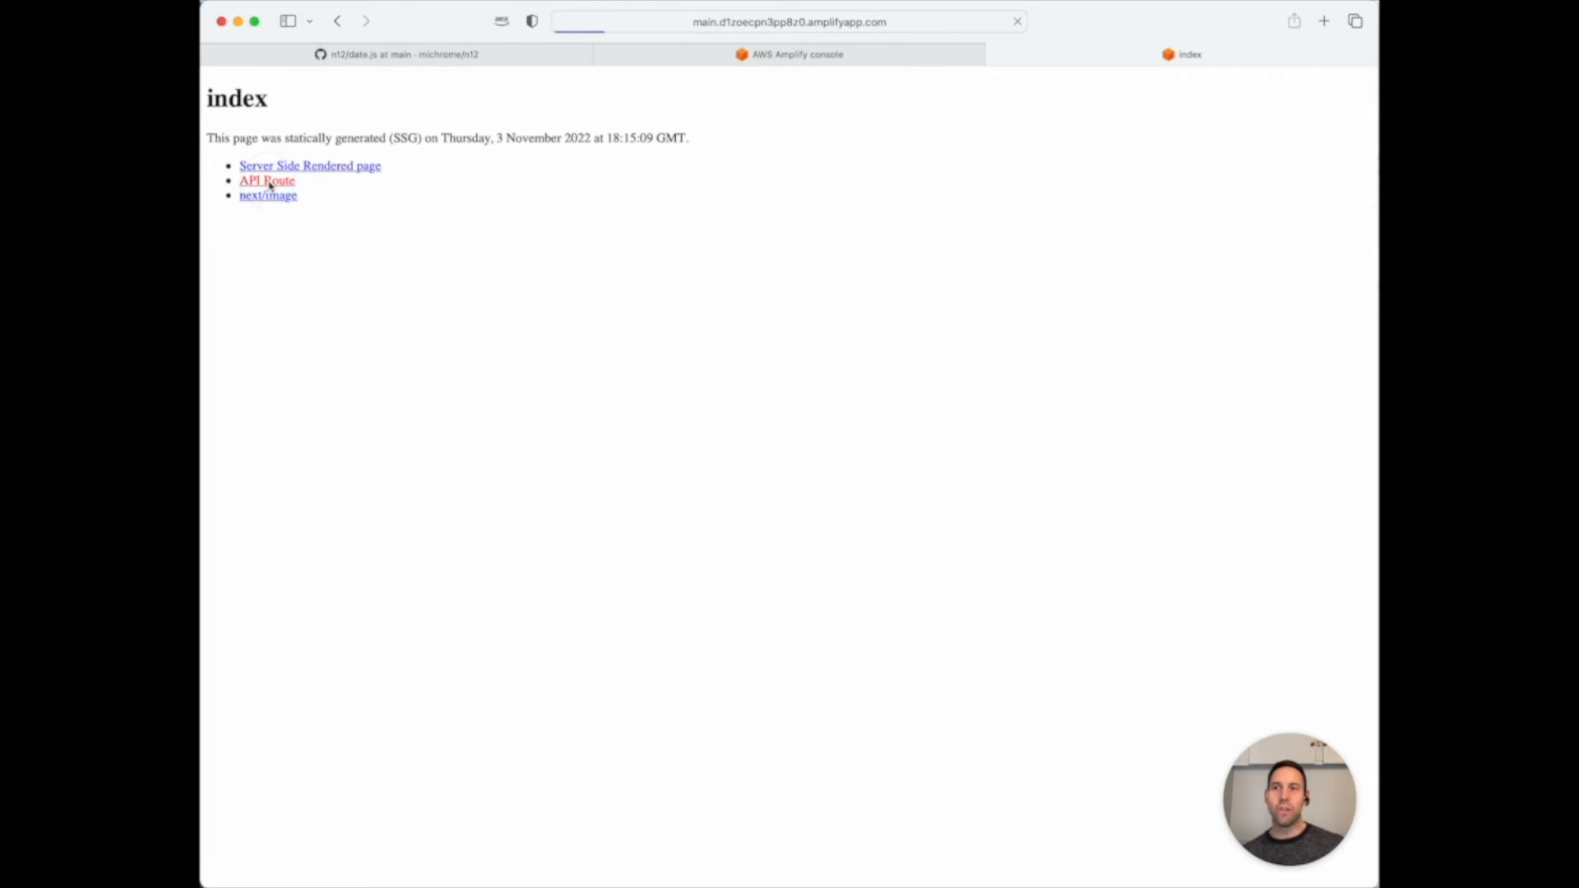
Call the app's API route for its apiDate JSON, then go to the GitHub repository.
left_click(266, 181)
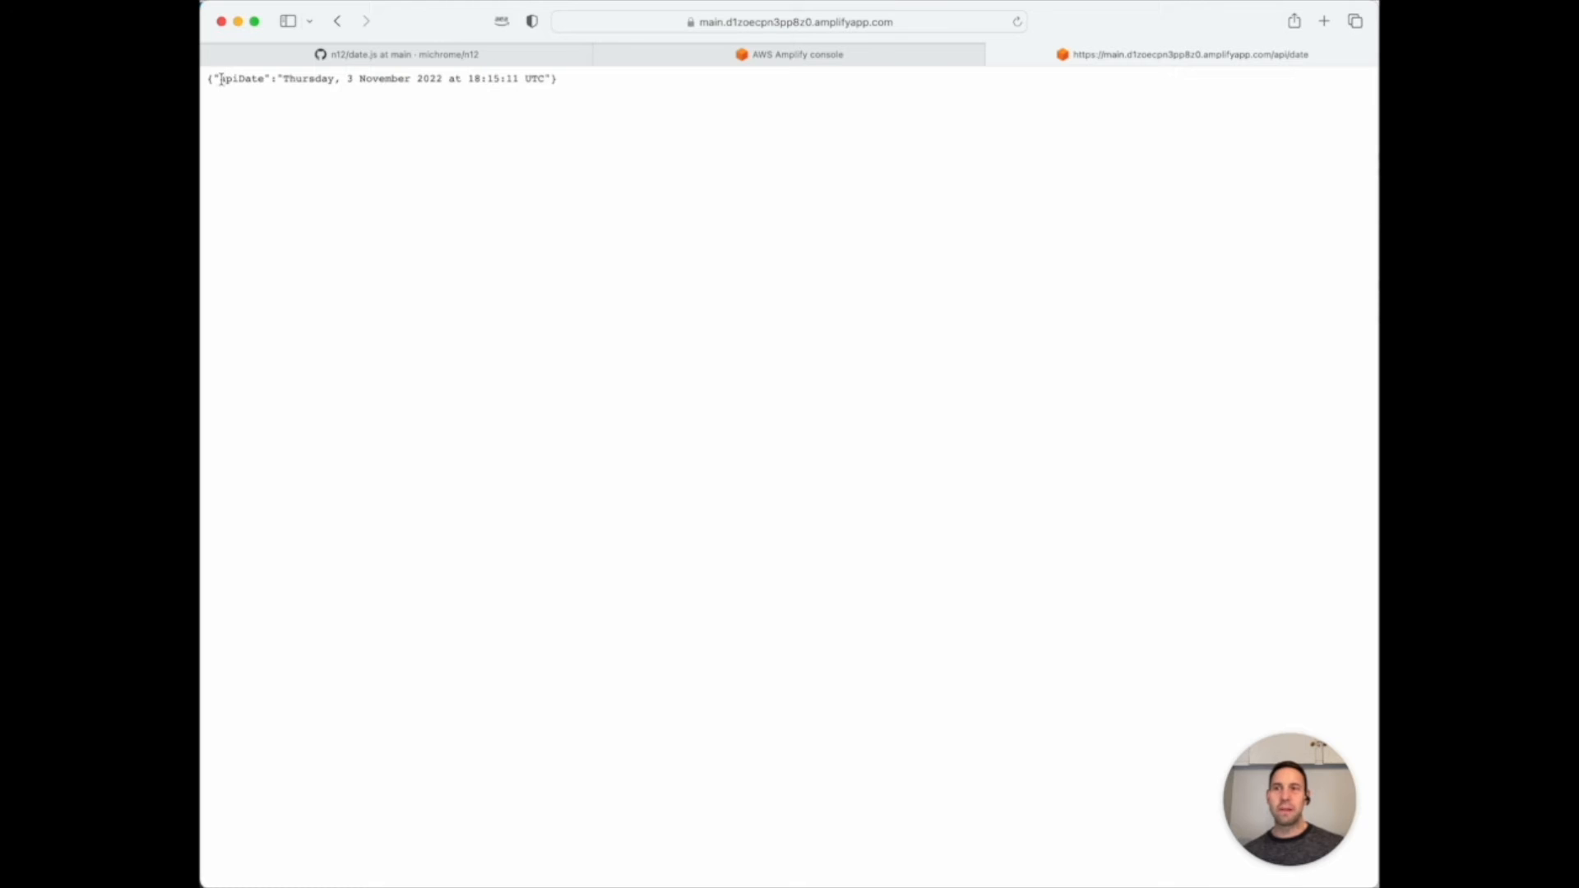
mouse_move(489, 95)
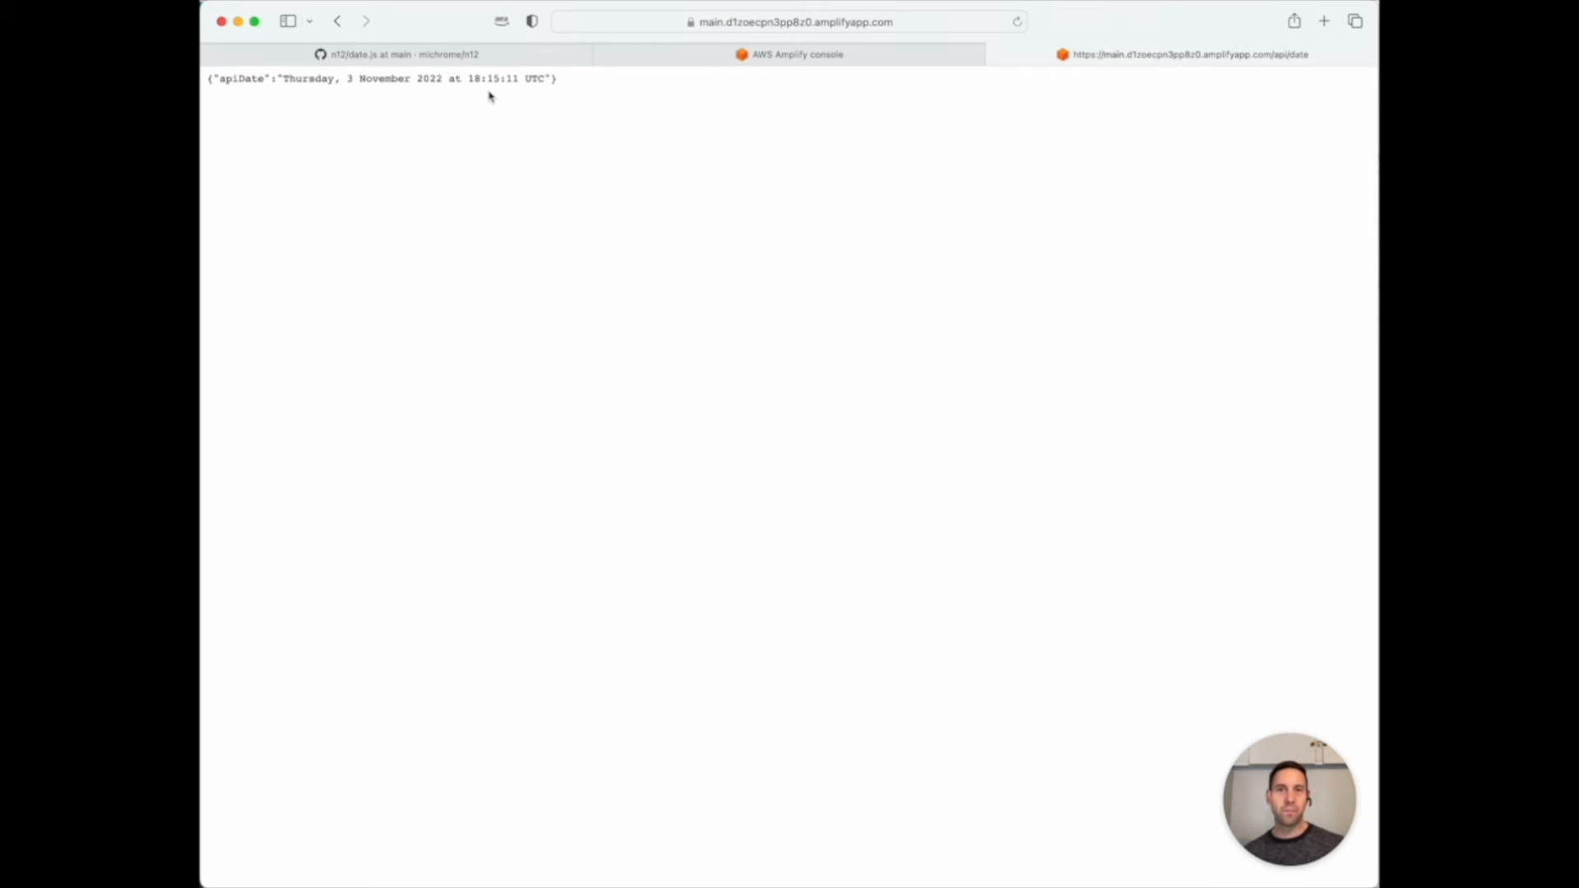
left_click(402, 54)
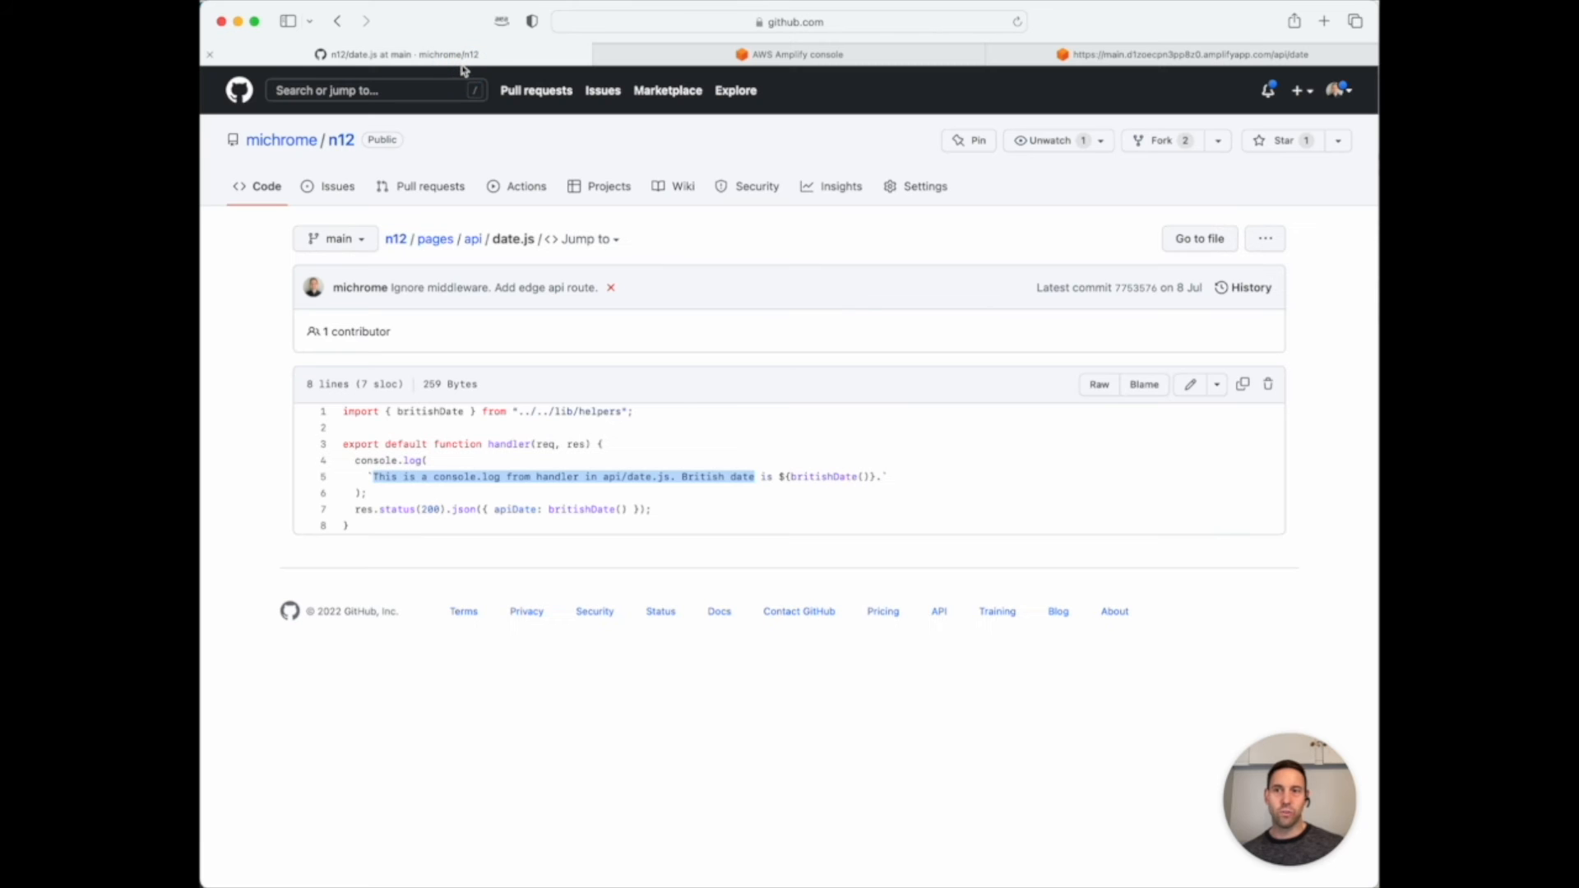
mouse_move(553, 494)
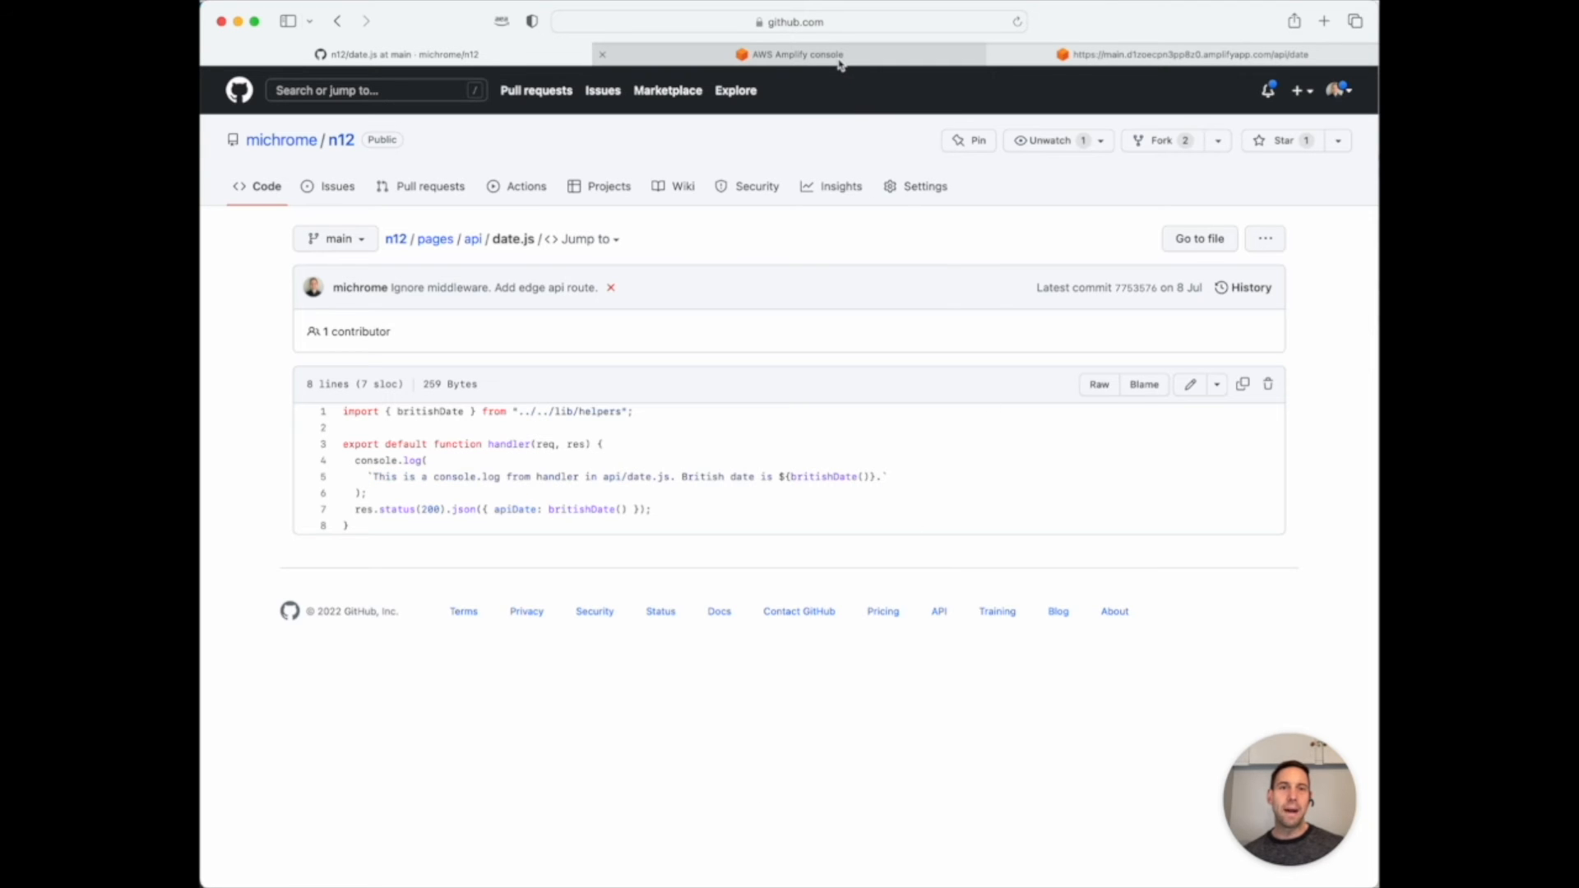
Return from the api/date.js source to the Amplify Build 1 page.
left_click(793, 52)
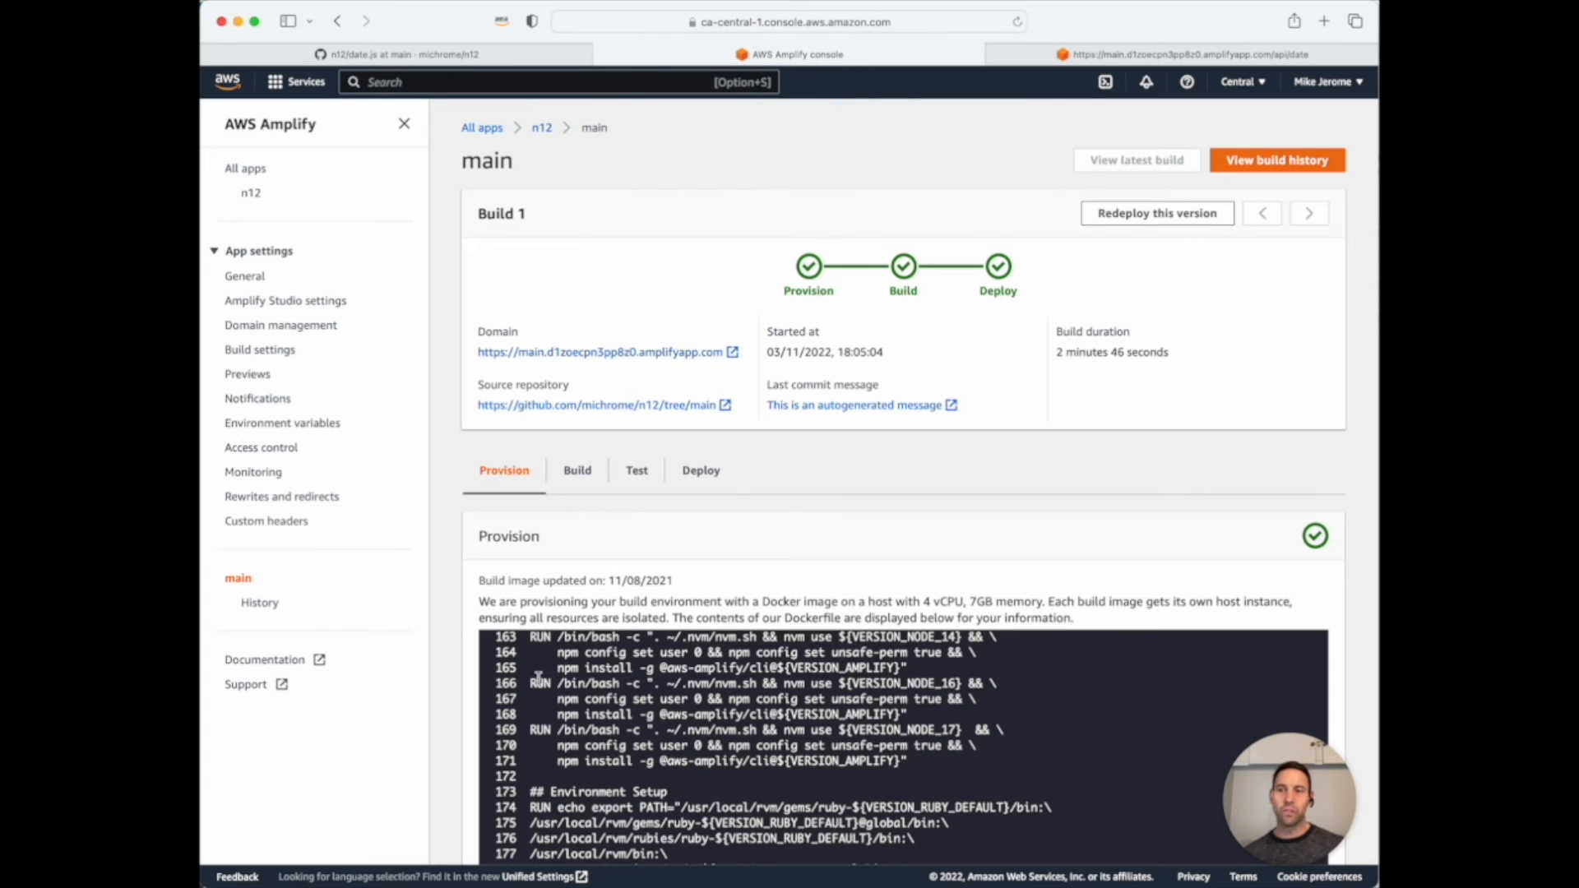
mouse_move(253, 472)
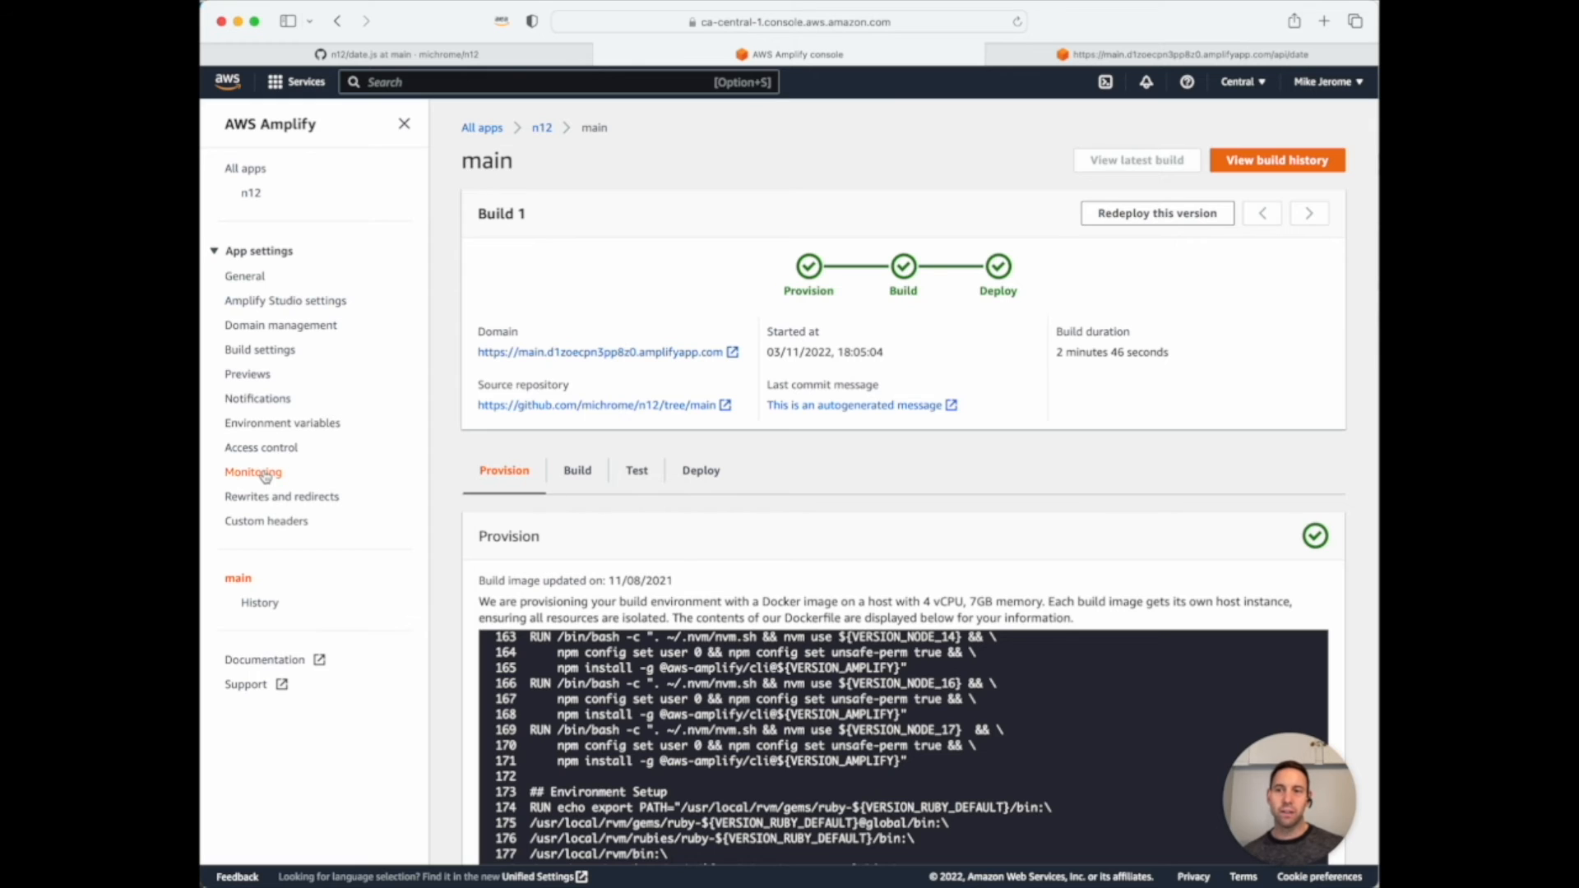
Reach the hosting compute logs in CloudWatch and search all log streams together.
left_click(253, 473)
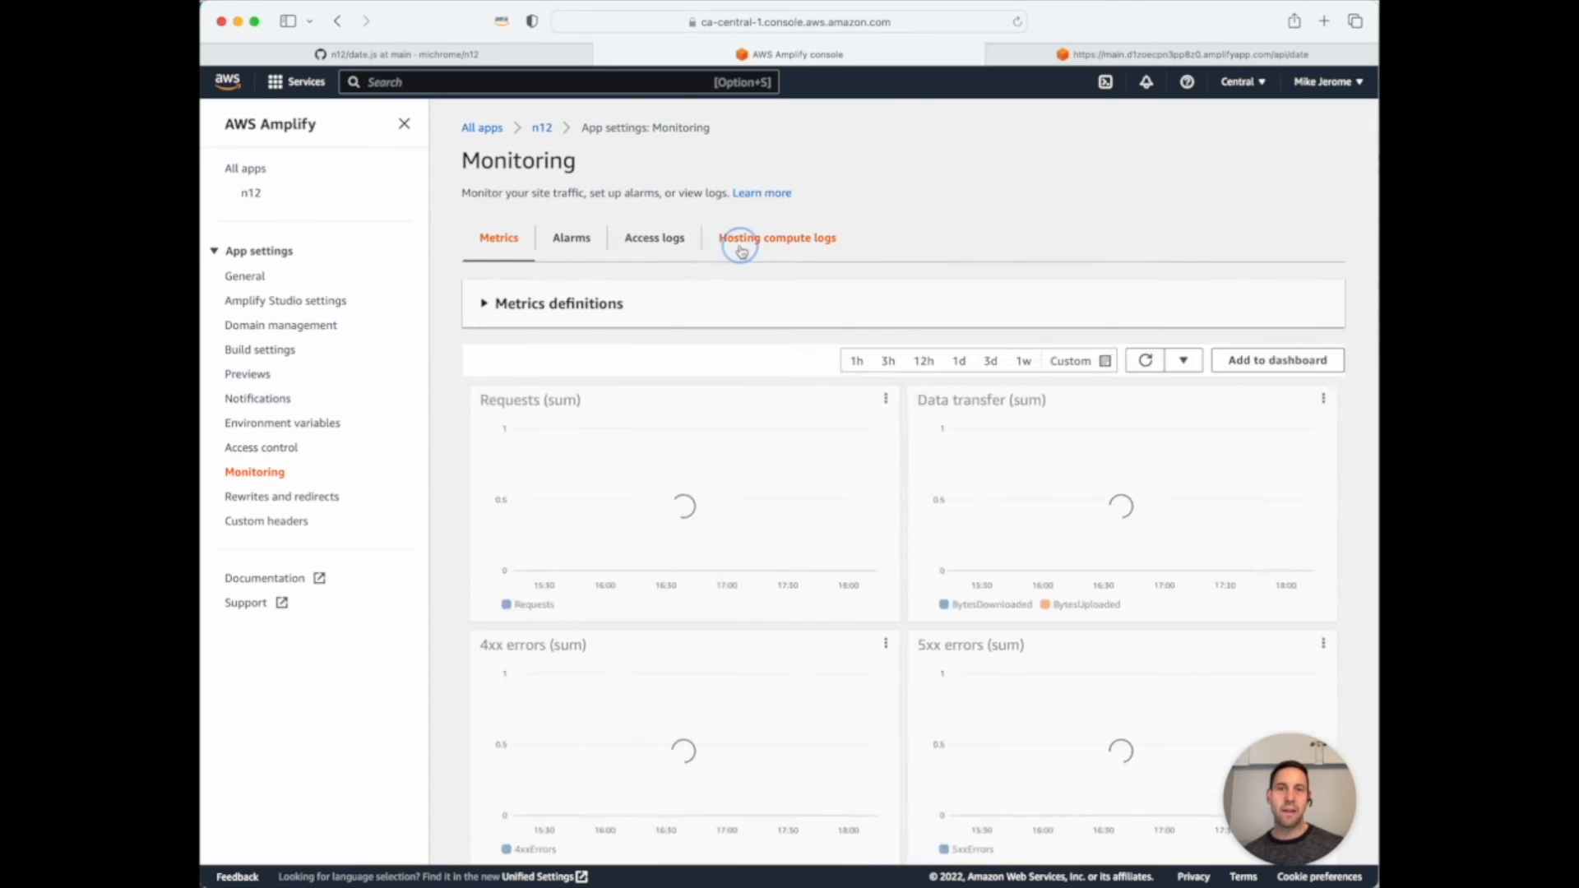
left_click(778, 237)
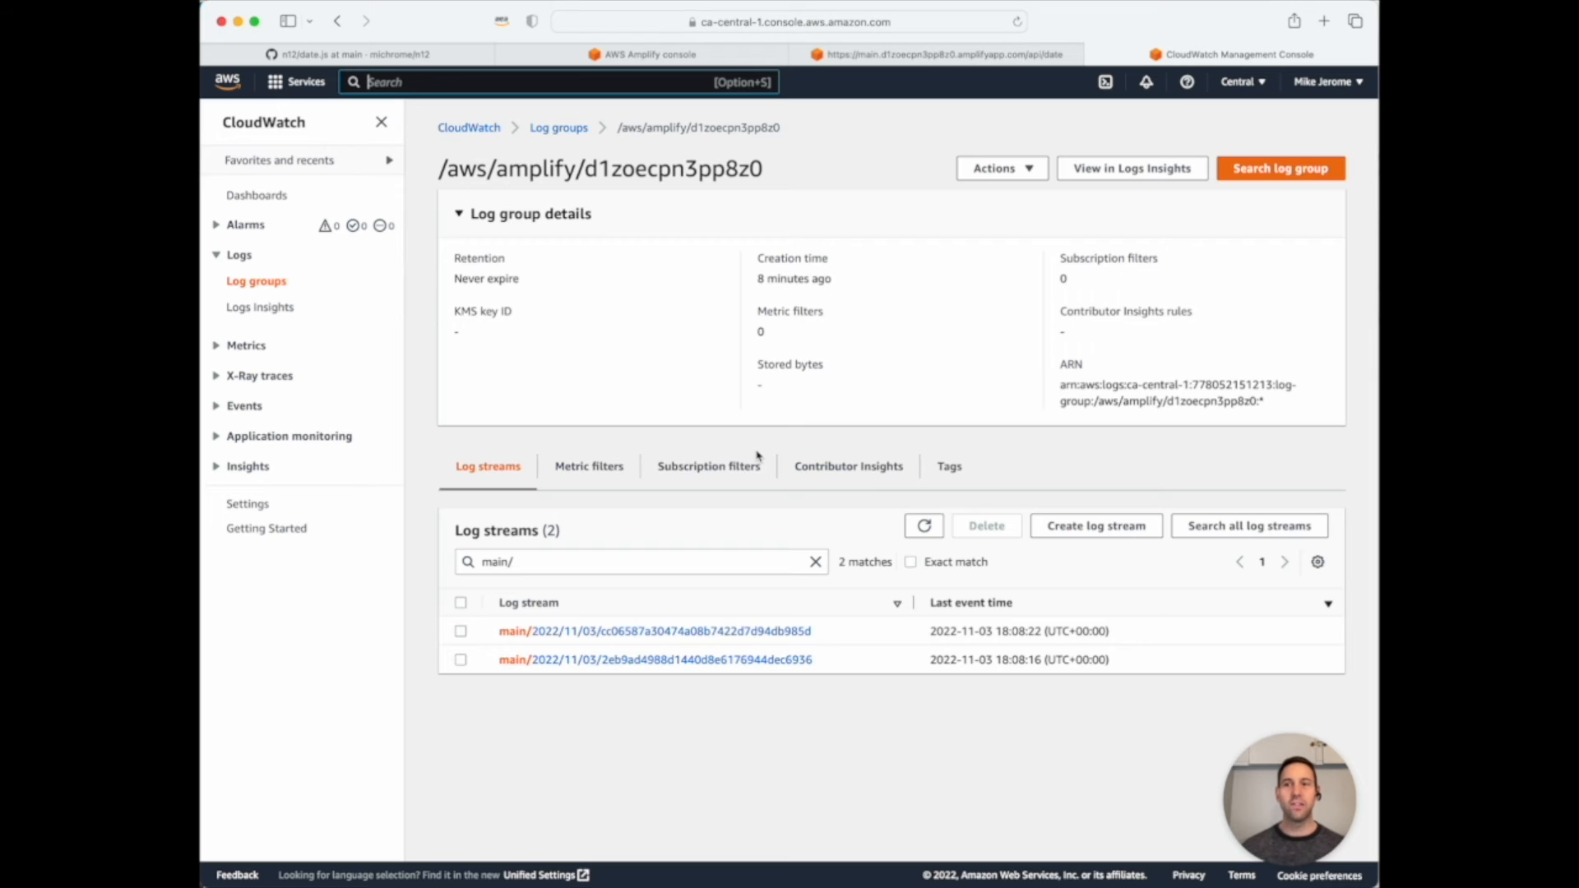
mouse_move(533, 620)
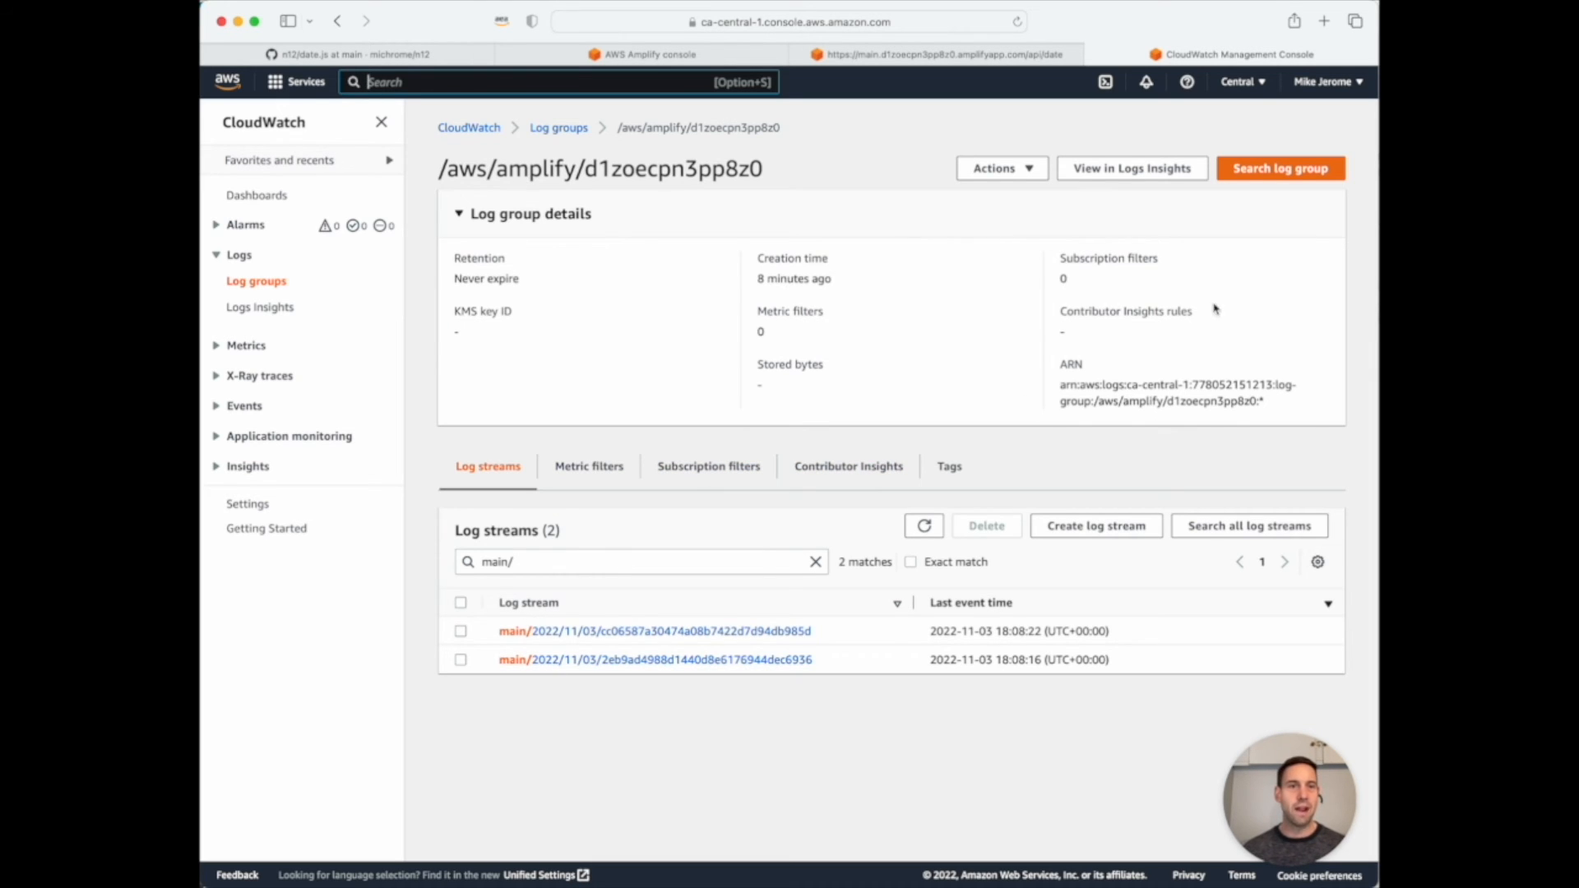
left_click(1248, 525)
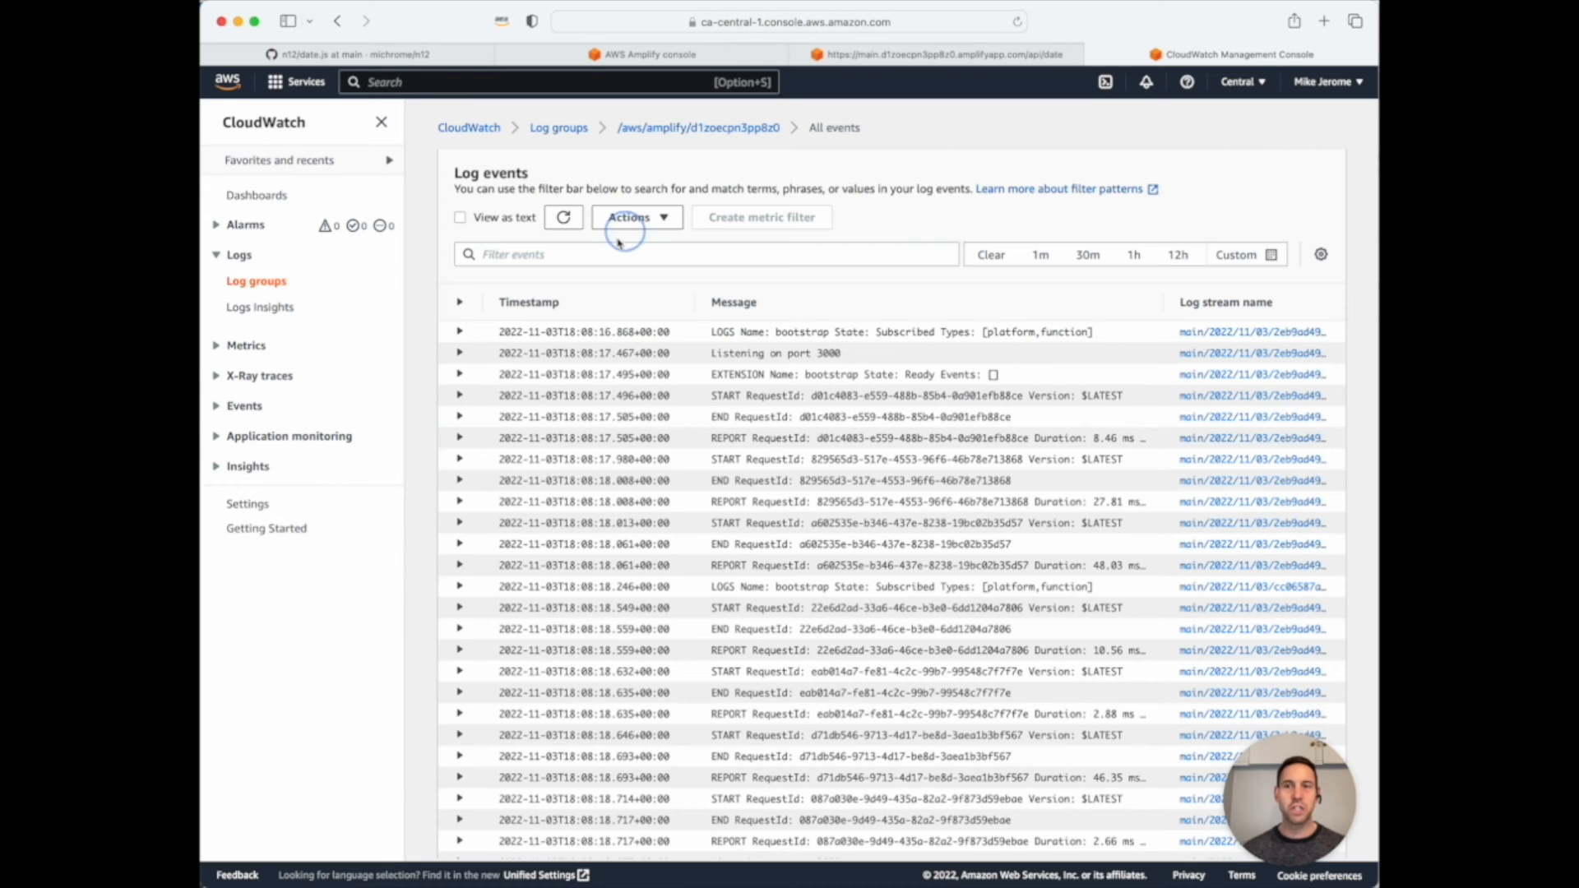
Filter events for 'This is a console.log from handler in api' and return to the API response tab.
type("This is a console.log from handler in api")
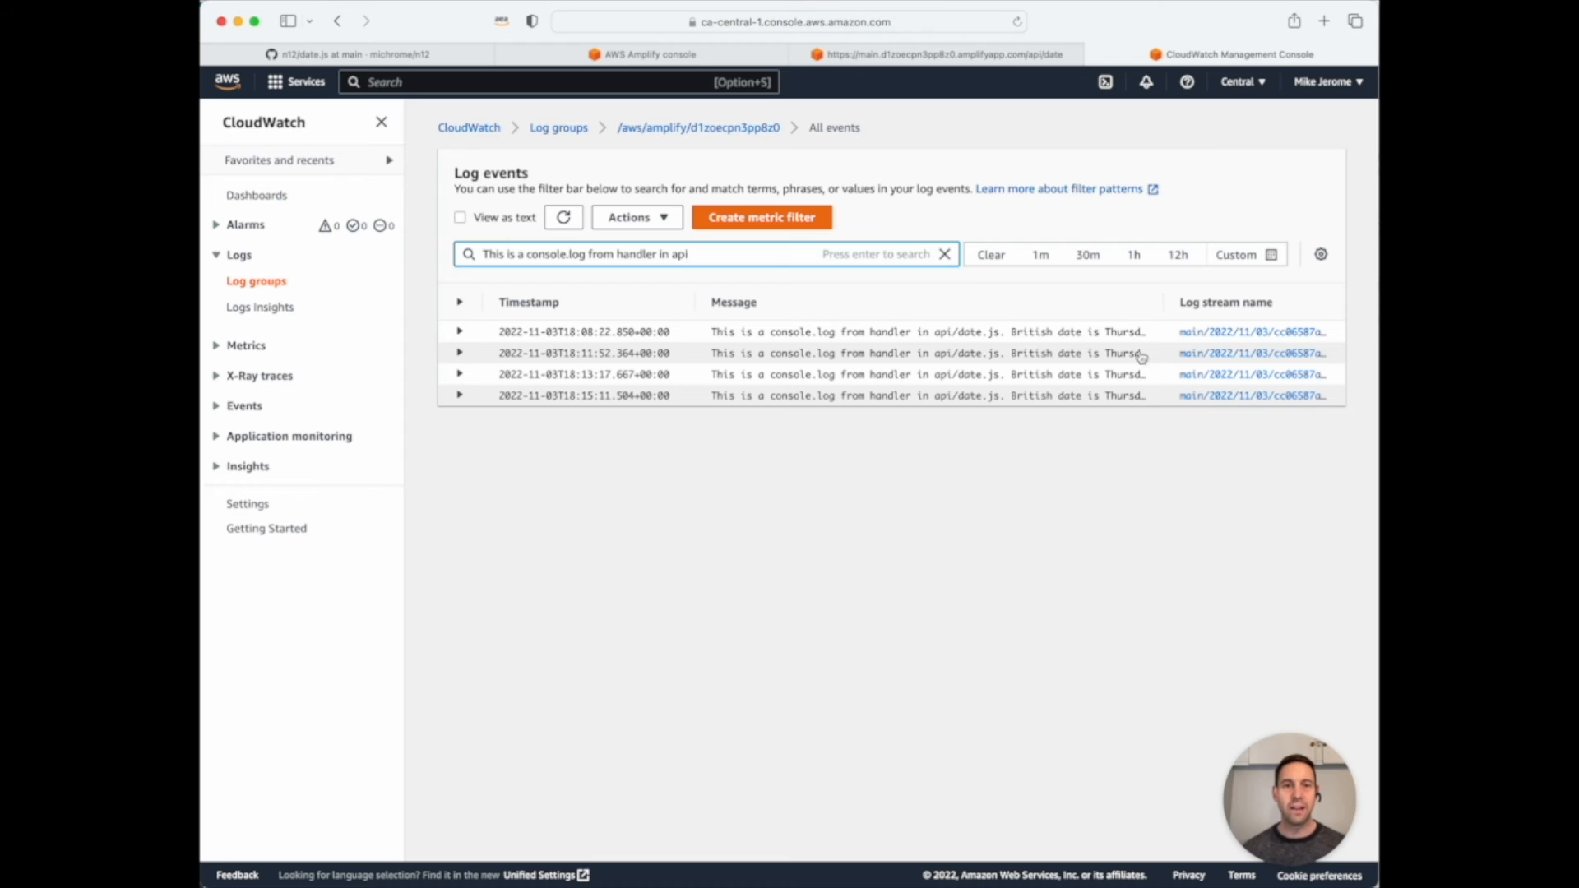
mouse_move(635, 352)
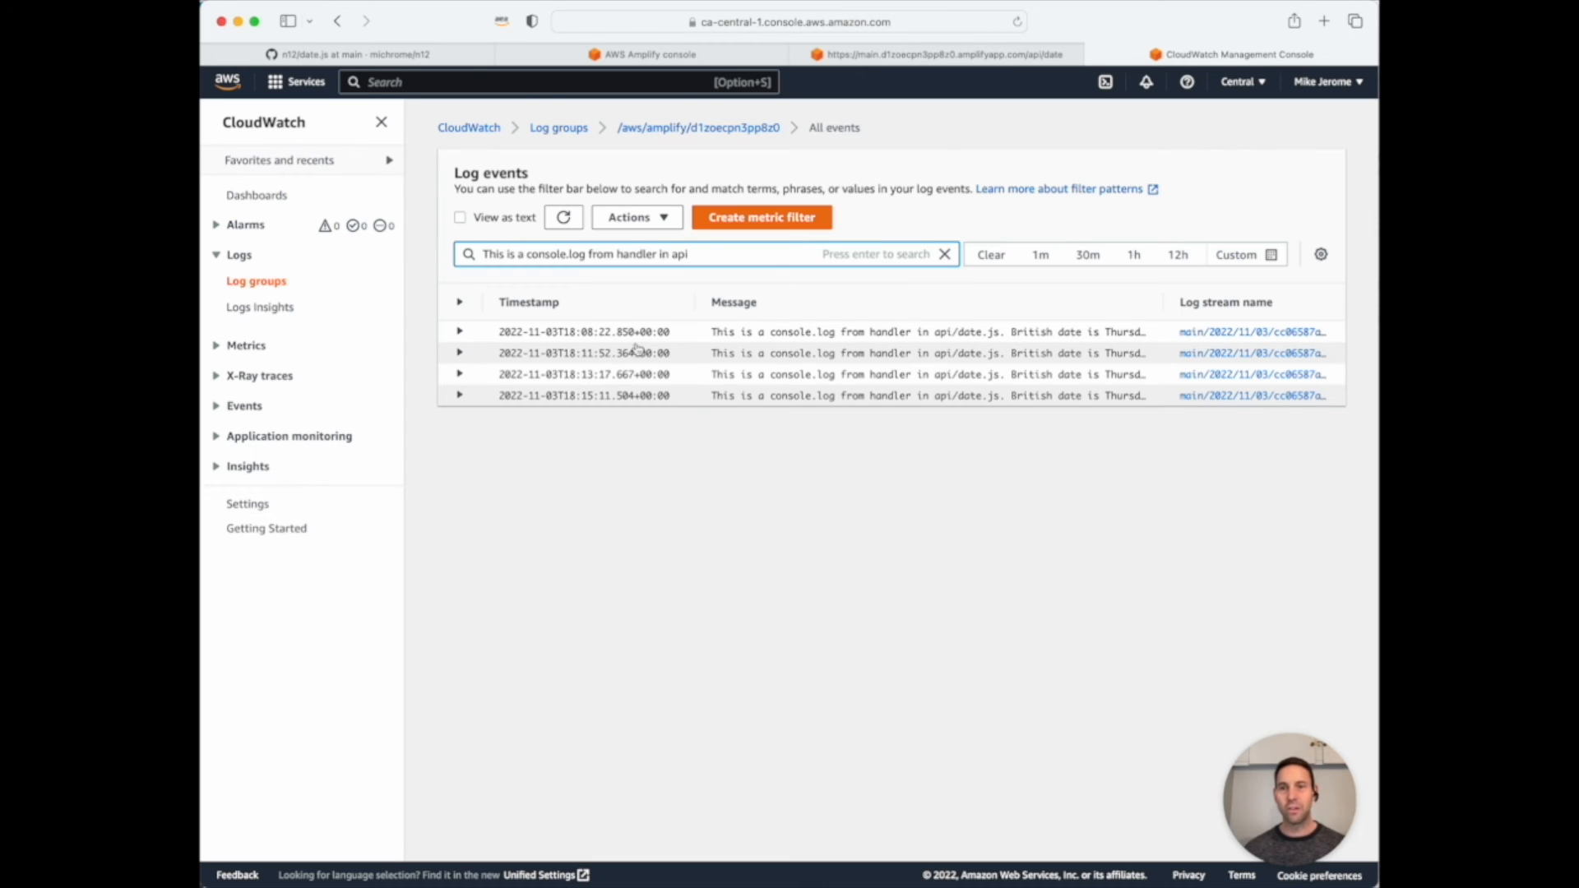
mouse_move(584, 312)
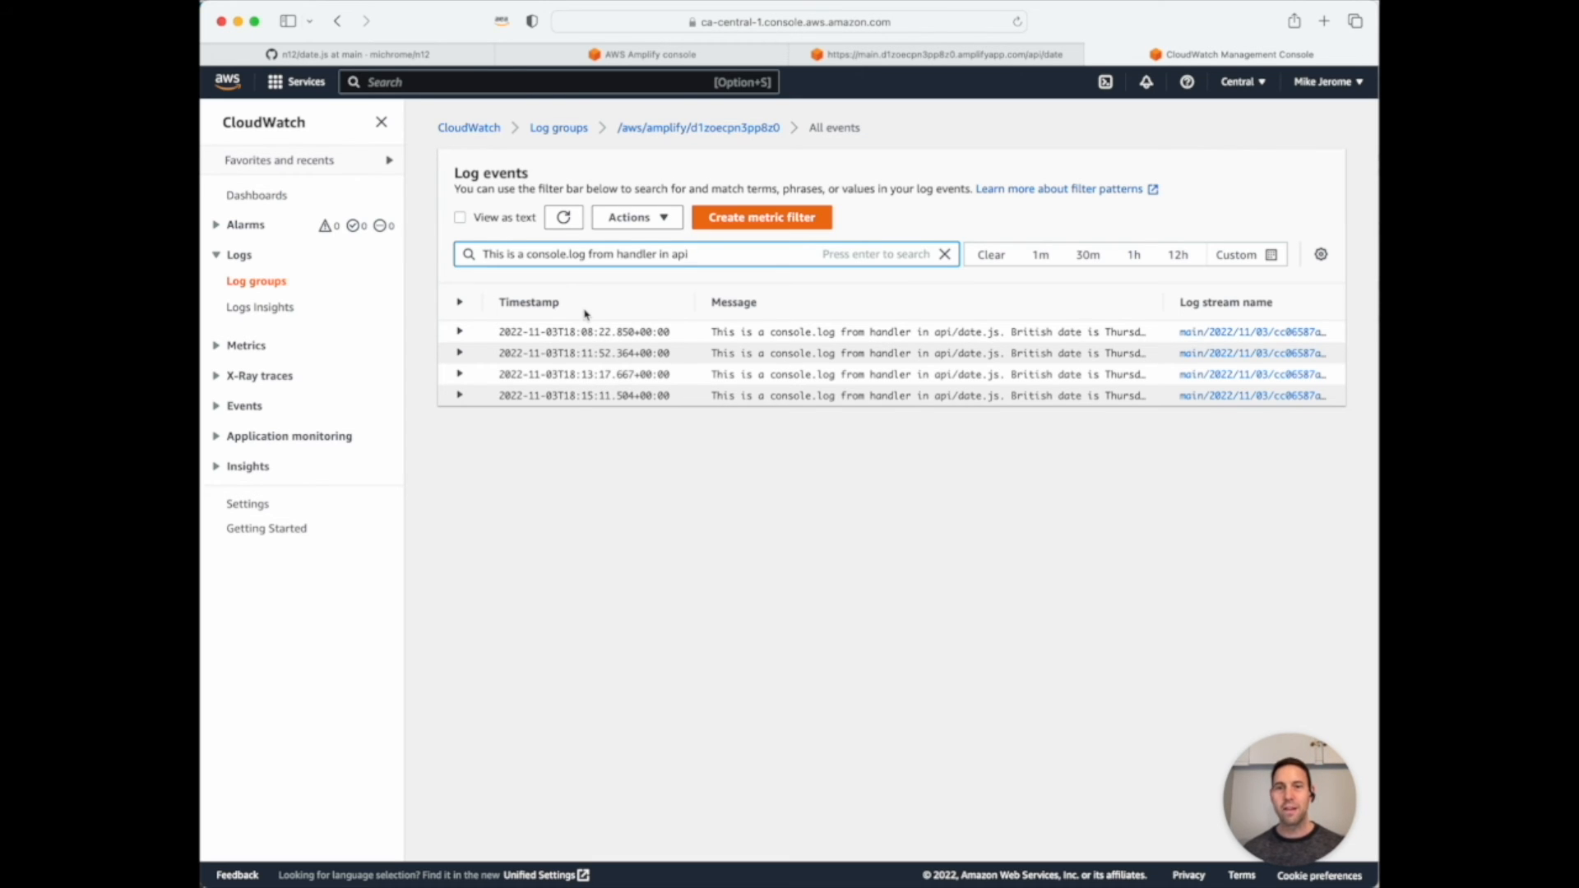
mouse_move(693, 83)
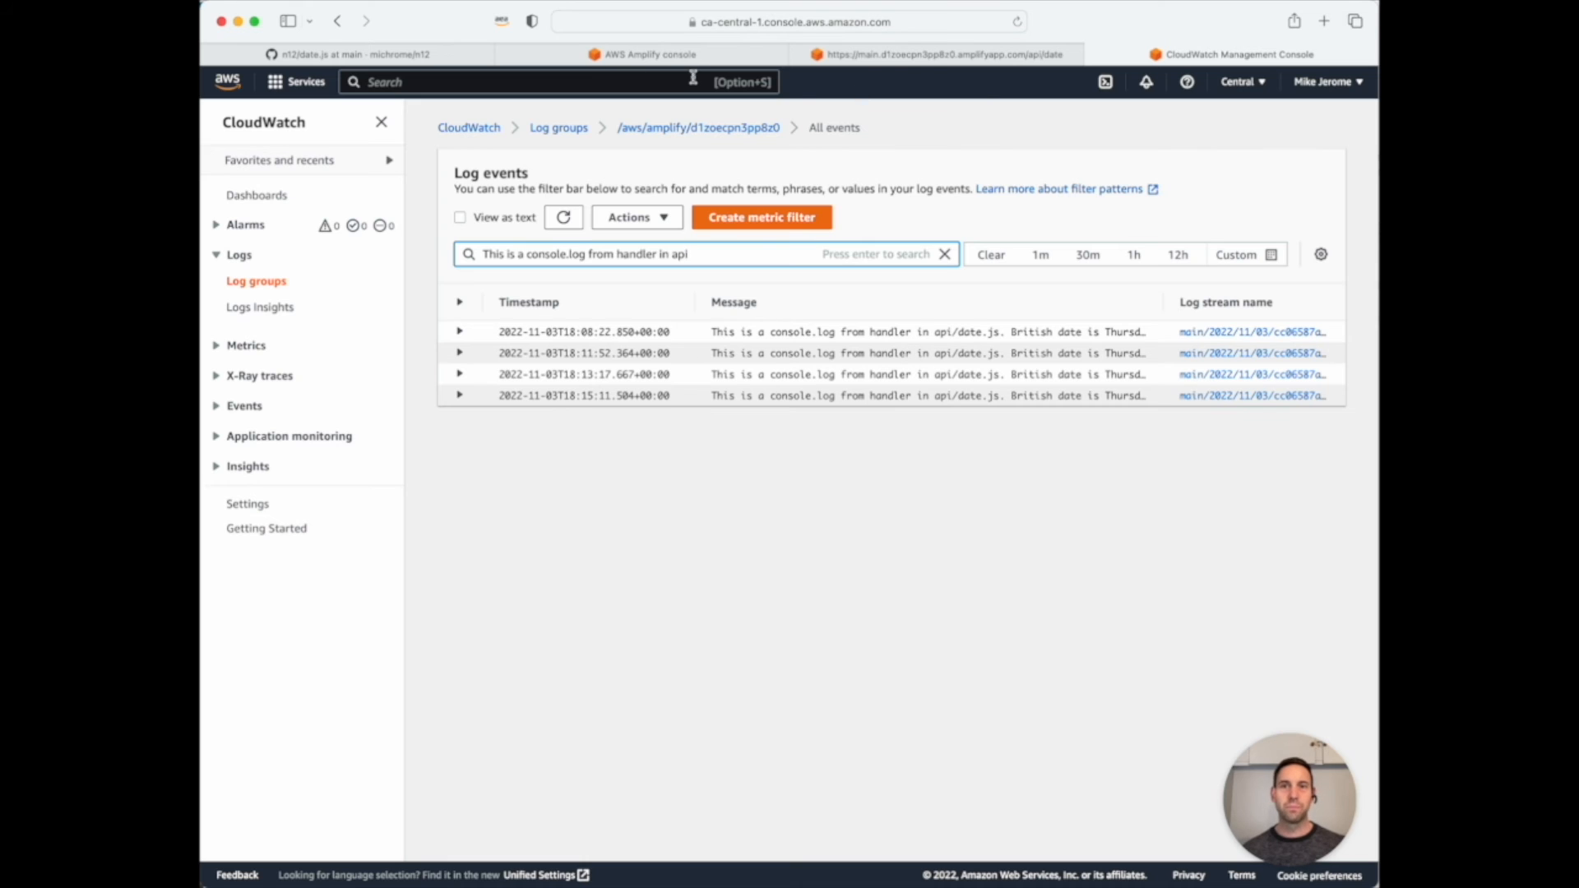
left_click(936, 53)
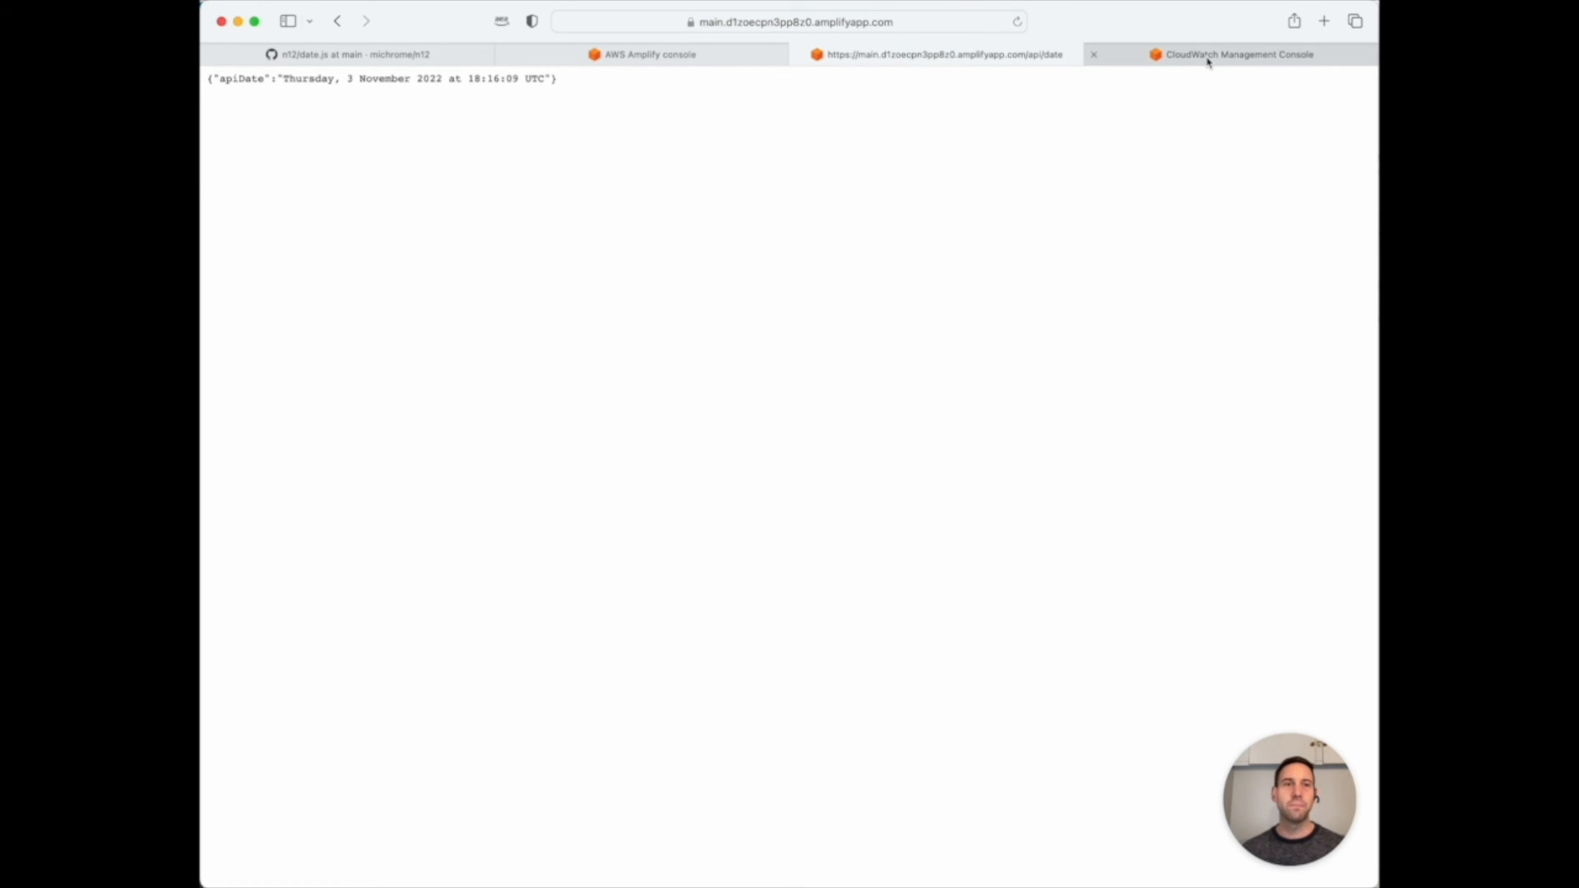
Return to the CloudWatch tab to see the filtered handler messages including the new call.
left_click(1237, 54)
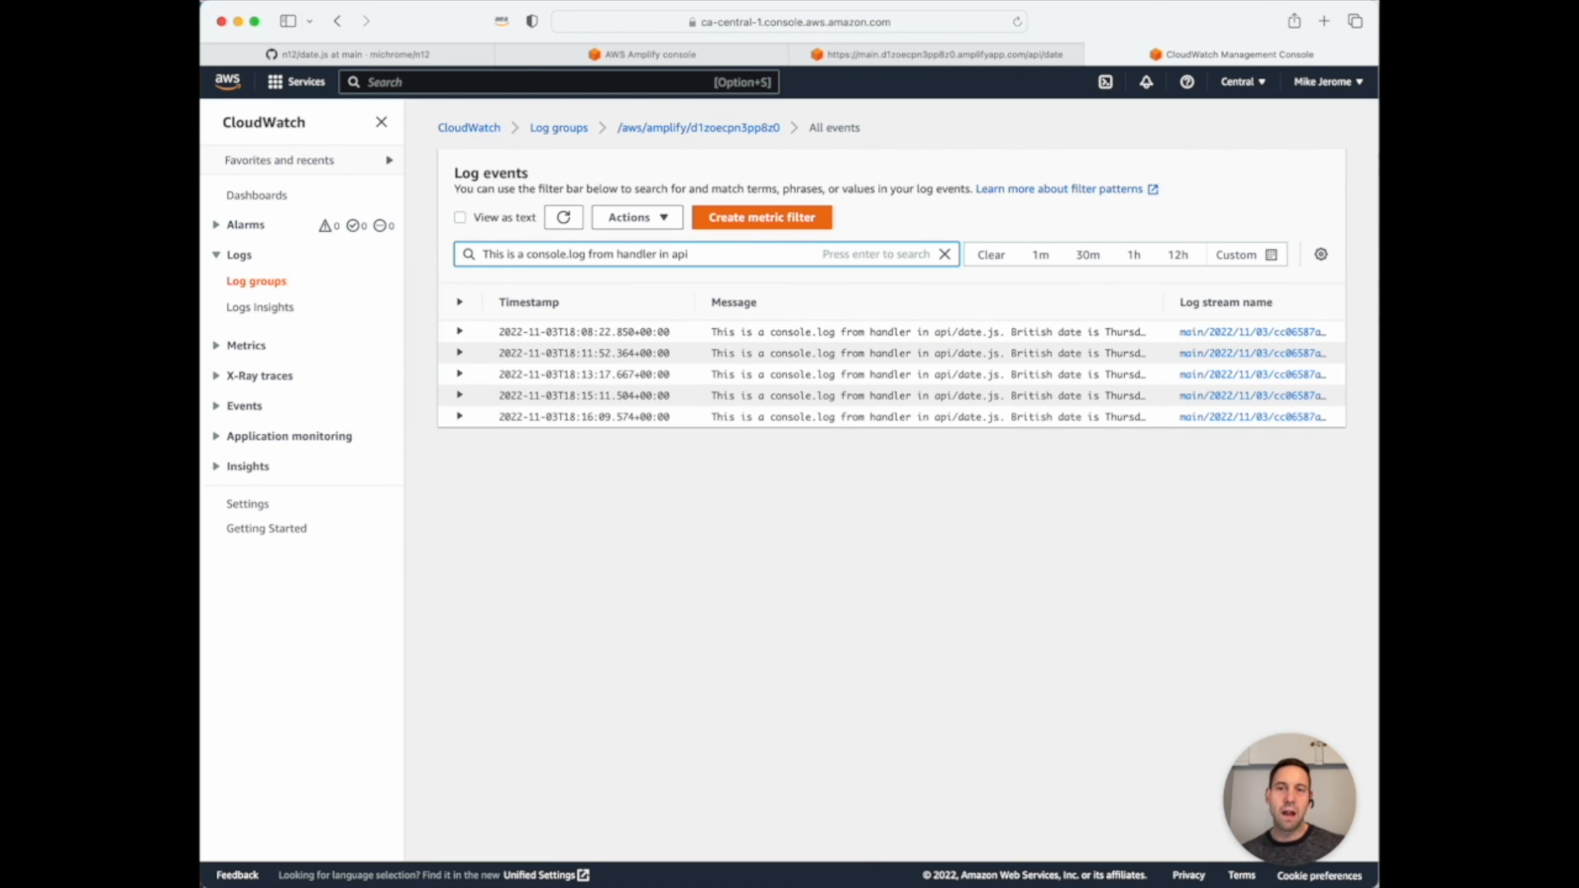
mouse_move(730, 416)
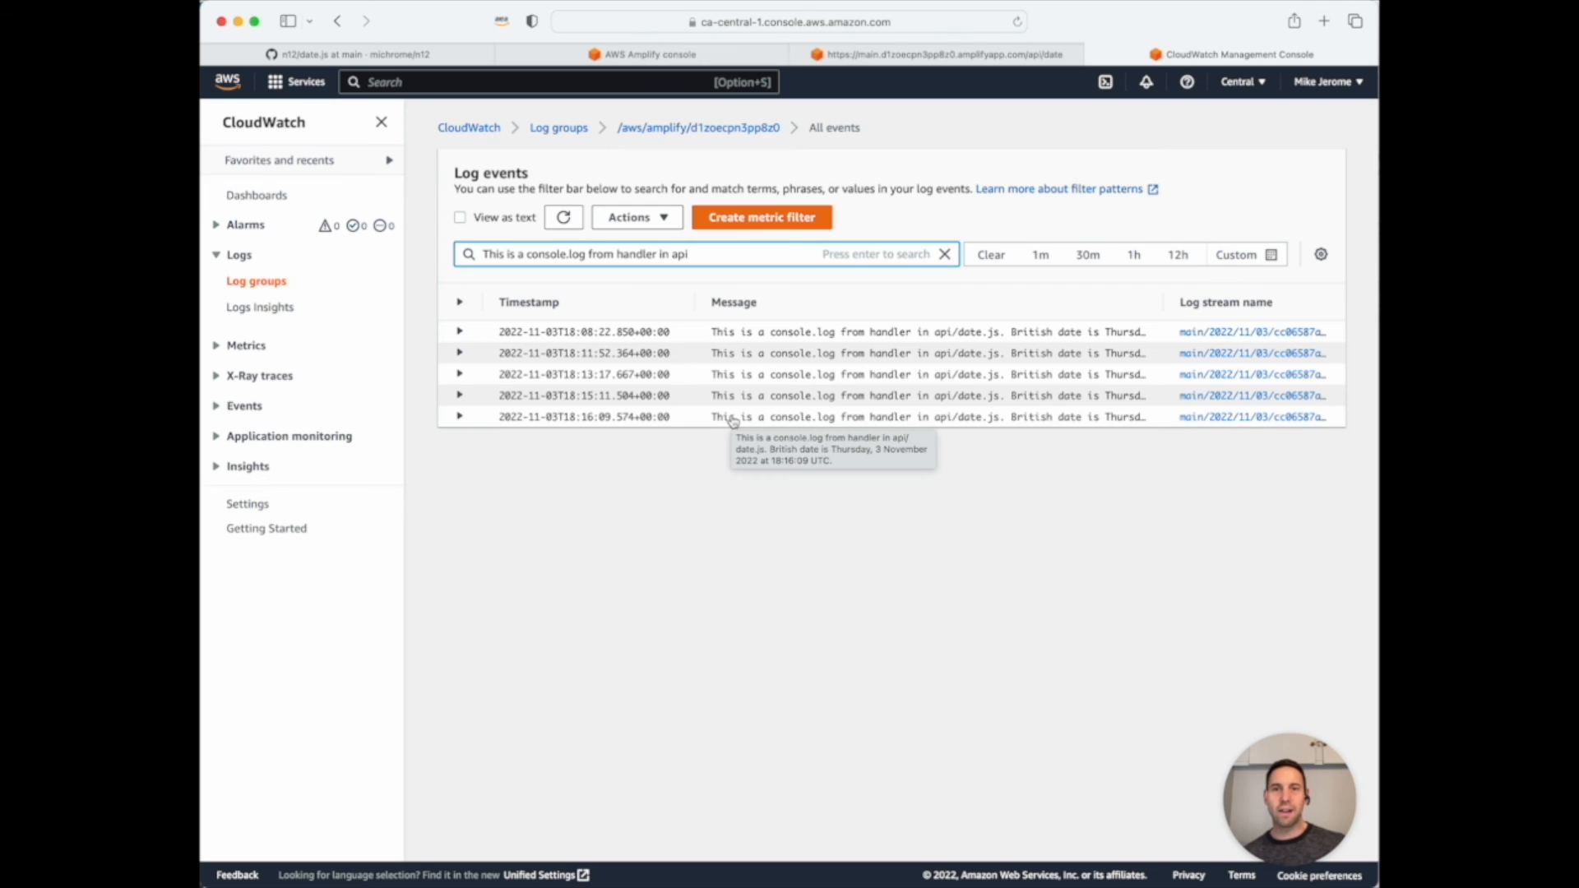
mouse_move(741, 528)
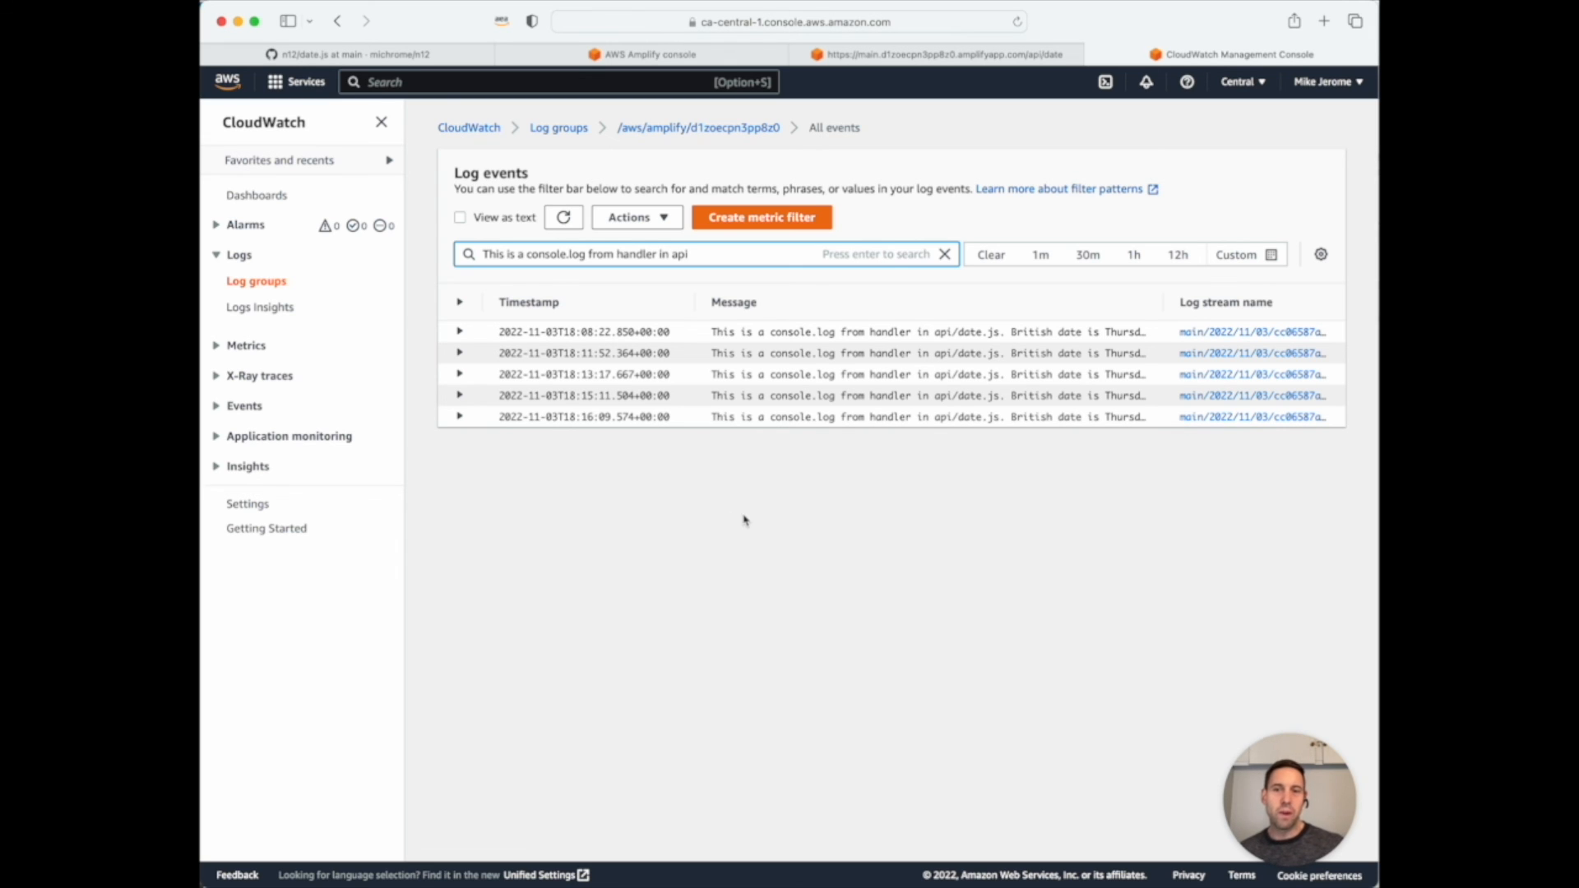
mouse_move(666, 515)
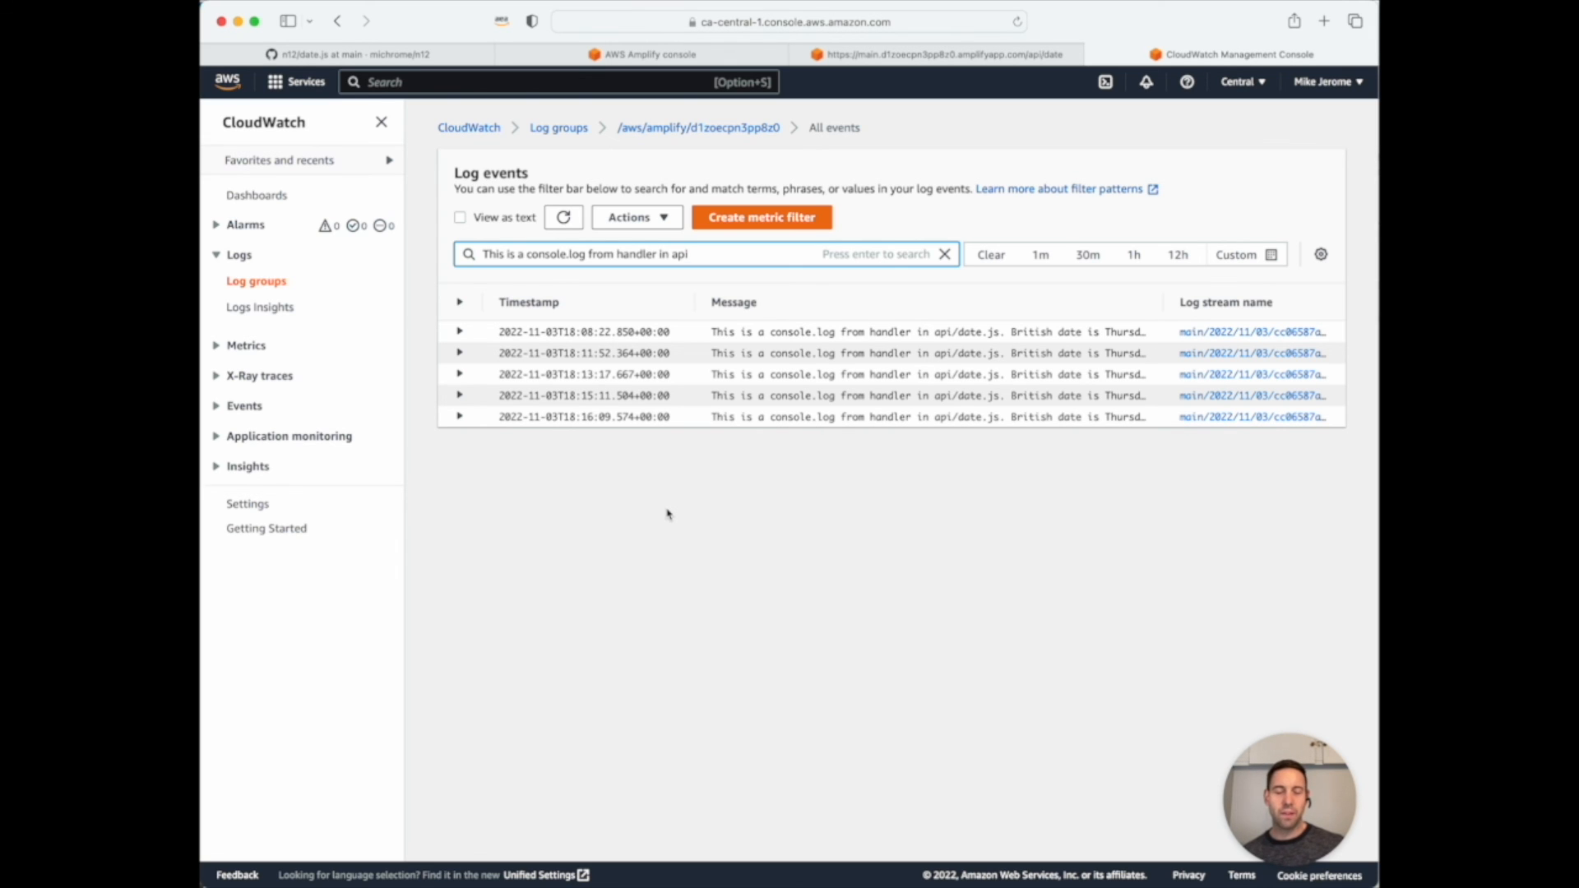
mouse_move(753, 753)
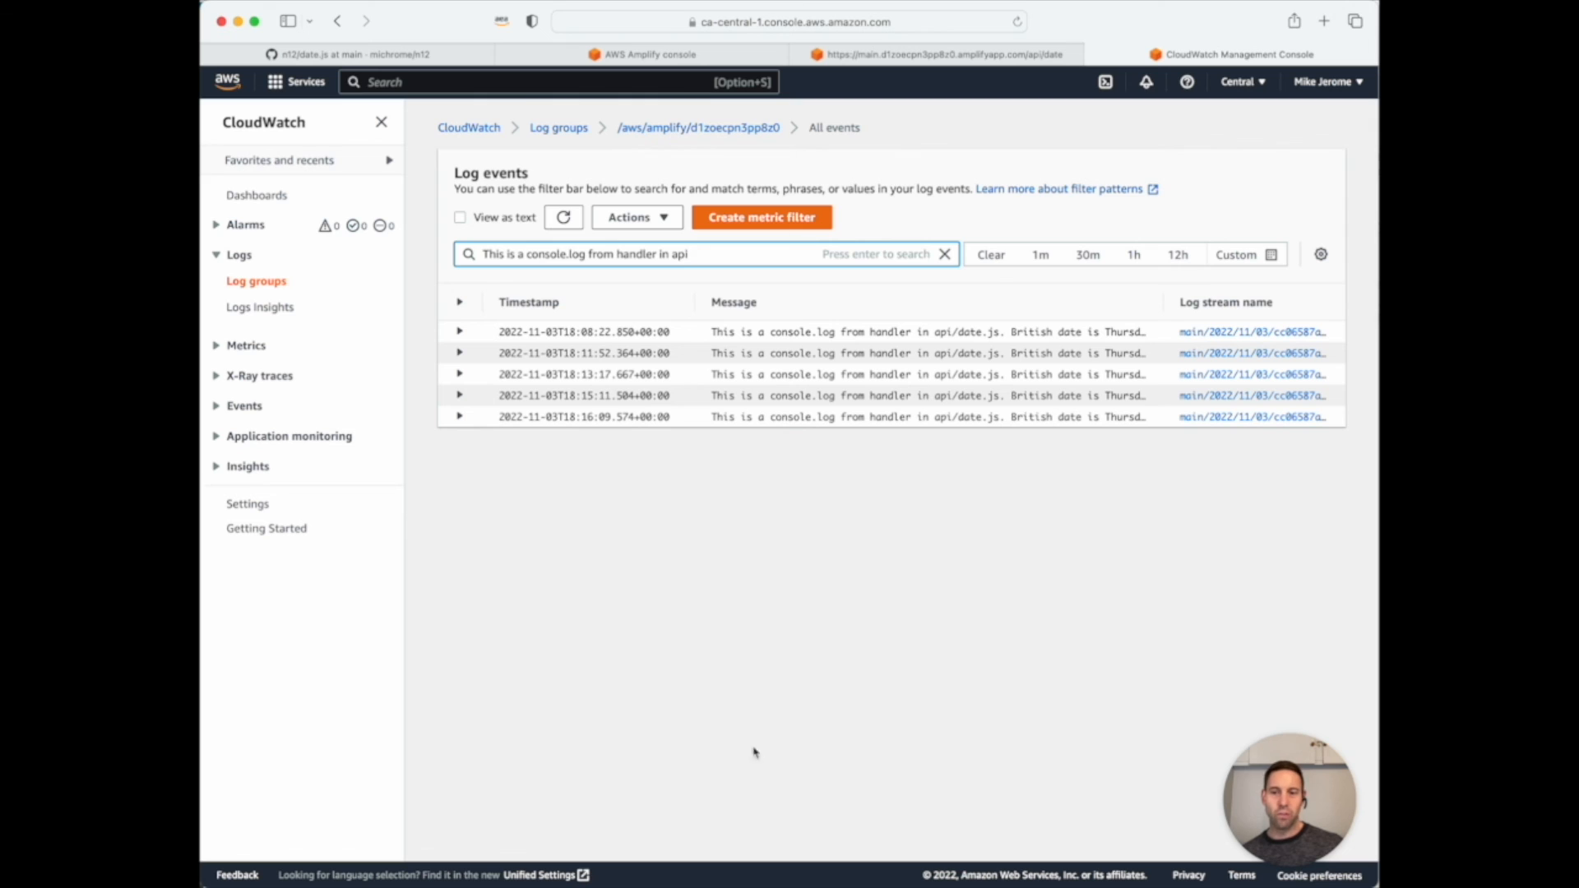
mouse_move(854, 614)
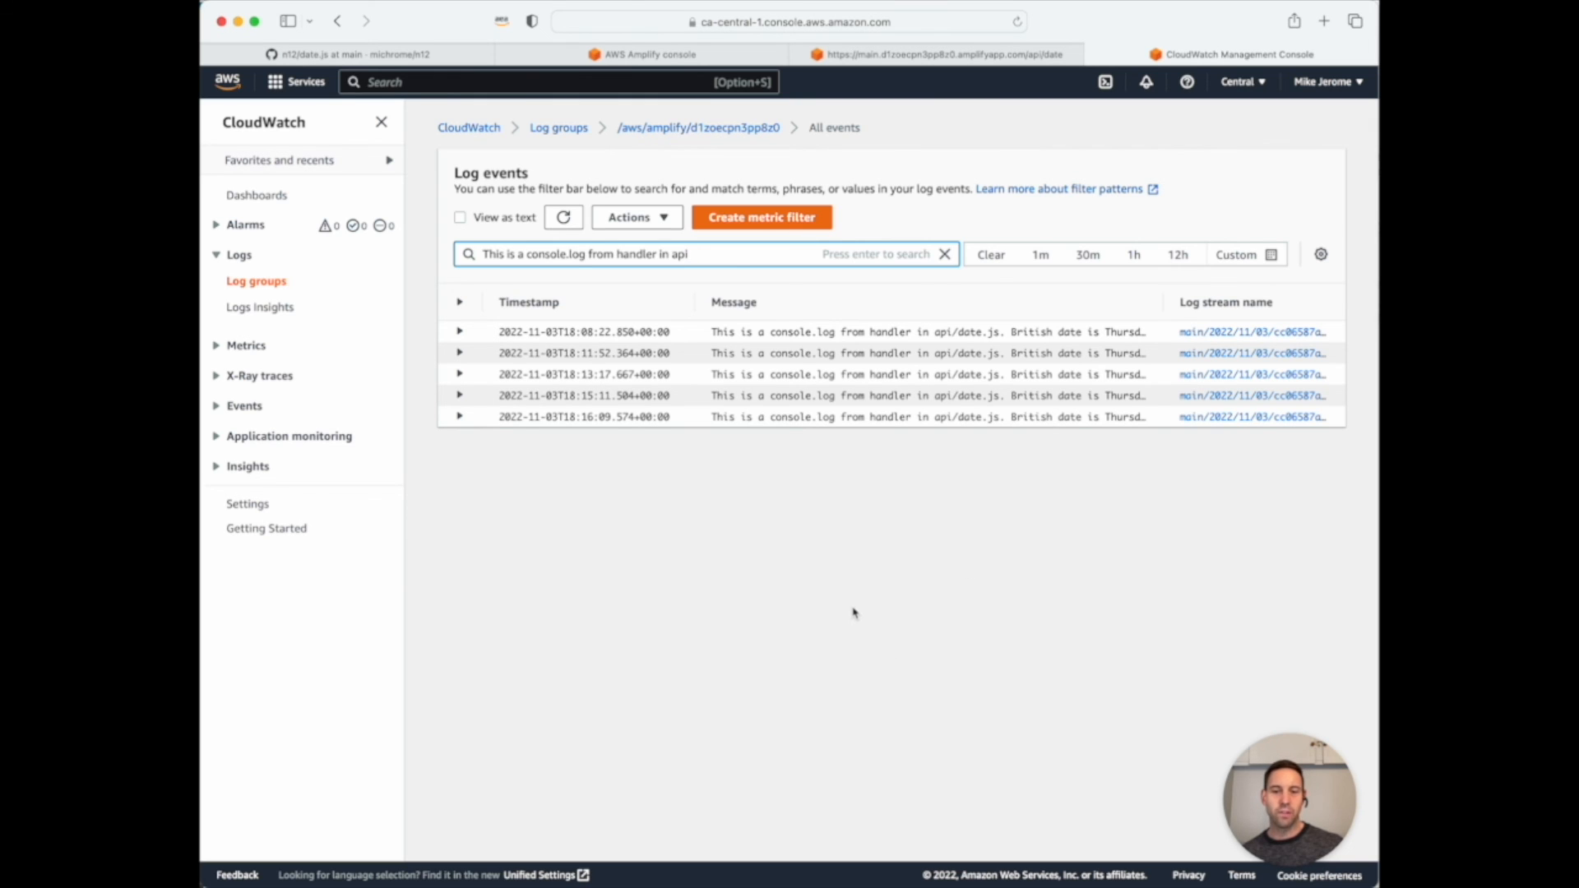
mouse_move(875, 490)
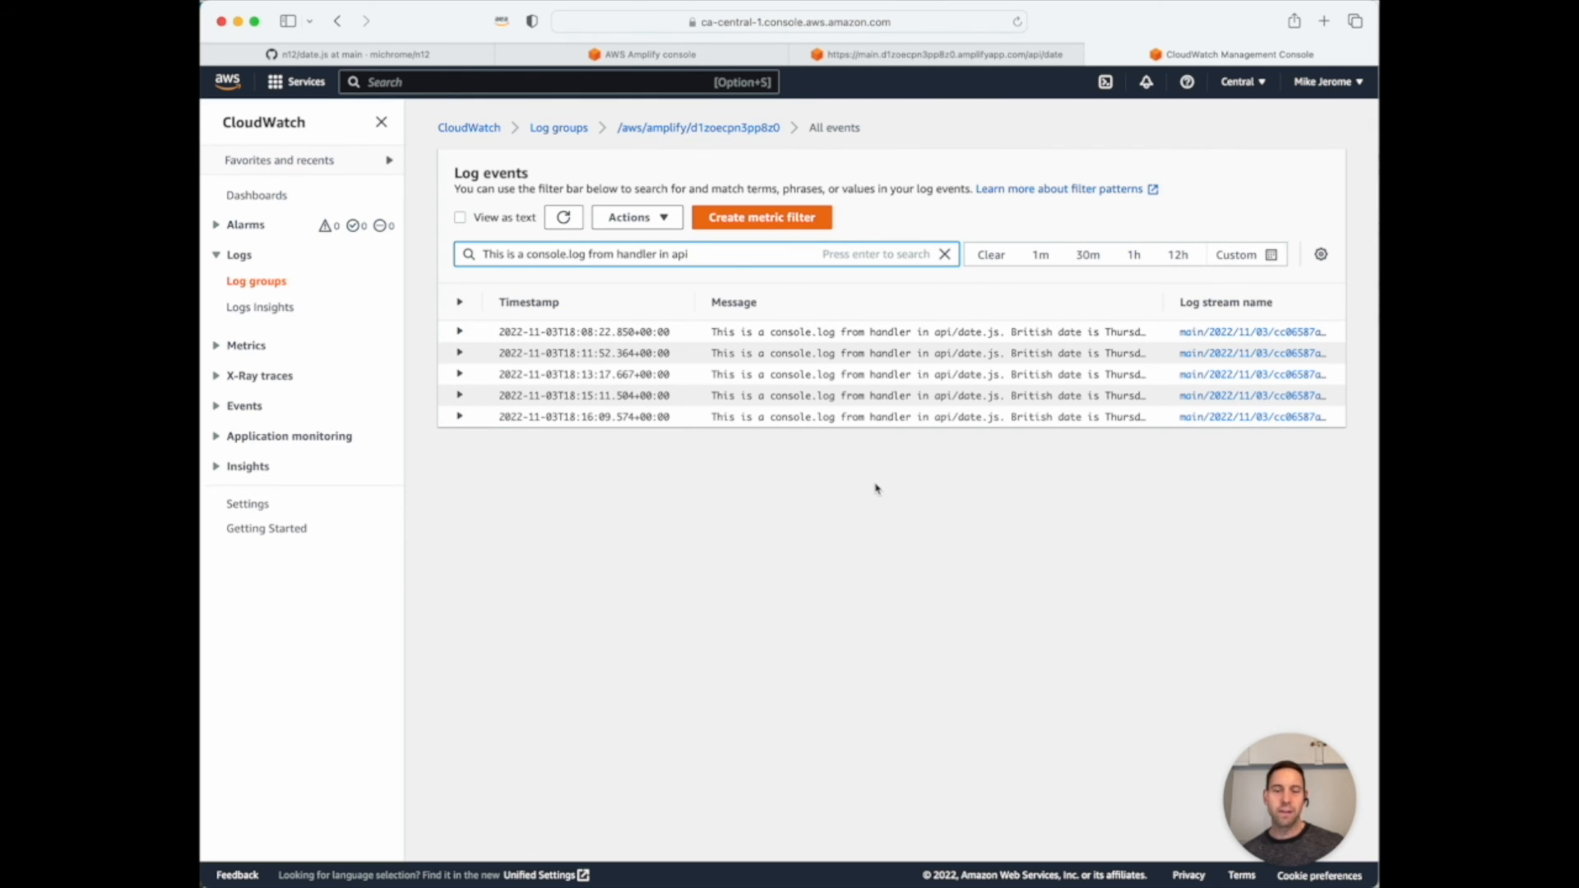